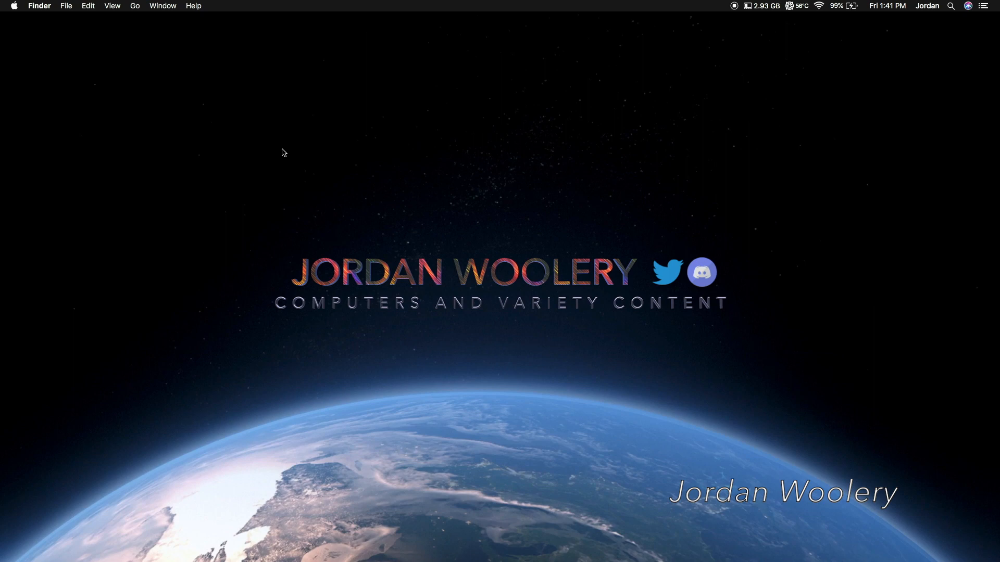
{"action": "mouse_move", "coordinate": [861, 87]}
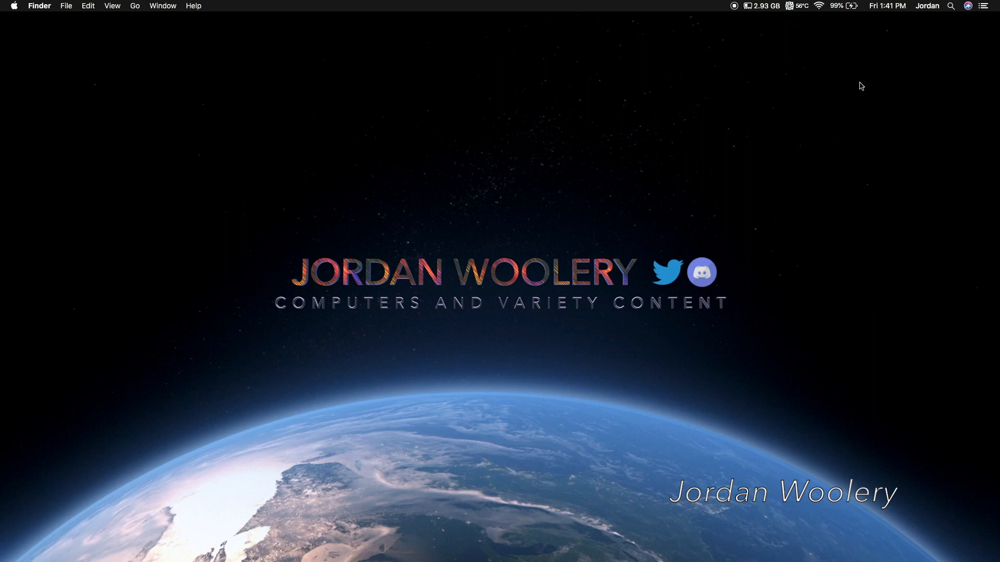
{"action": "mouse_move", "coordinate": [972, 107]}
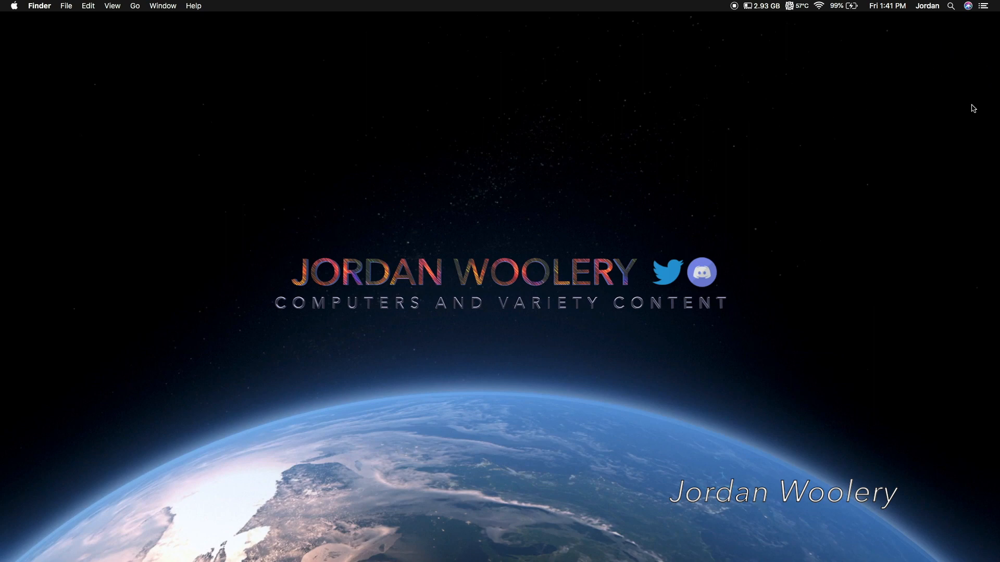
{"action": "mouse_move", "coordinate": [412, 220]}
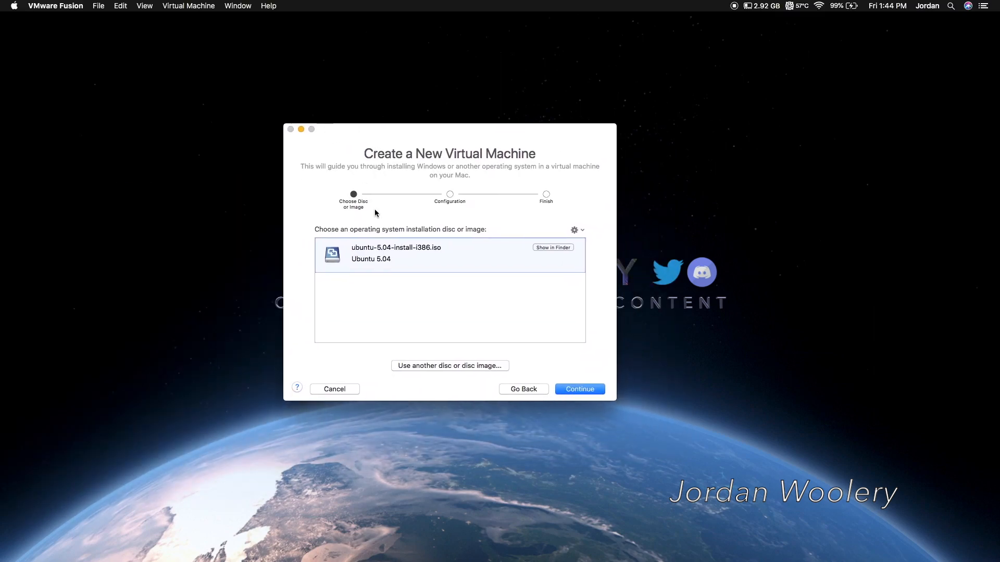
{"action": "mouse_move", "coordinate": [444, 302]}
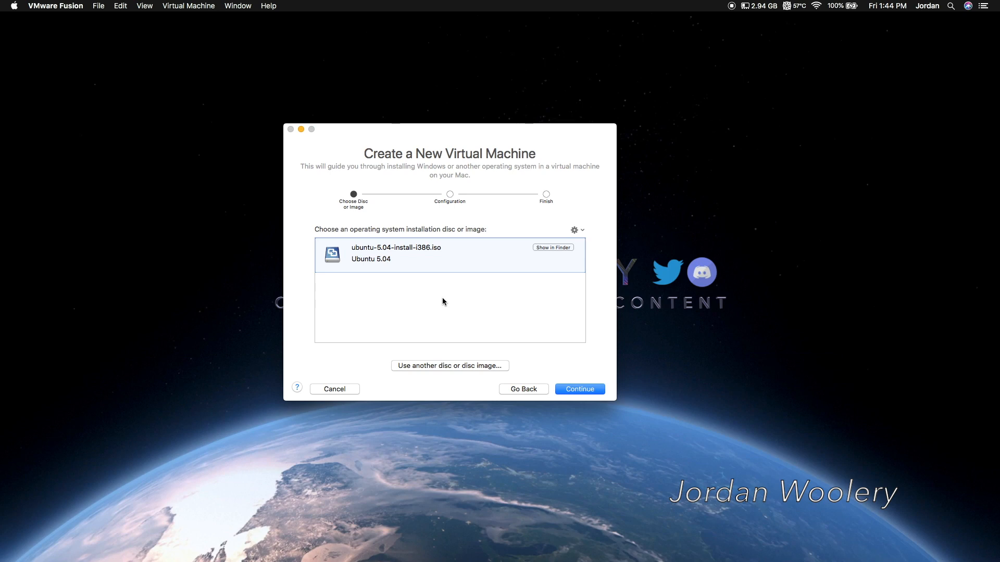
- Continue the new-VM wizard with the ubuntu-5.04-install-i386.iso image selected
{"action": "left_click", "coordinate": [578, 389]}
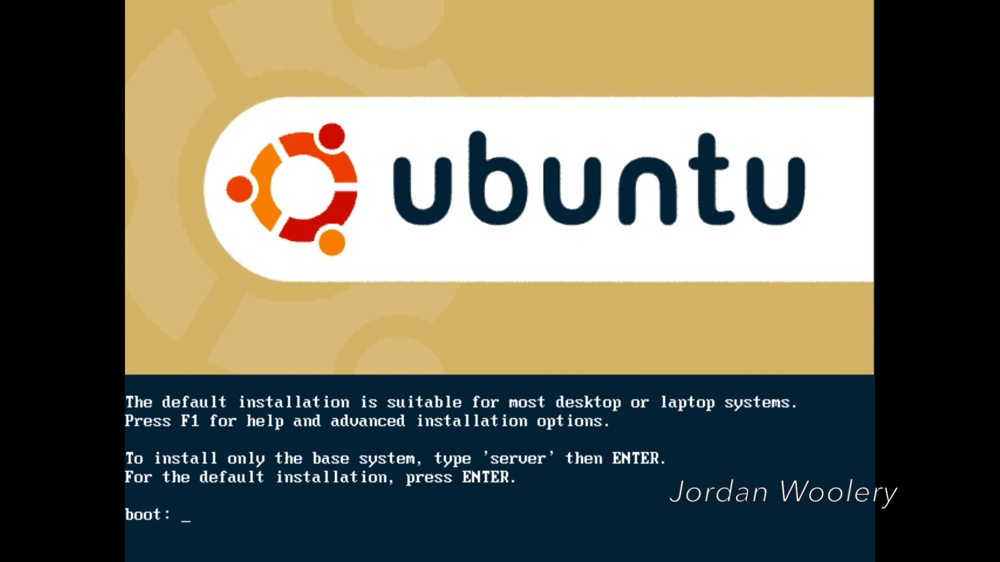
- Enter 'server' at the boot prompt to start the base-system-only installation
{"action": "type", "text": "ser"}
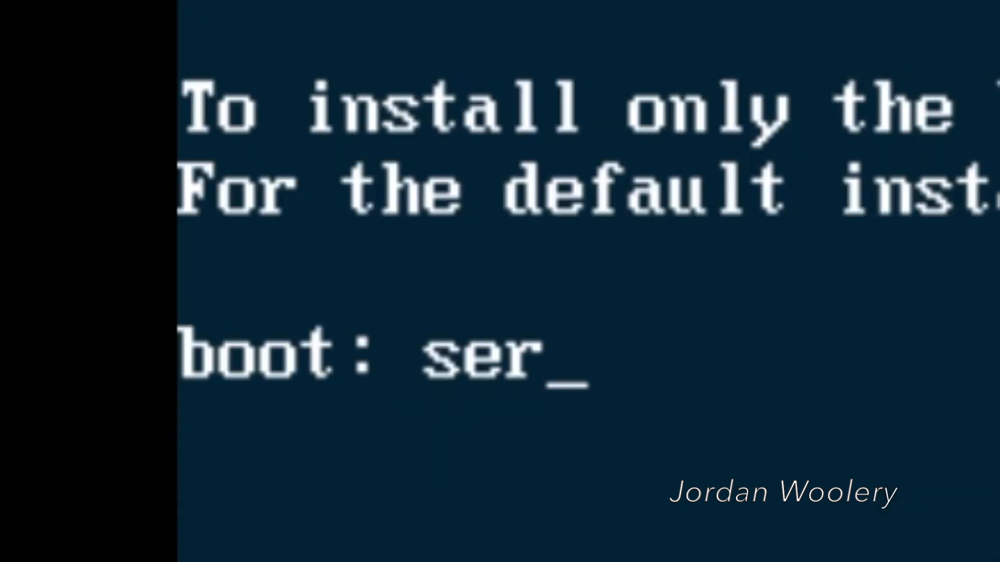
{"action": "type", "text": "ver"}
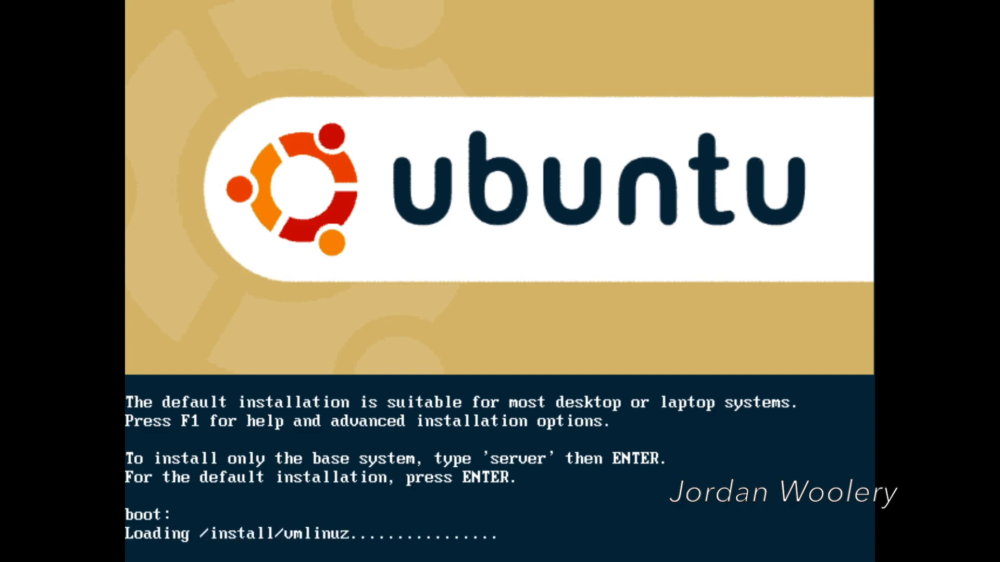
{"action": "key", "text": "Return"}
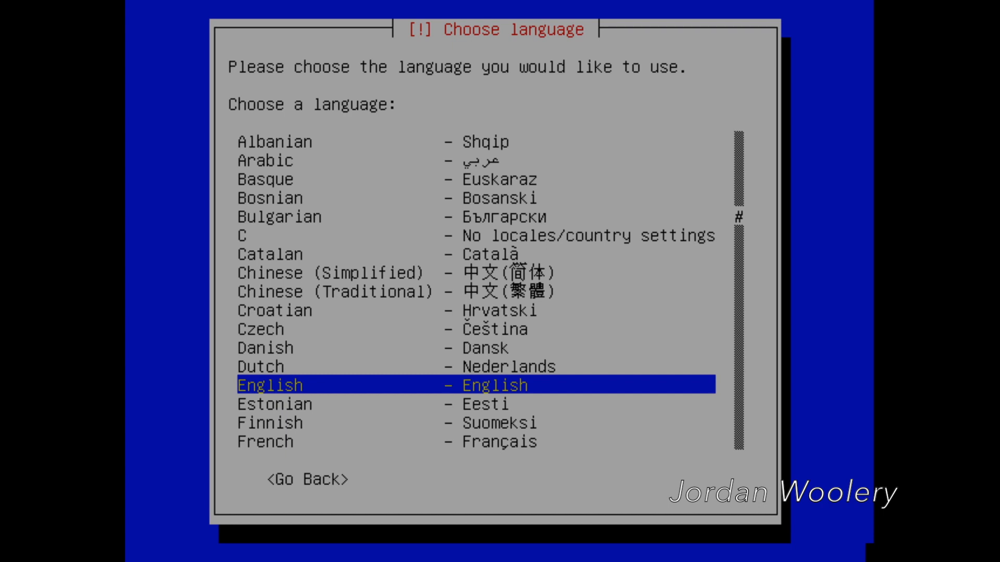
- Accept English as the language and United States as the location
{"action": "key", "text": "Return"}
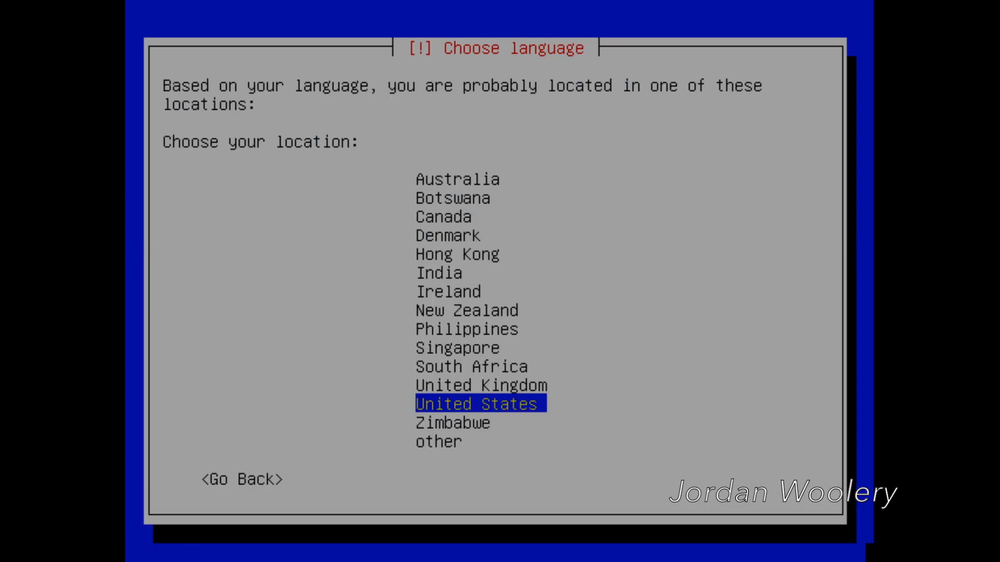
{"action": "key", "text": "Return"}
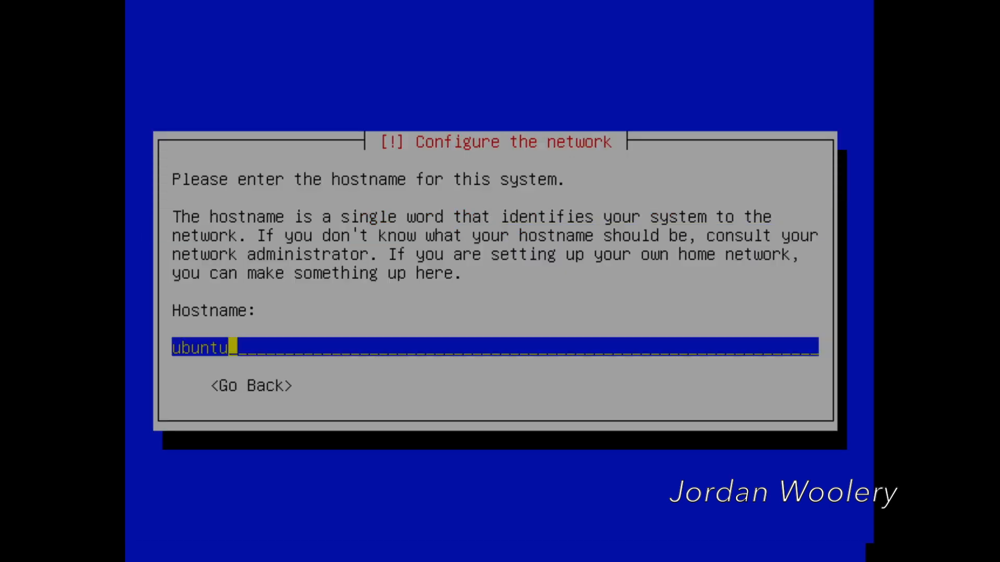
- Accept the prefilled hostname 'ubuntu'
{"action": "key", "text": "Return"}
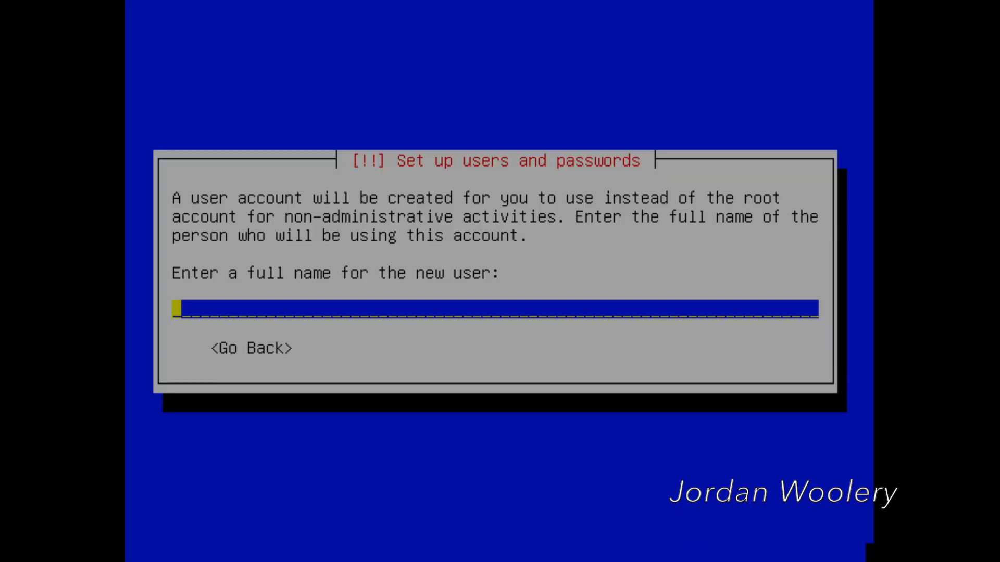
{"action": "type", "text": "Jordan Woolery"}
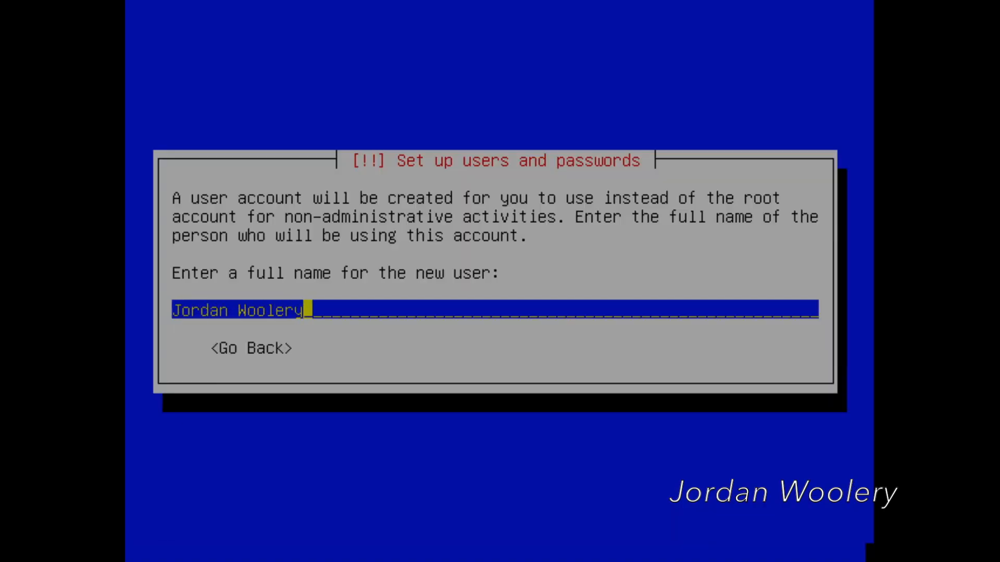
{"action": "key", "text": "Return"}
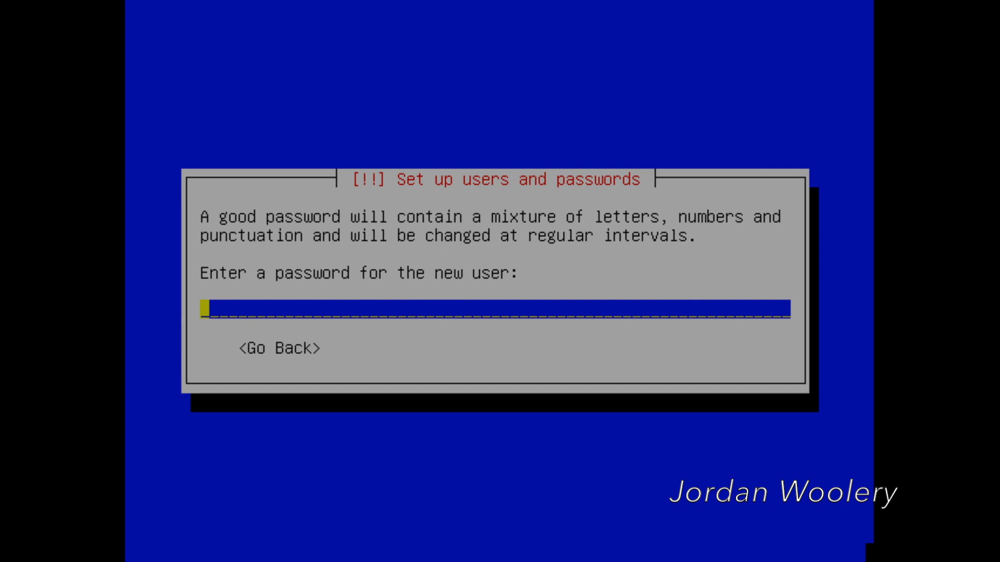
{"action": "key", "text": "Return"}
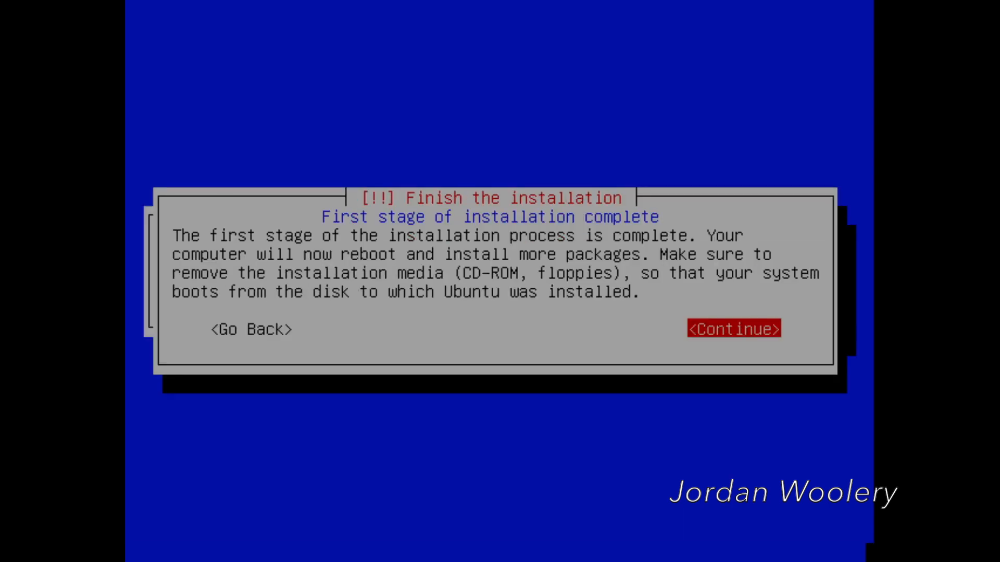
- Continue from 'Finish the installation' so the system reboots into the second stage
{"action": "left_click", "coordinate": [732, 328]}
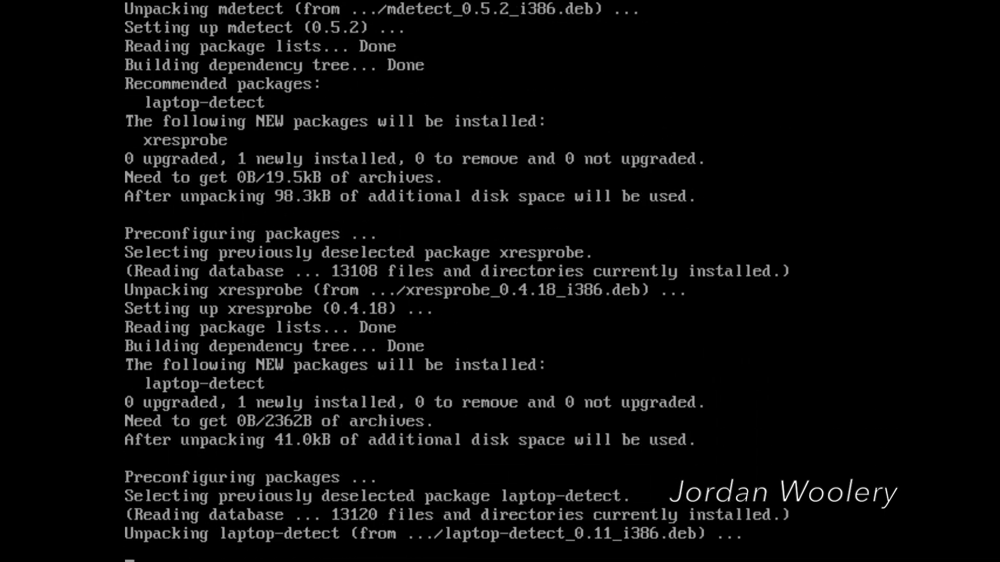
- Confirm the video mode selection and choose a larger resolution from the Resolution list
{"action": "scroll", "scroll_direction": "down", "scroll_amount": 3}
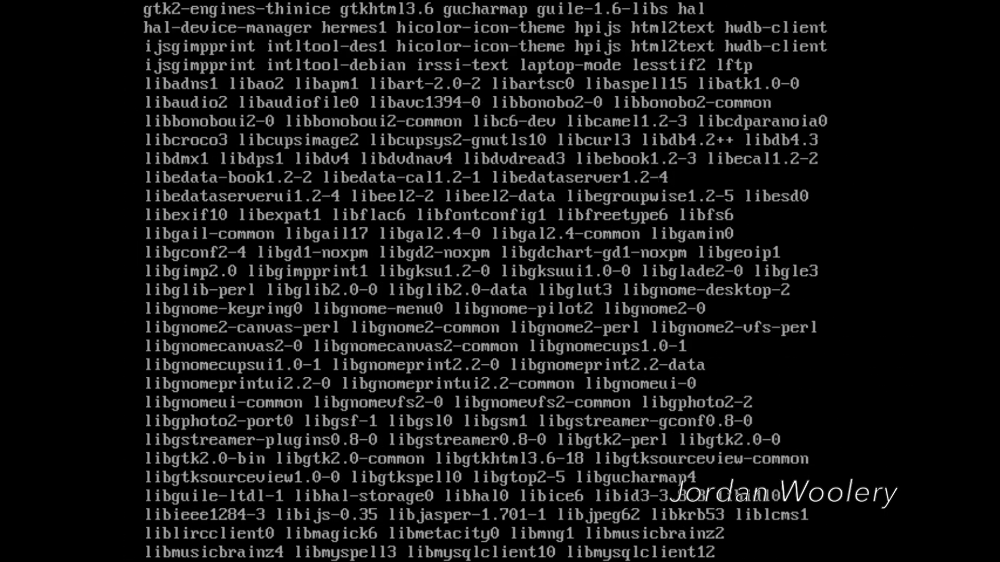
{"action": "scroll", "scroll_direction": "down", "scroll_amount": 3}
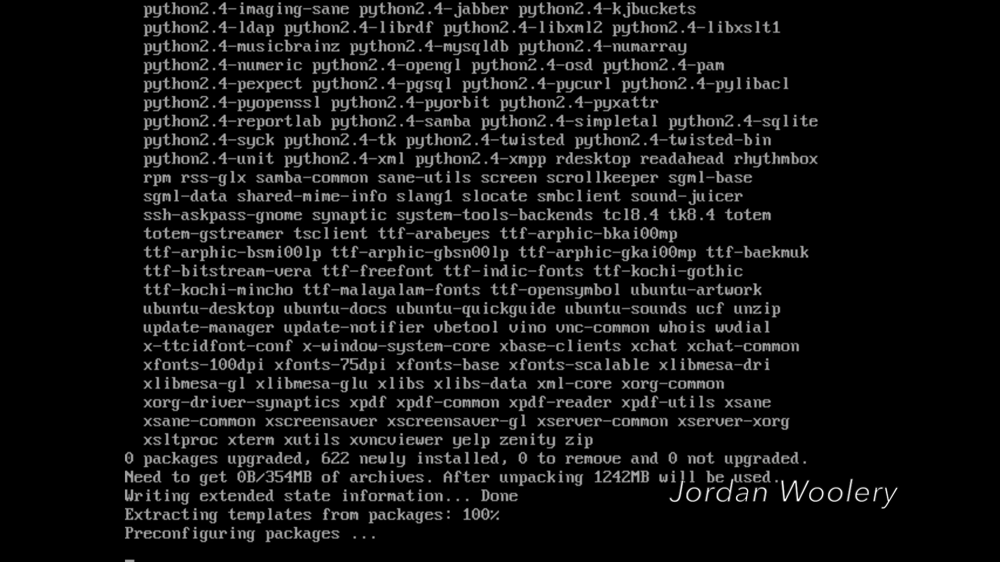
{"action": "scroll", "scroll_direction": "down", "scroll_amount": 3}
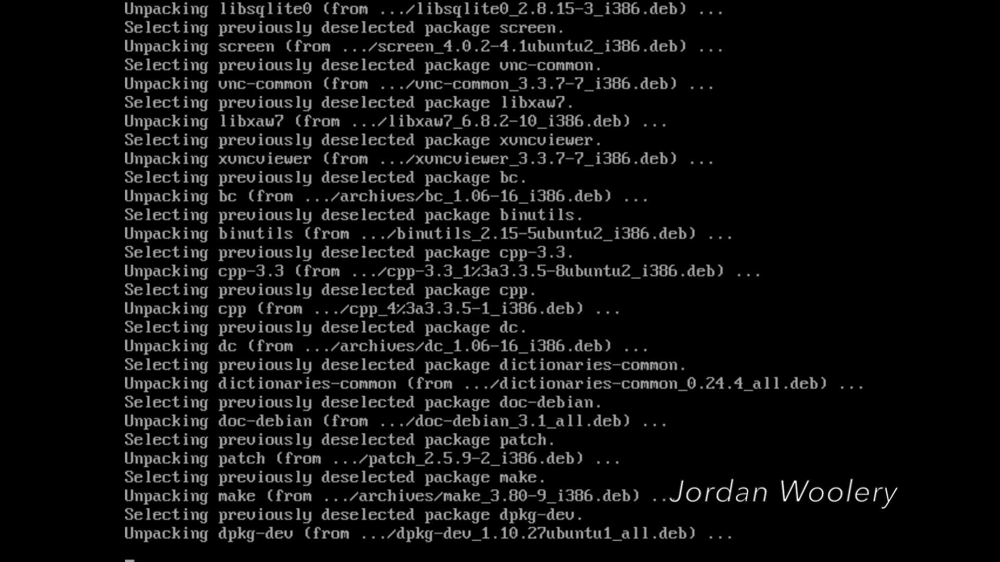
{"action": "scroll", "scroll_direction": "down", "scroll_amount": 3}
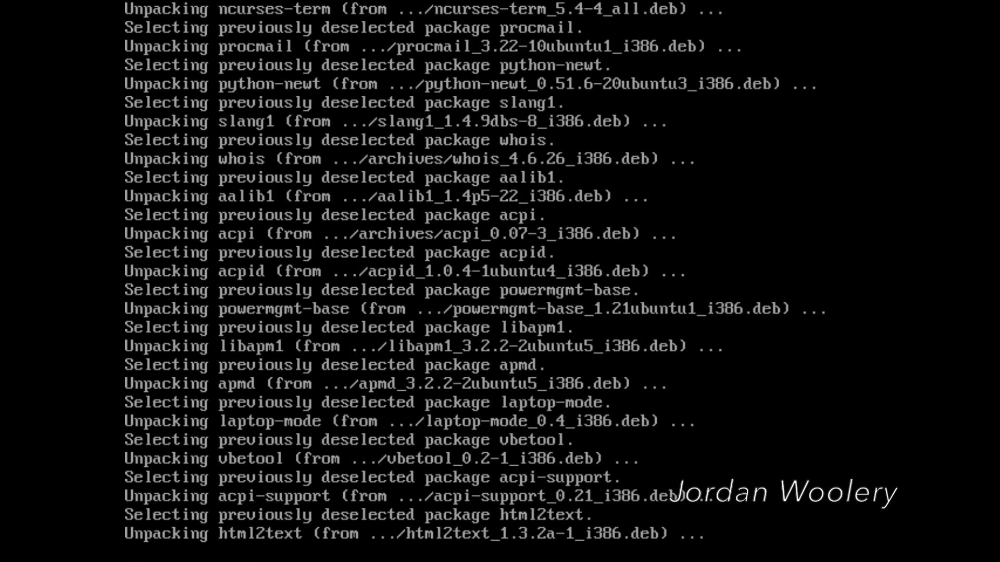
{"action": "scroll", "scroll_direction": "down", "scroll_amount": 3}
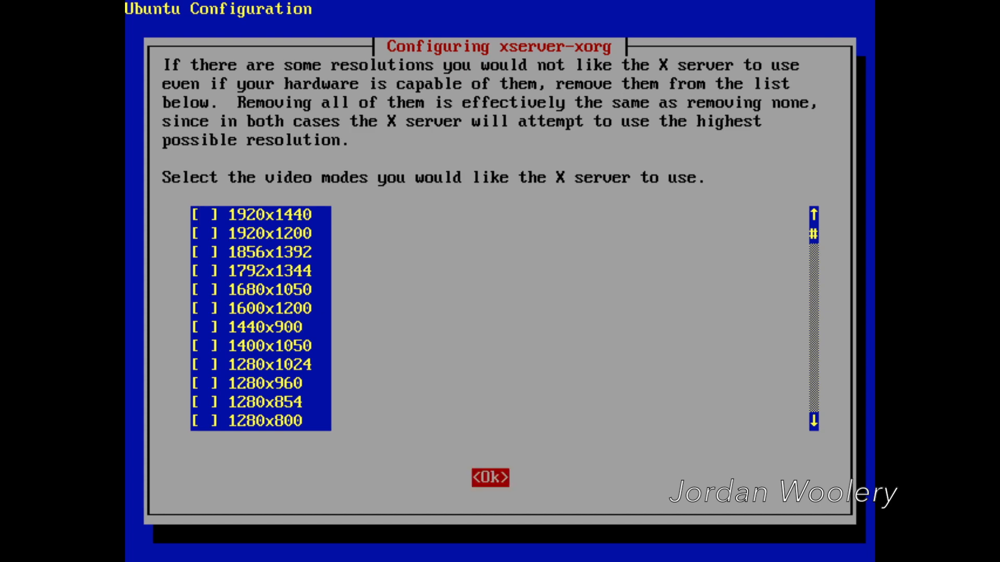
{"action": "left_click", "coordinate": [490, 478]}
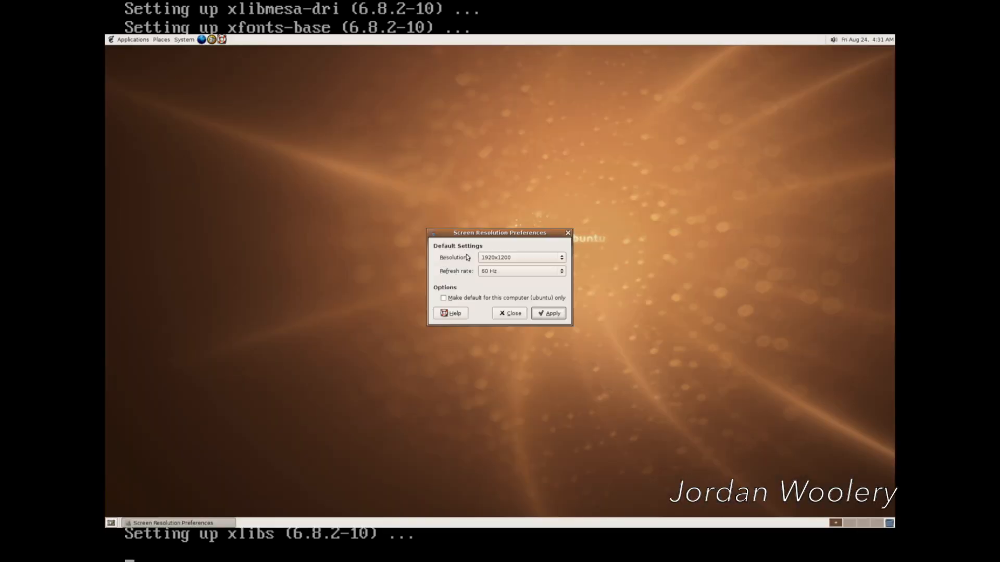
{"action": "left_click", "coordinate": [520, 257]}
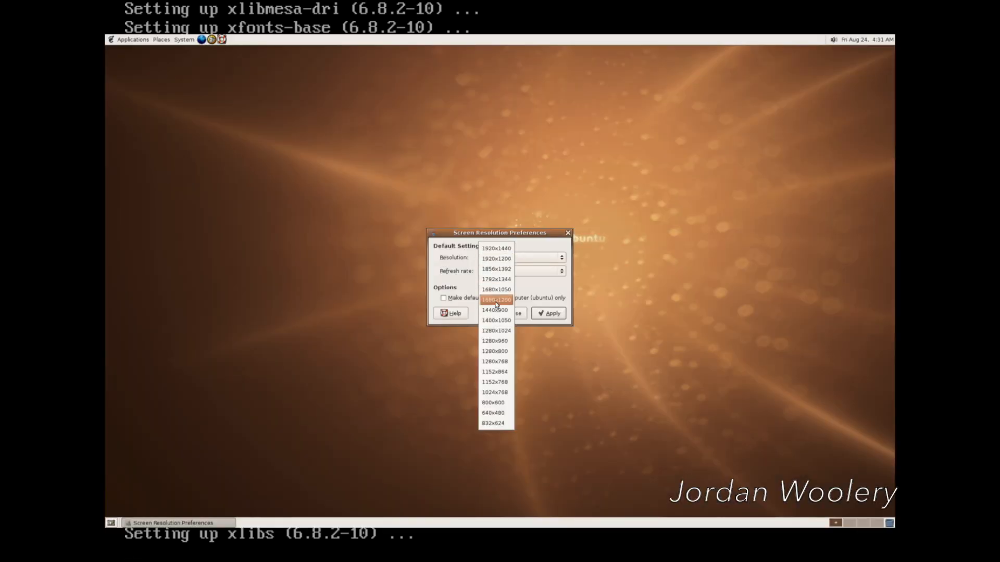
{"action": "left_click", "coordinate": [494, 351]}
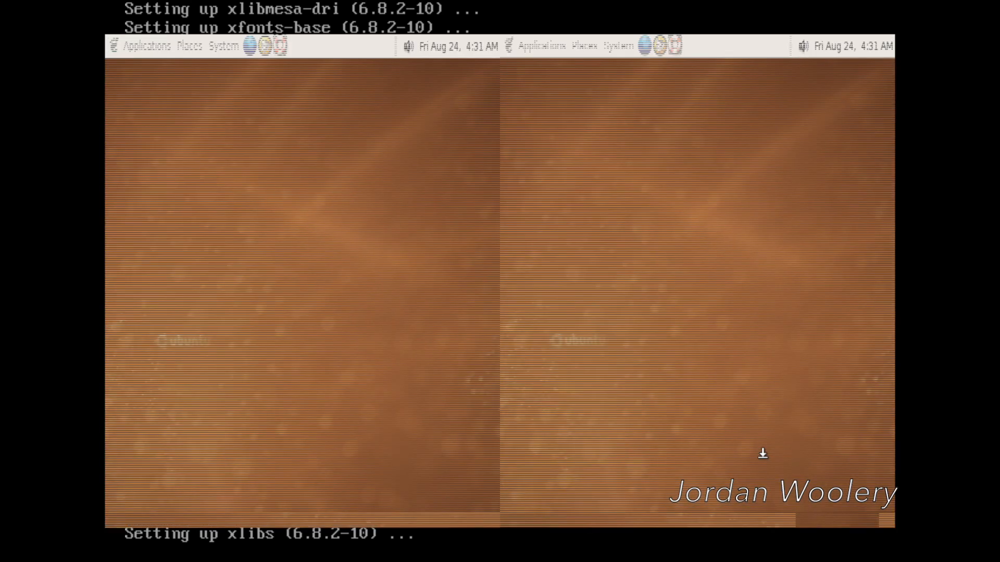
{"action": "mouse_move", "coordinate": [669, 363]}
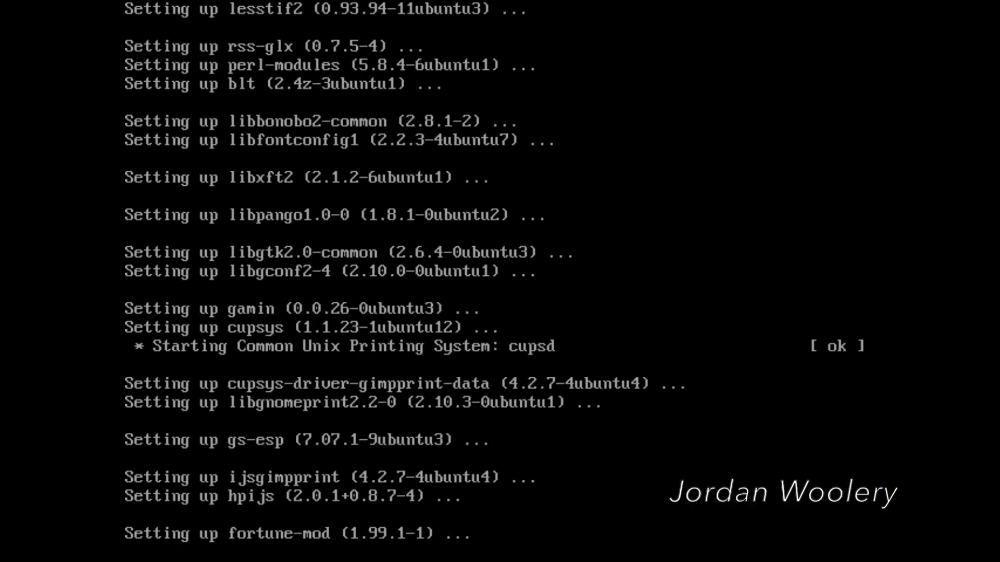
- Scroll through the installer's console output while packages and locales are set up
{"action": "scroll", "scroll_direction": "down", "scroll_amount": 3}
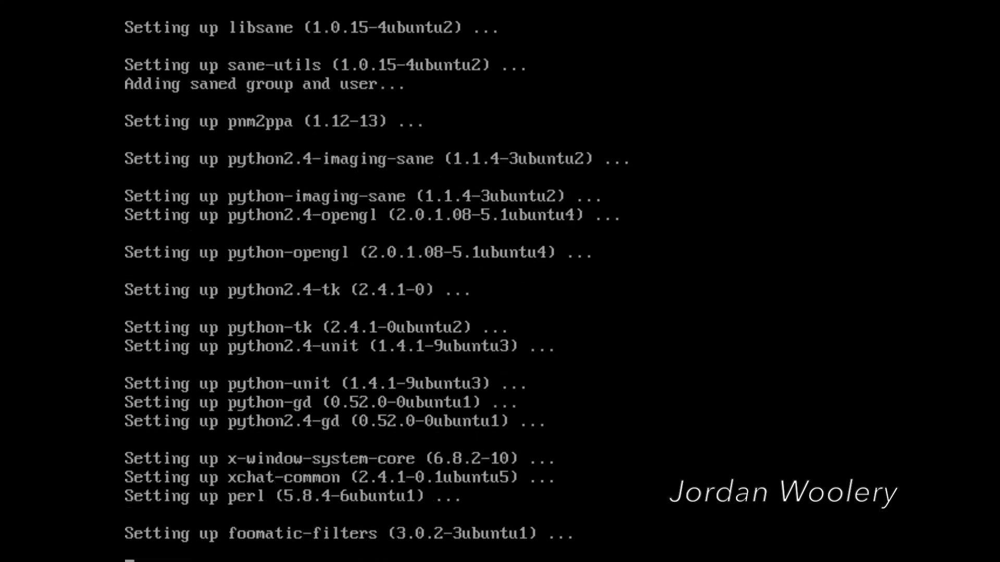
{"action": "scroll", "scroll_direction": "down", "scroll_amount": 3}
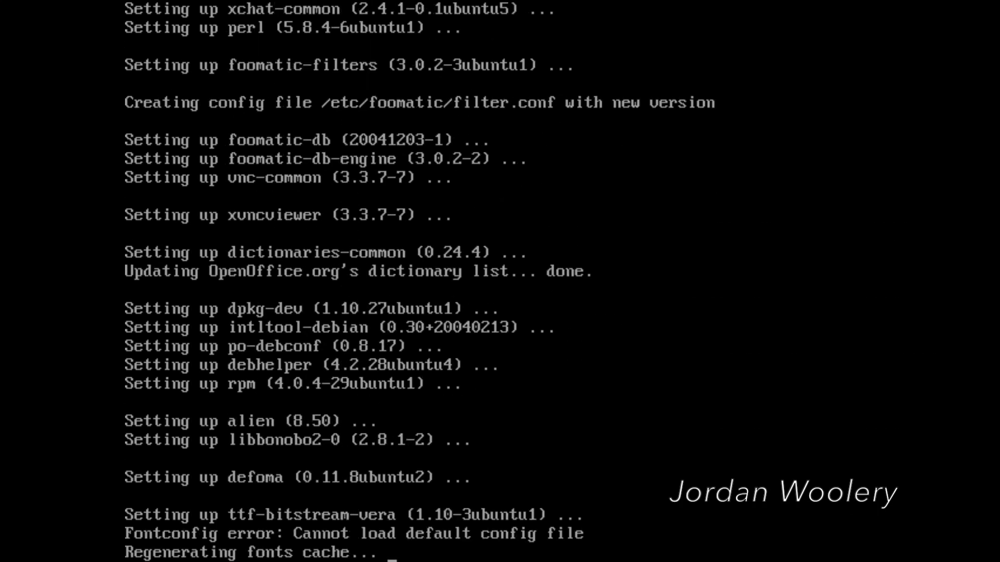
{"action": "scroll", "scroll_direction": "down", "scroll_amount": 3}
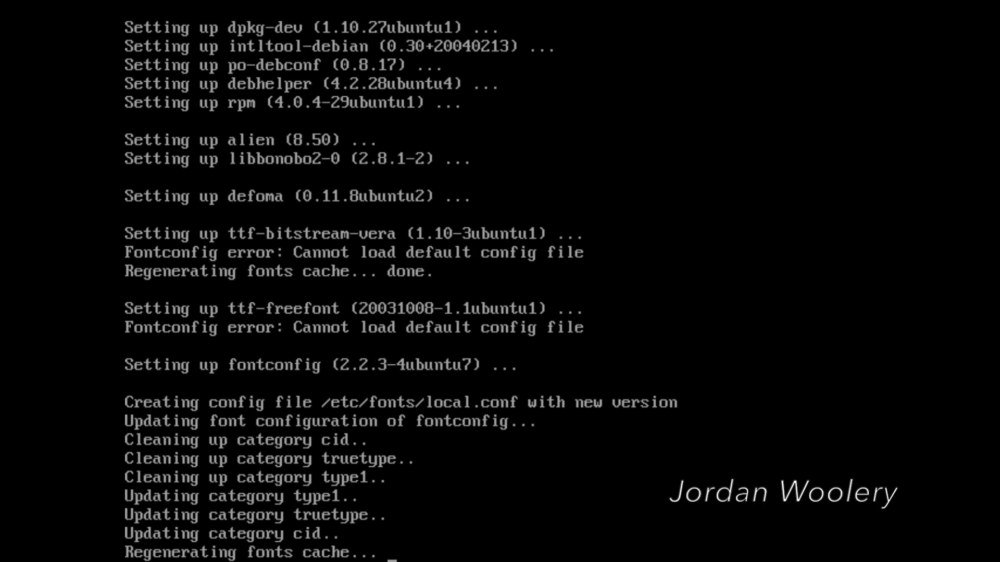
{"action": "scroll", "scroll_direction": "down", "scroll_amount": 3}
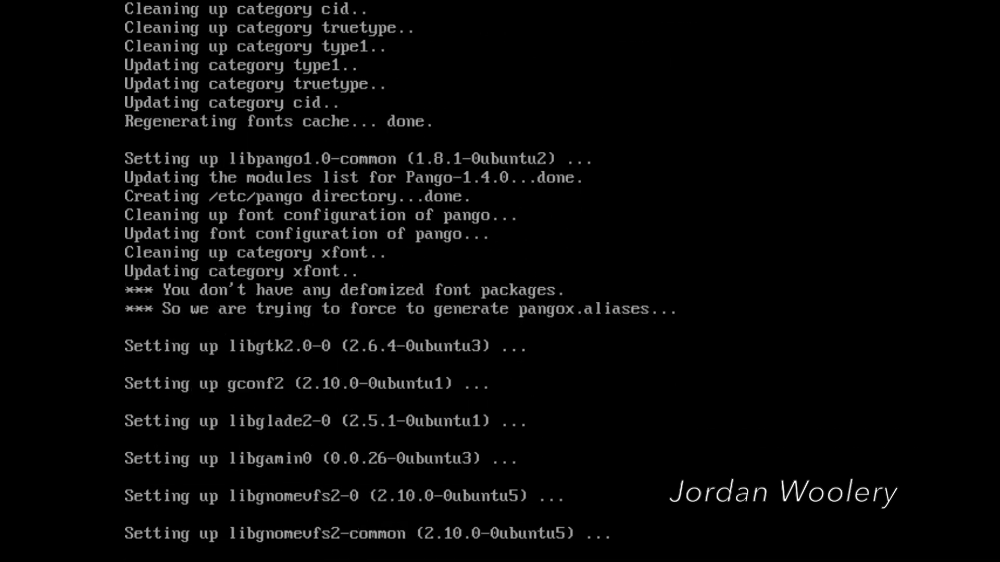
{"action": "scroll", "scroll_direction": "down", "scroll_amount": 3}
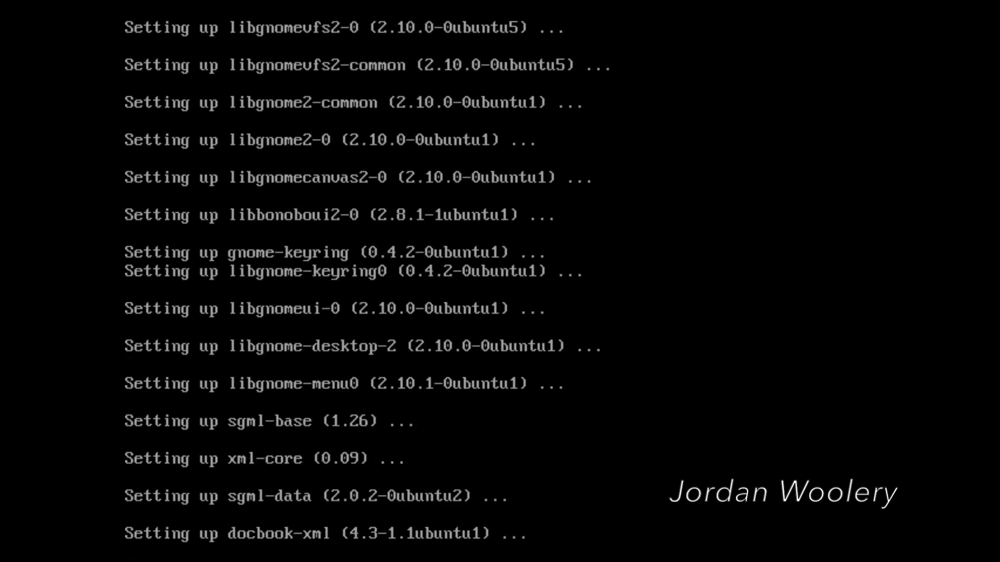
{"action": "scroll", "scroll_direction": "down", "scroll_amount": 3}
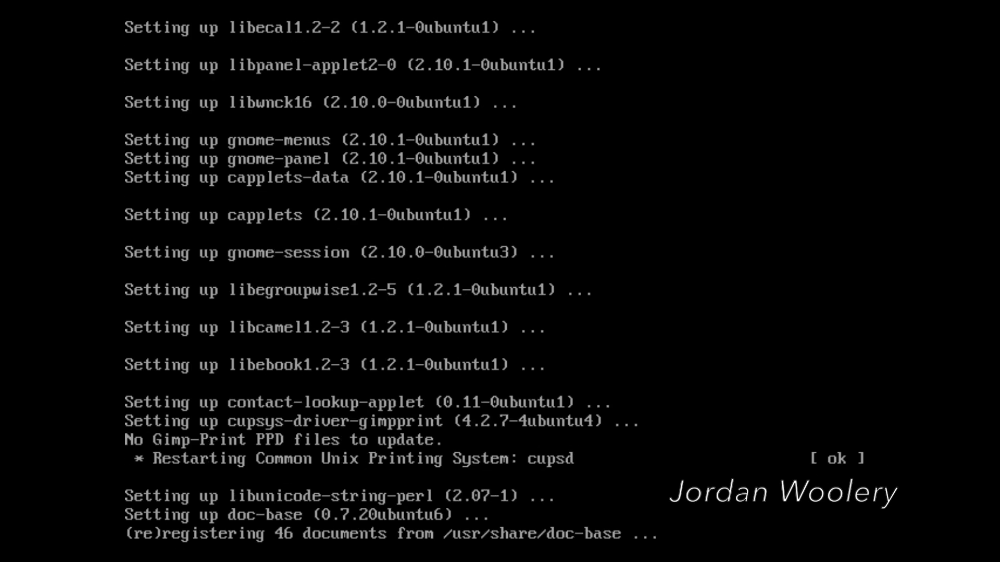
{"action": "scroll", "scroll_direction": "down", "scroll_amount": 3}
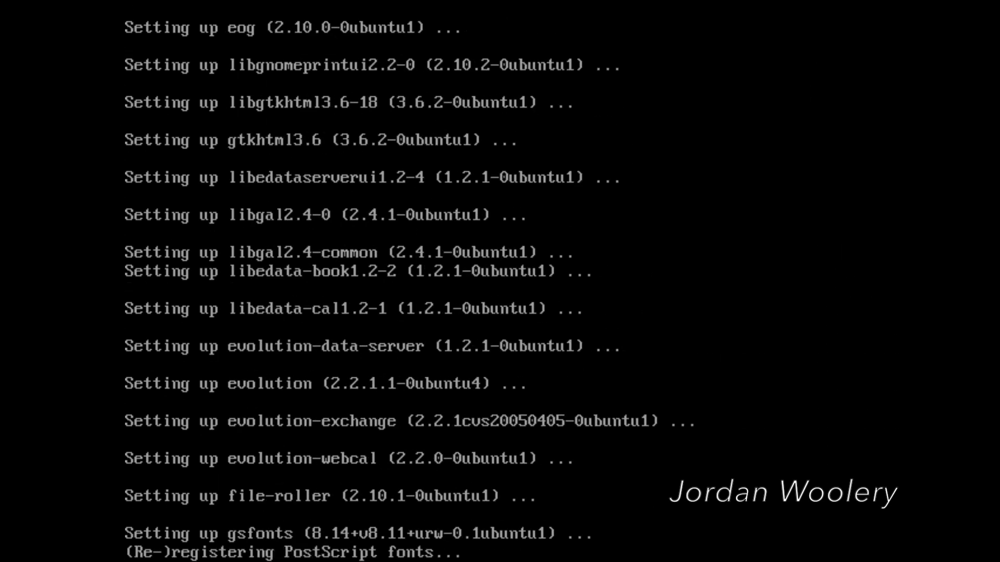
{"action": "scroll", "scroll_direction": "down", "scroll_amount": 3}
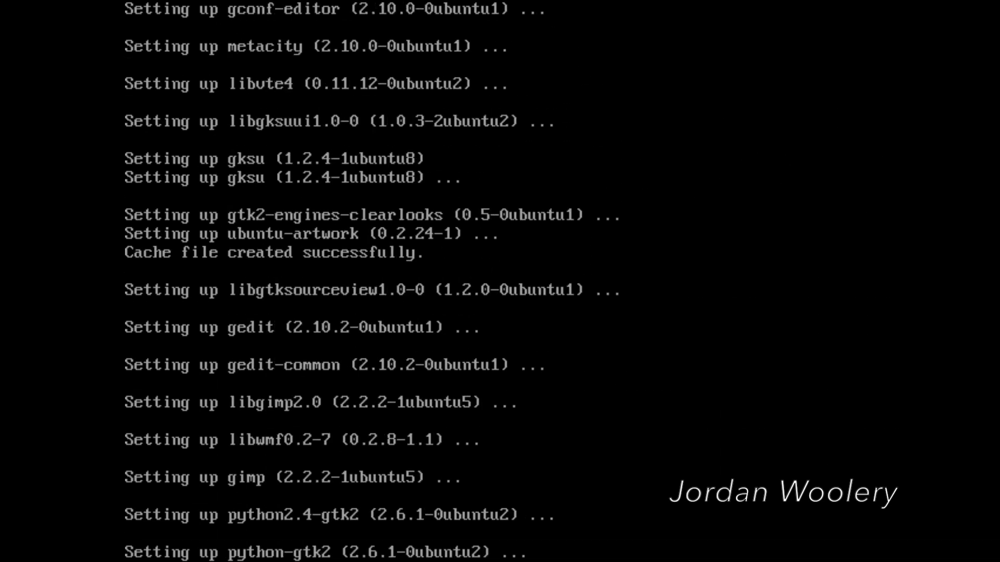
{"action": "scroll", "scroll_direction": "down", "scroll_amount": 3}
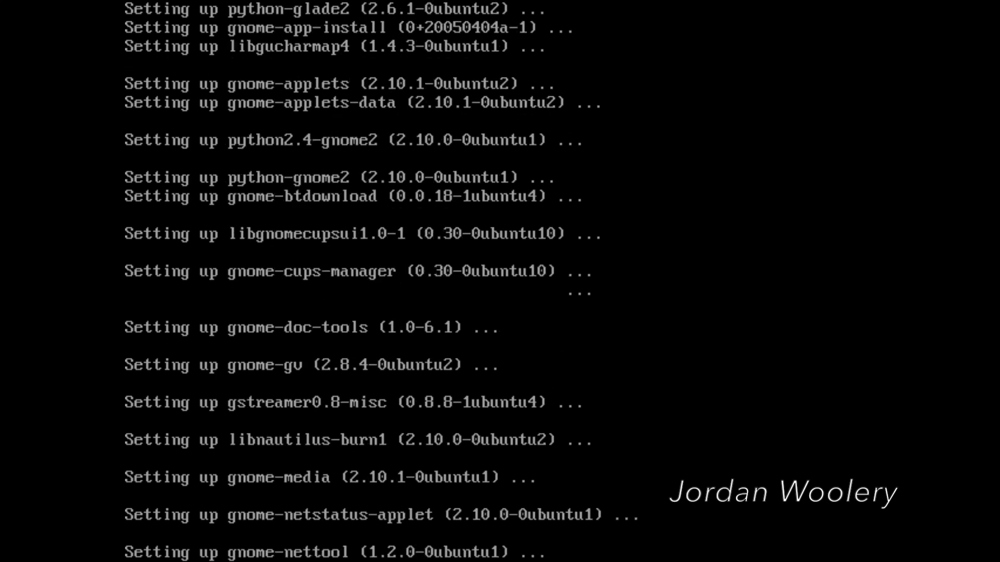
{"action": "scroll", "scroll_direction": "down", "scroll_amount": 3}
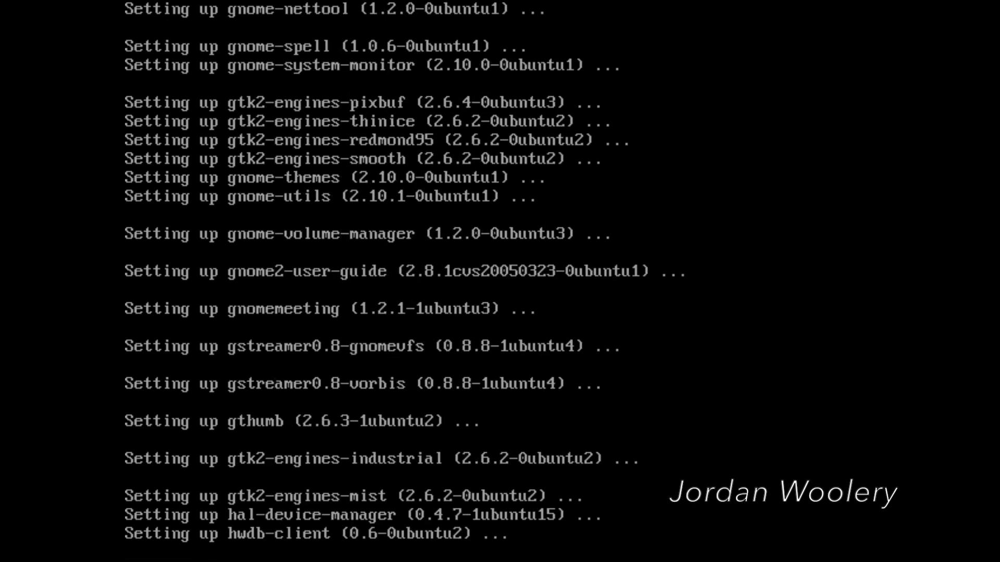
{"action": "scroll", "scroll_direction": "down", "scroll_amount": 3}
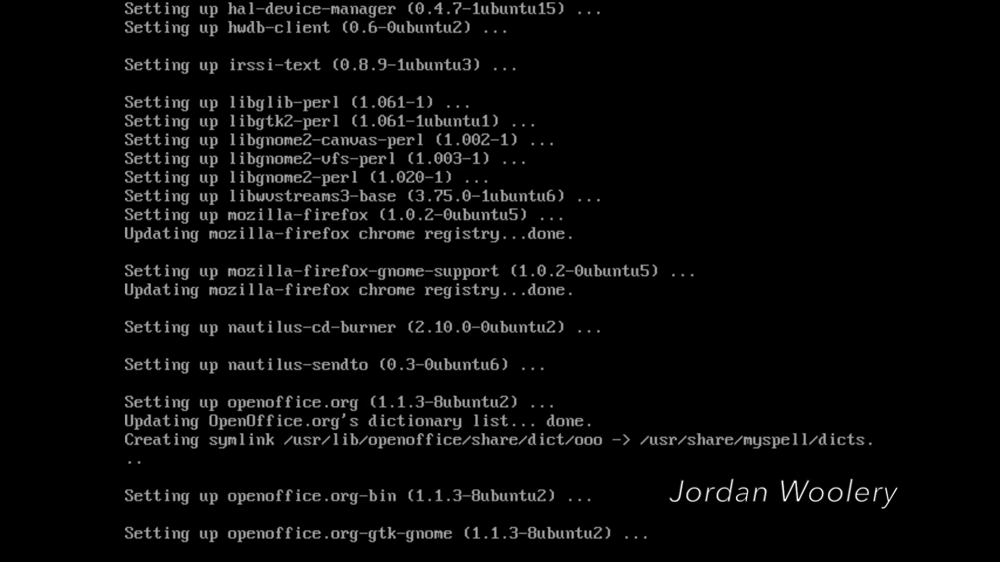
{"action": "scroll", "scroll_direction": "down", "scroll_amount": 3}
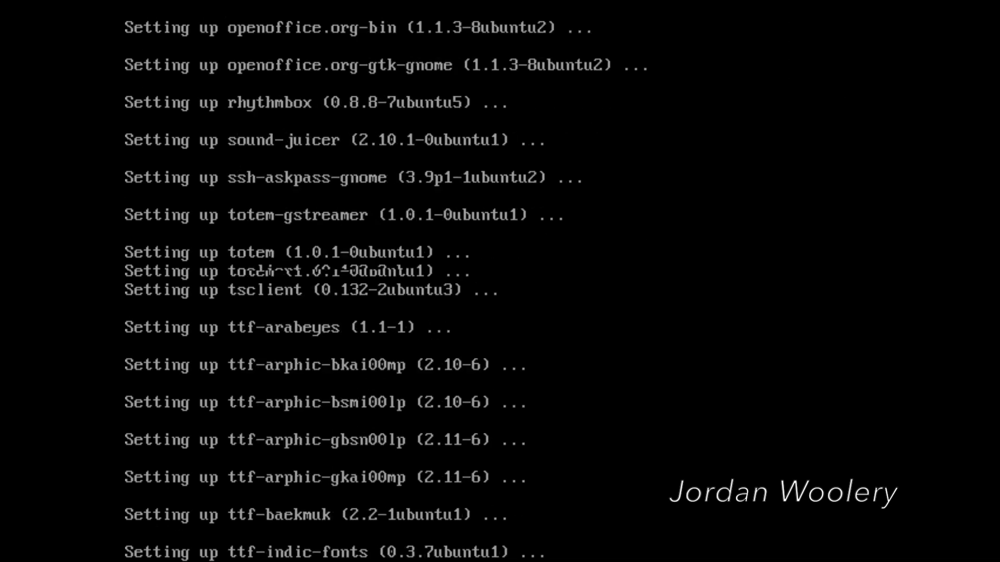
{"action": "scroll", "scroll_direction": "down", "scroll_amount": 3}
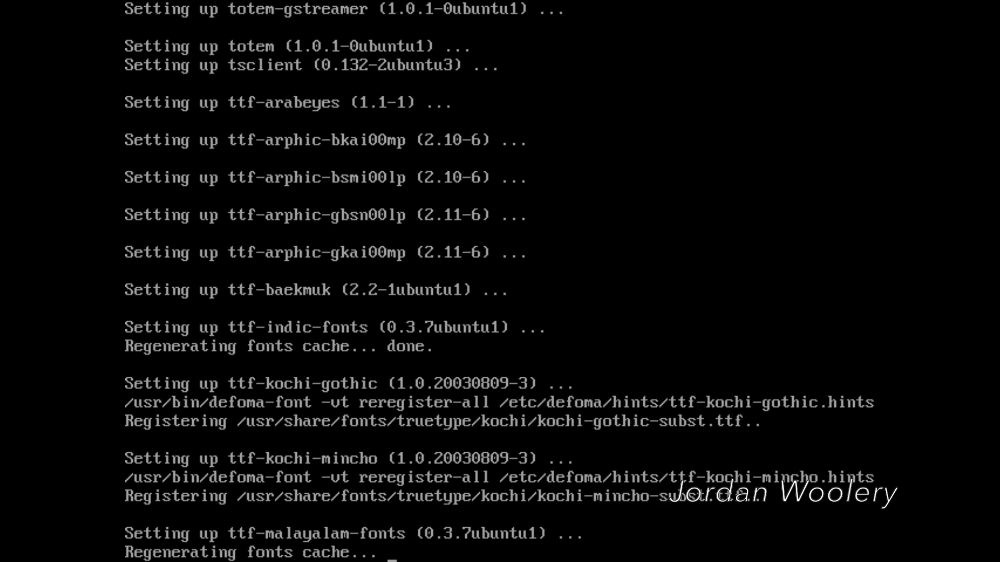
{"action": "scroll", "scroll_direction": "down", "scroll_amount": 3}
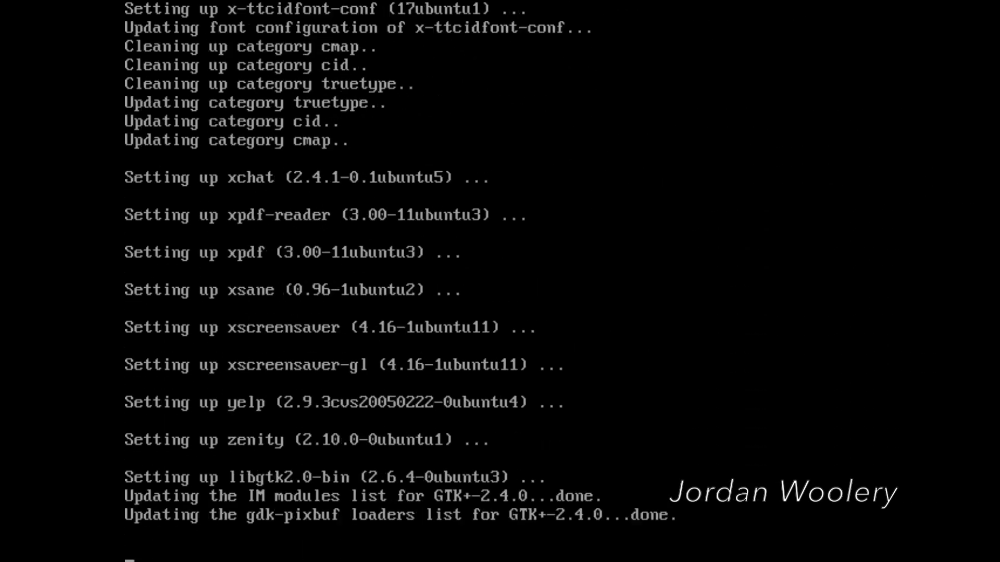
{"action": "scroll", "scroll_direction": "down", "scroll_amount": 3}
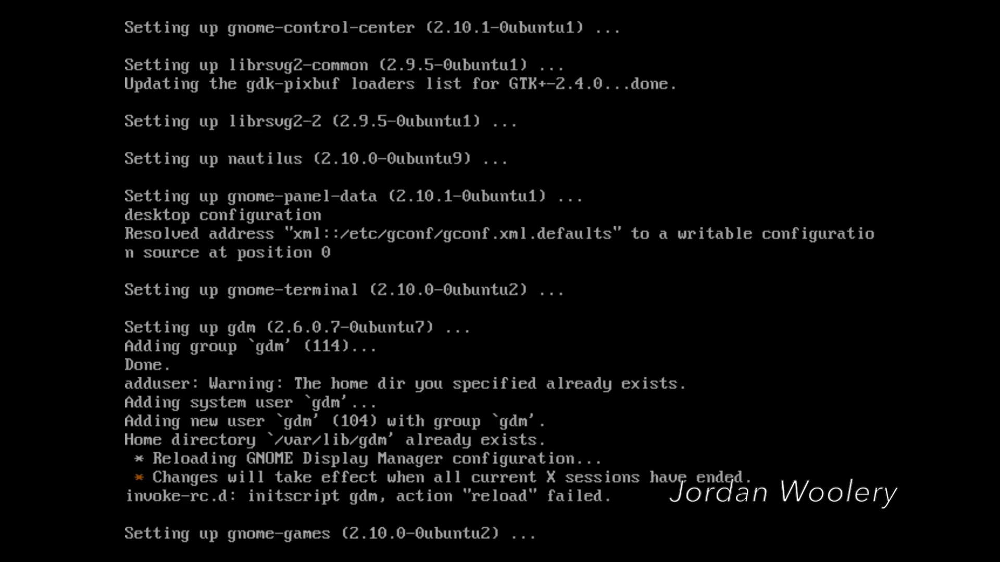
{"action": "scroll", "scroll_direction": "down", "scroll_amount": 3}
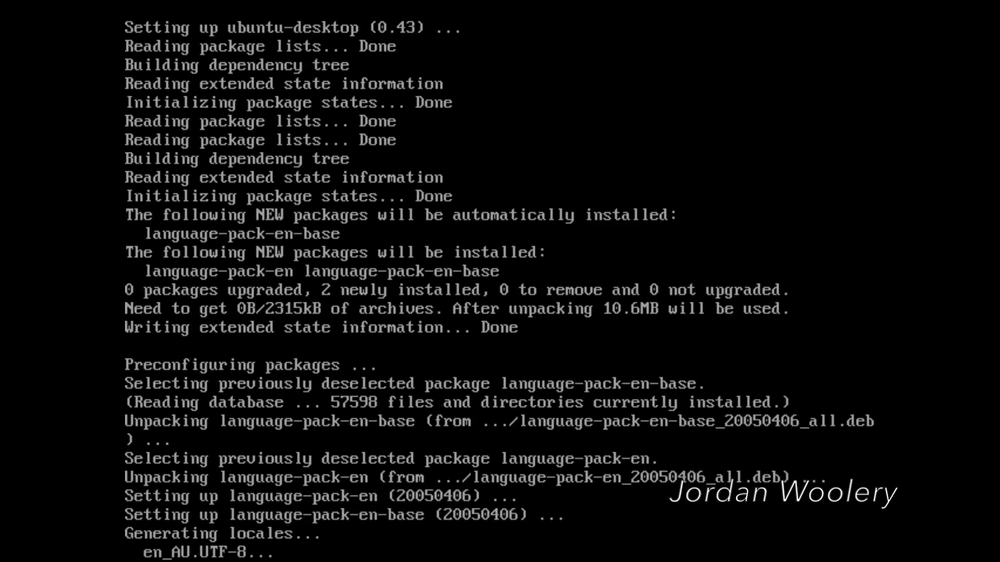
{"action": "scroll", "scroll_direction": "down", "scroll_amount": 3}
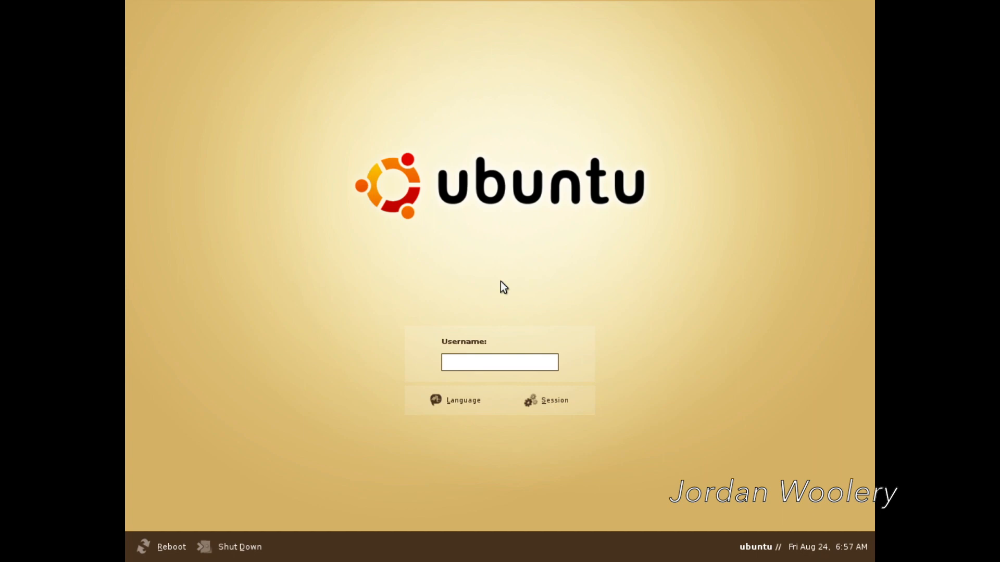
{"action": "left_click", "coordinate": [499, 363]}
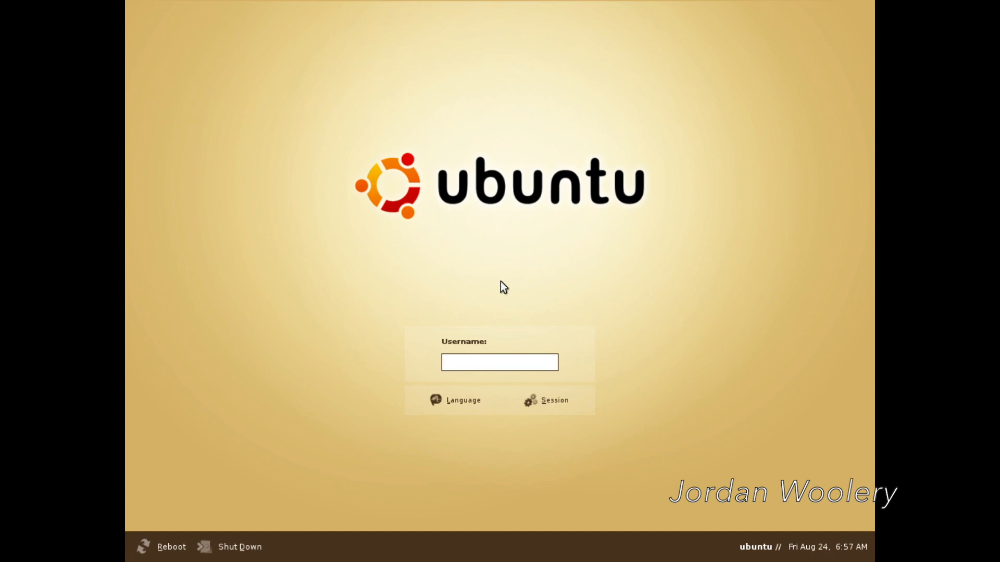
{"action": "left_click", "coordinate": [499, 362]}
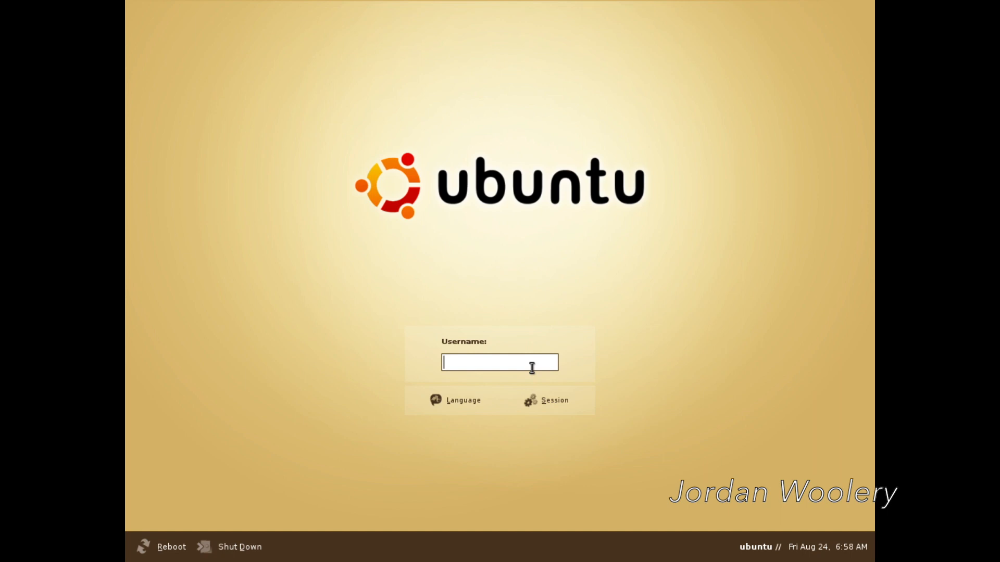
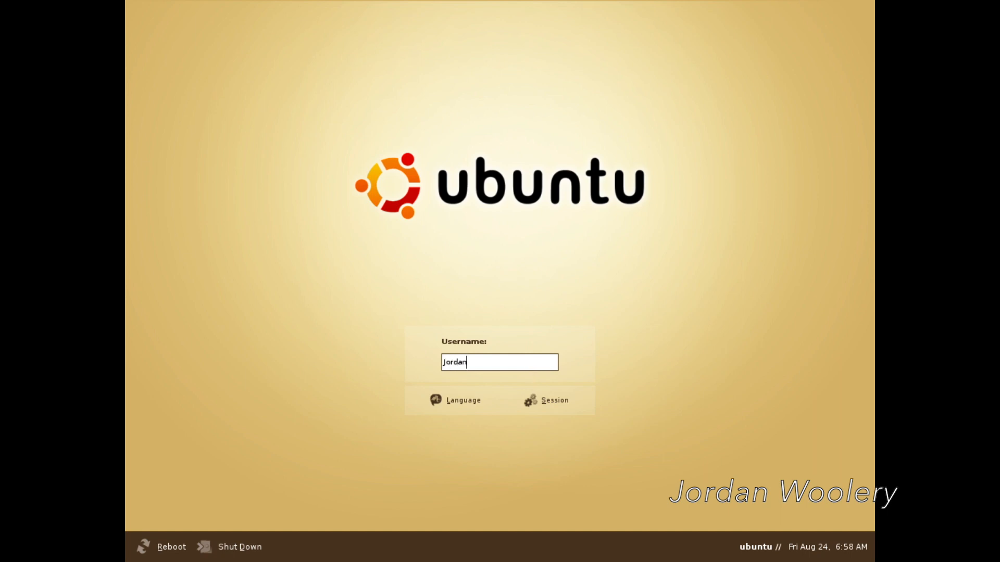
- Log in to the GNOME desktop as user 'Jordan' with the password
{"action": "key", "text": "Return"}
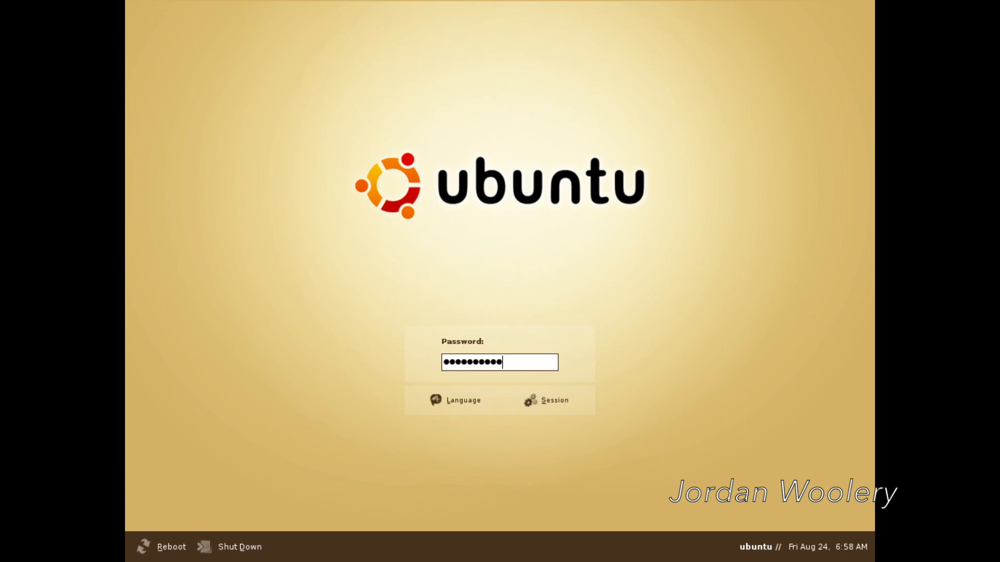
{"action": "key", "text": "Return"}
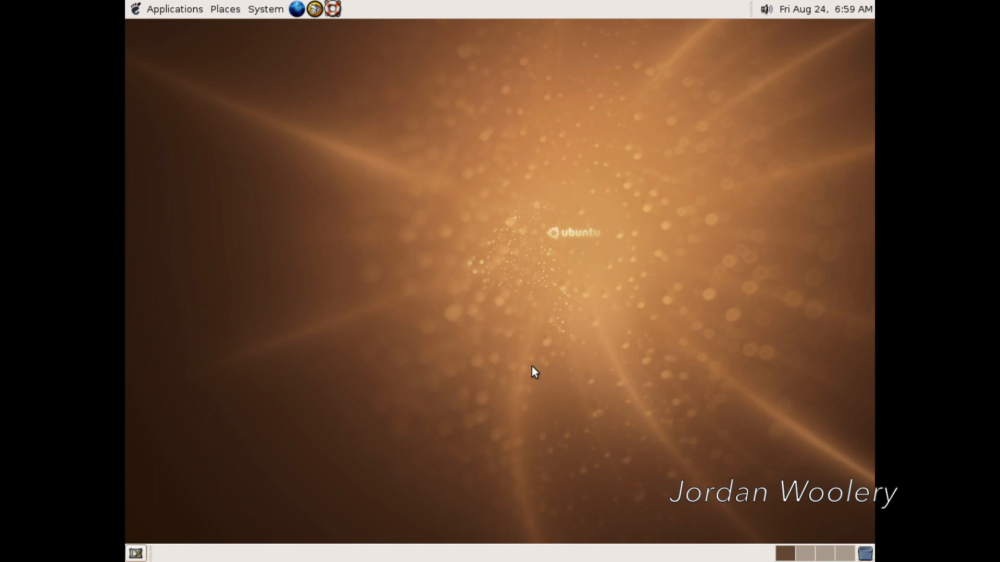
{"action": "mouse_move", "coordinate": [751, 82]}
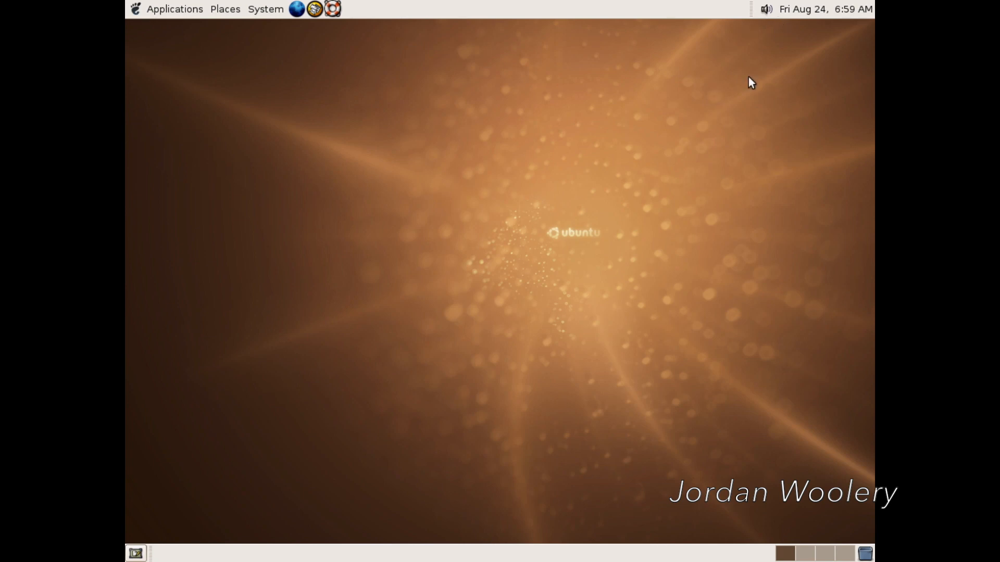
{"action": "mouse_move", "coordinate": [427, 285]}
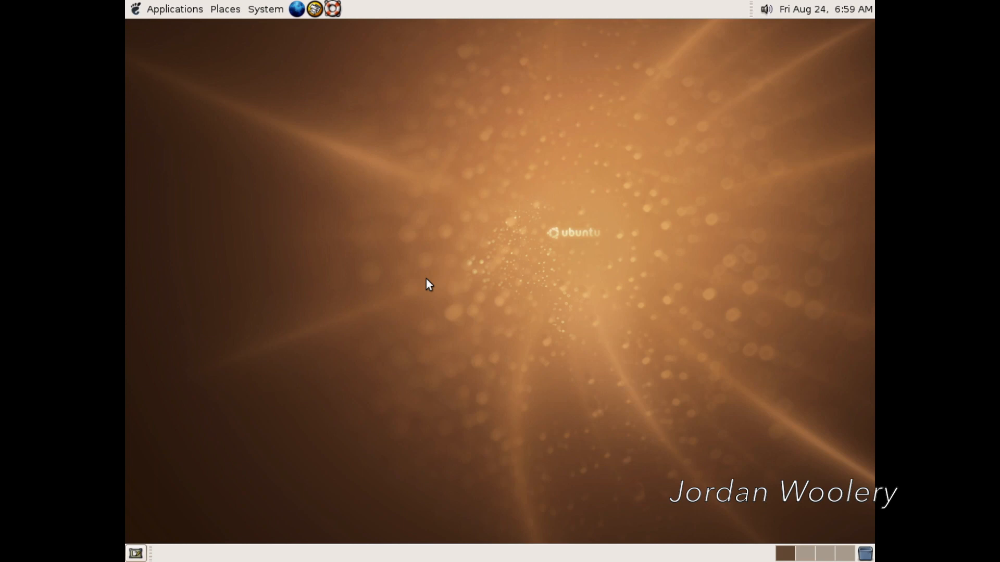
{"action": "mouse_move", "coordinate": [297, 9]}
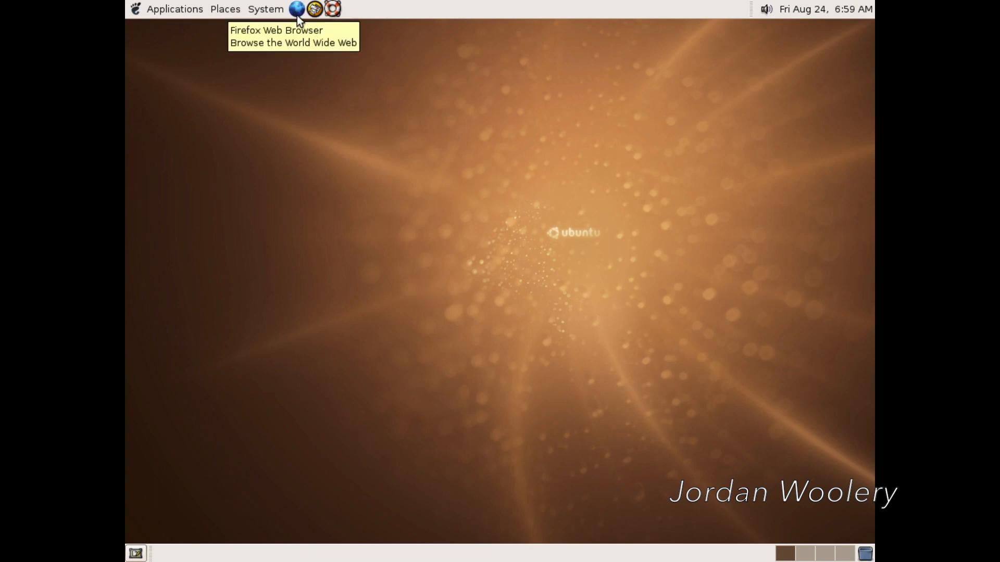
- Launch Firefox and view the About dialog showing version 1.0.2, then dismiss it
{"action": "left_click", "coordinate": [296, 9]}
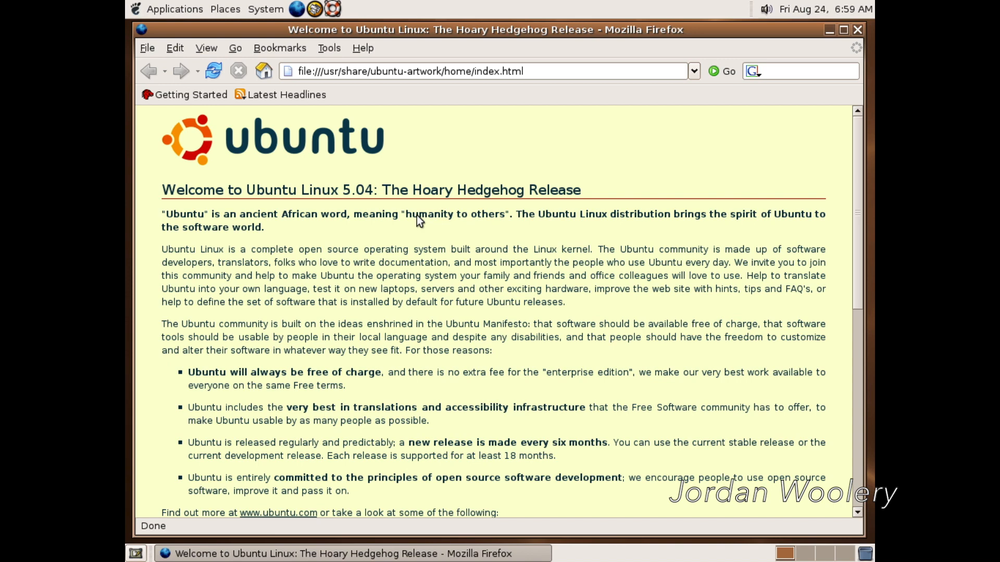
{"action": "mouse_move", "coordinate": [506, 228]}
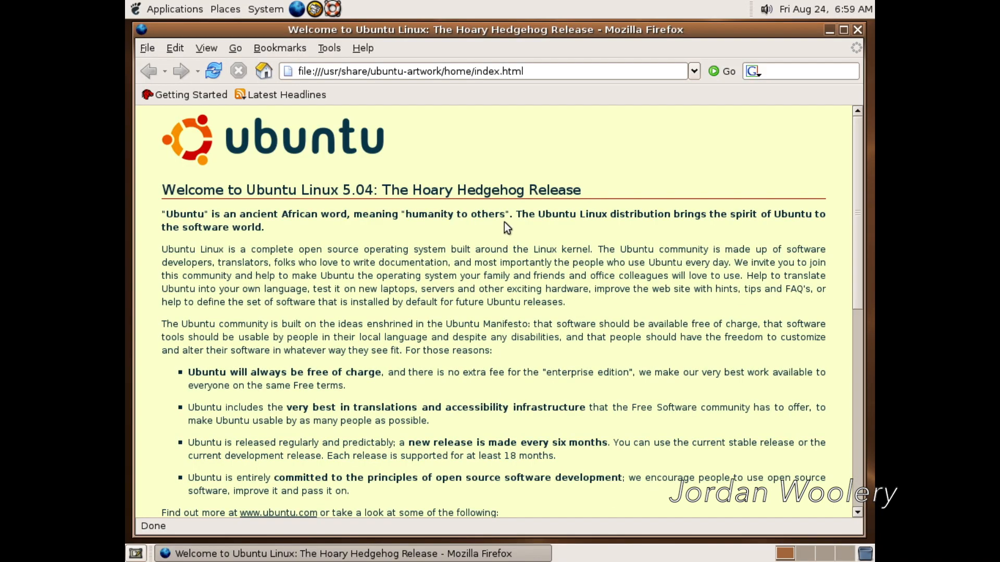
{"action": "mouse_move", "coordinate": [170, 261]}
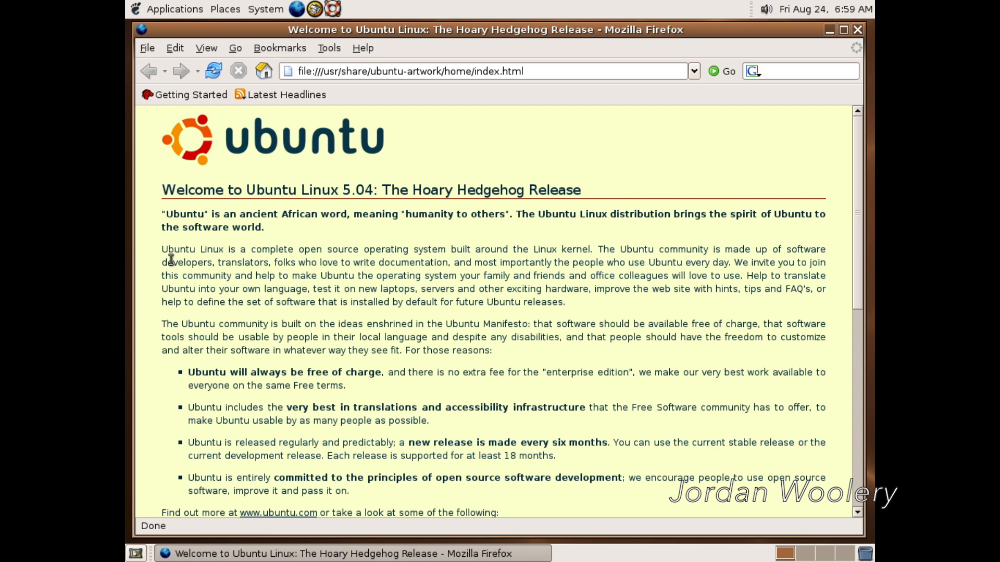
{"action": "mouse_move", "coordinate": [295, 261]}
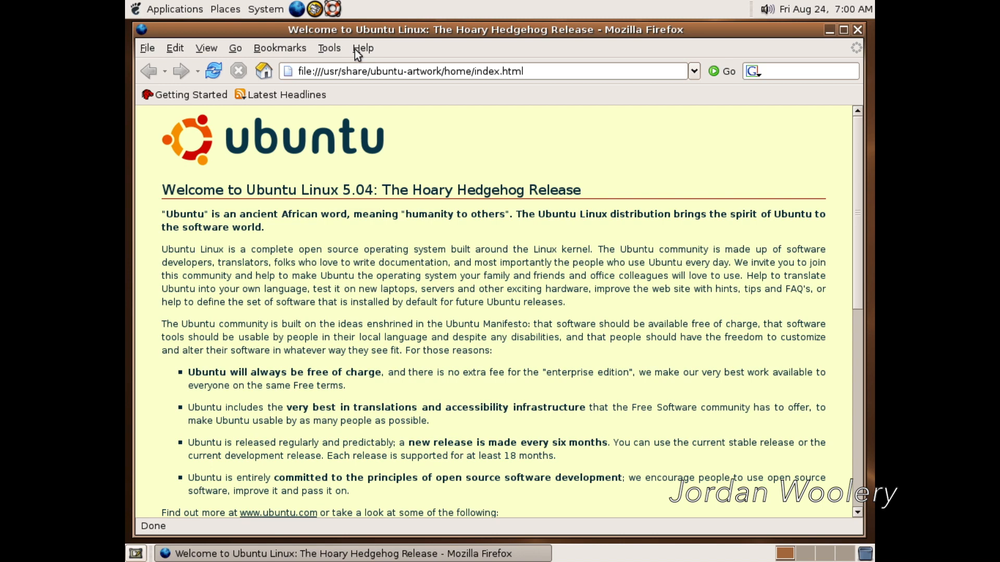
{"action": "left_click", "coordinate": [362, 48]}
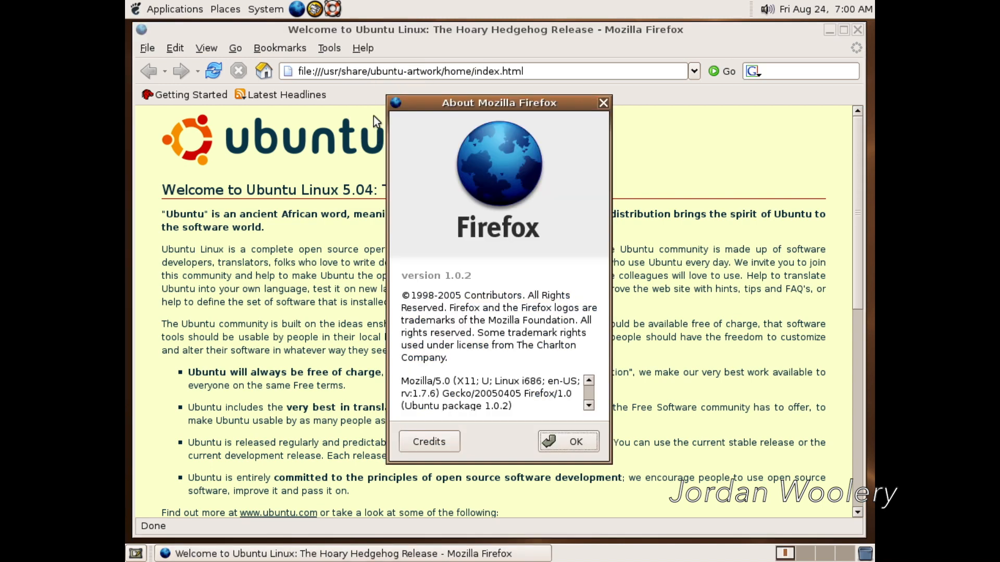
{"action": "mouse_move", "coordinate": [589, 432]}
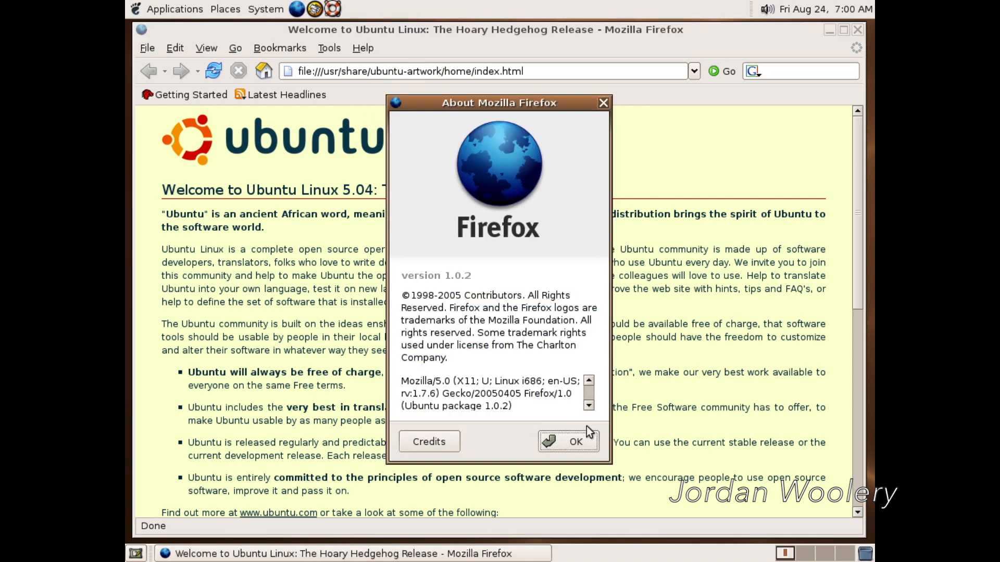
{"action": "left_click", "coordinate": [566, 441]}
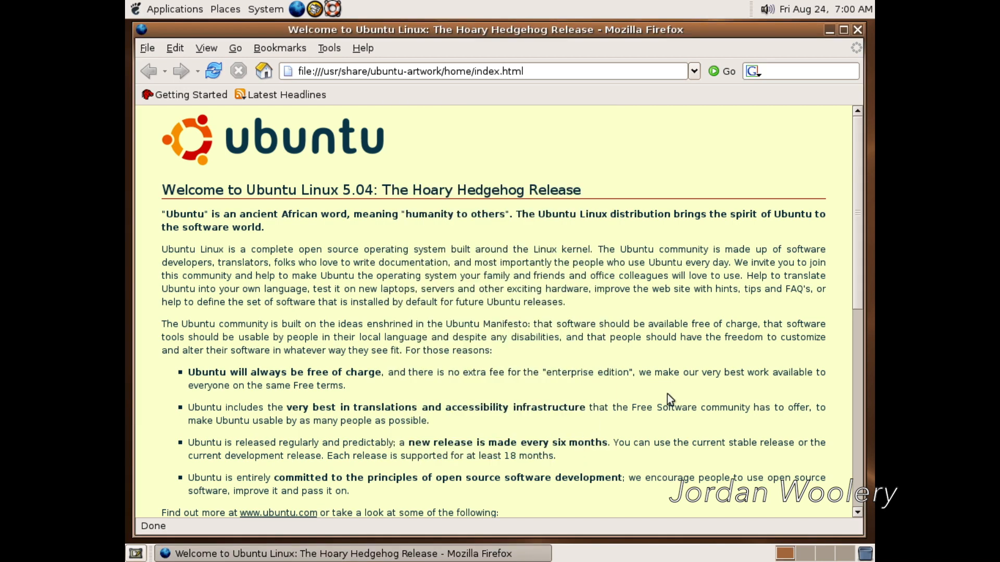
{"action": "left_click", "coordinate": [857, 29]}
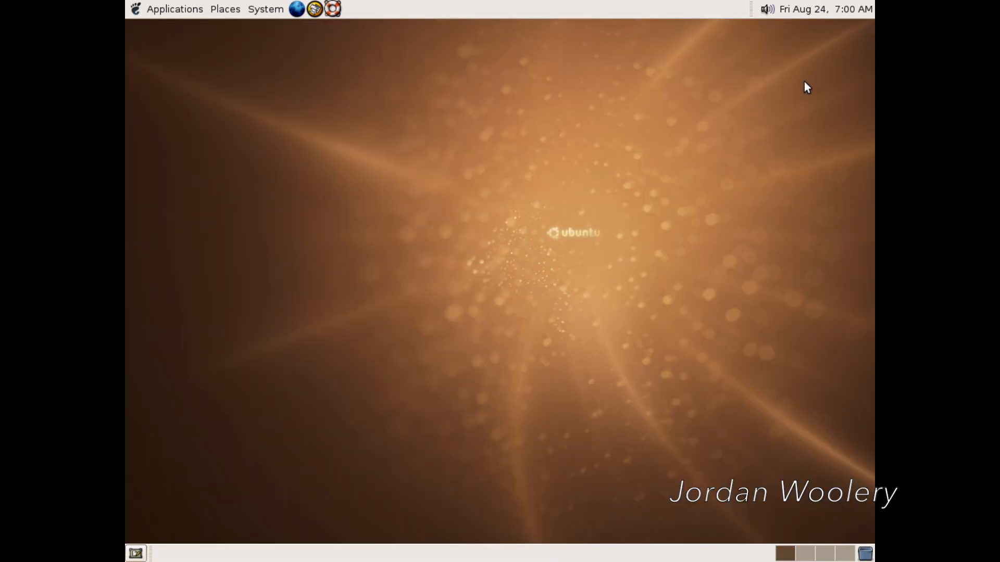
{"action": "mouse_move", "coordinate": [504, 228]}
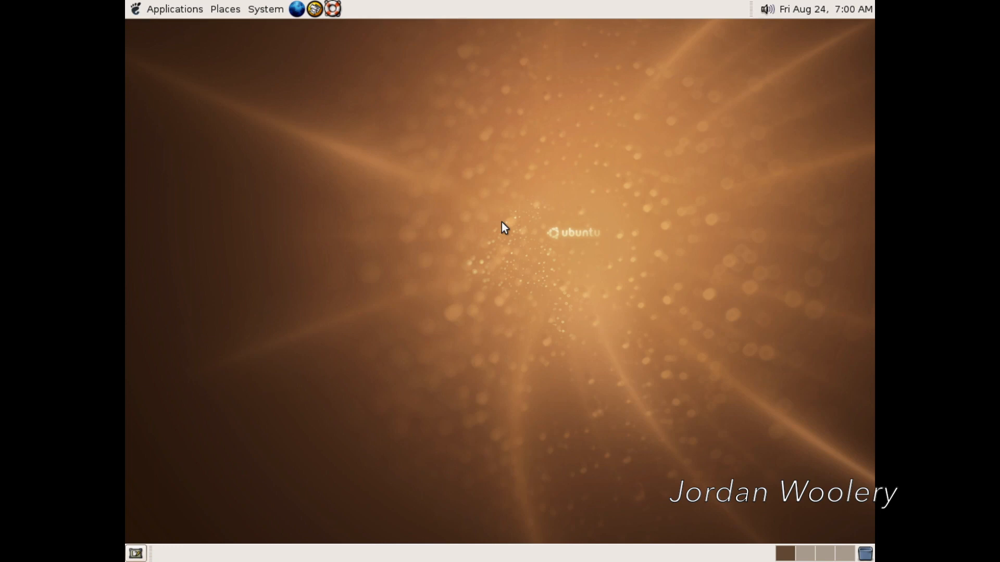
{"action": "mouse_move", "coordinate": [447, 198]}
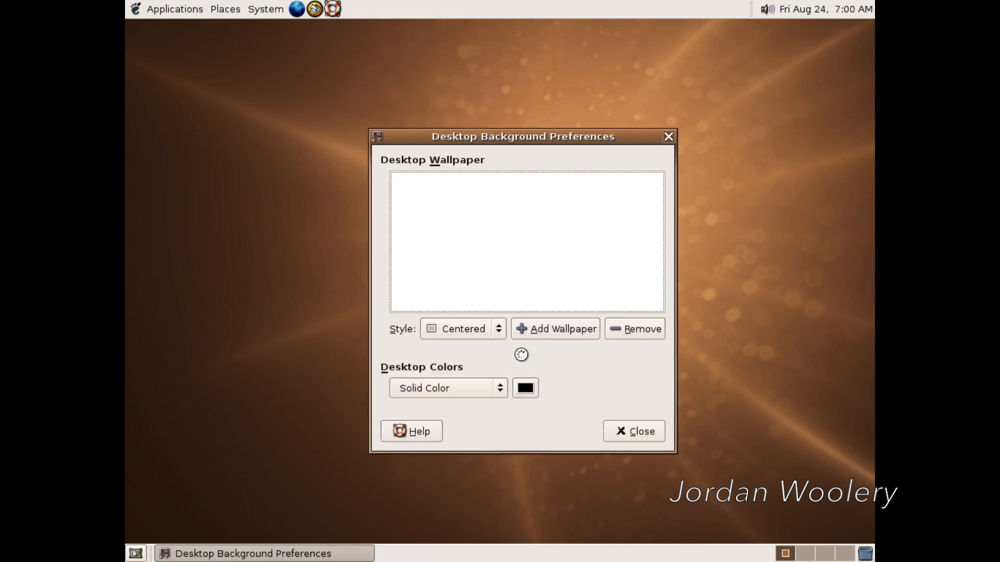
{"action": "left_click", "coordinate": [525, 226]}
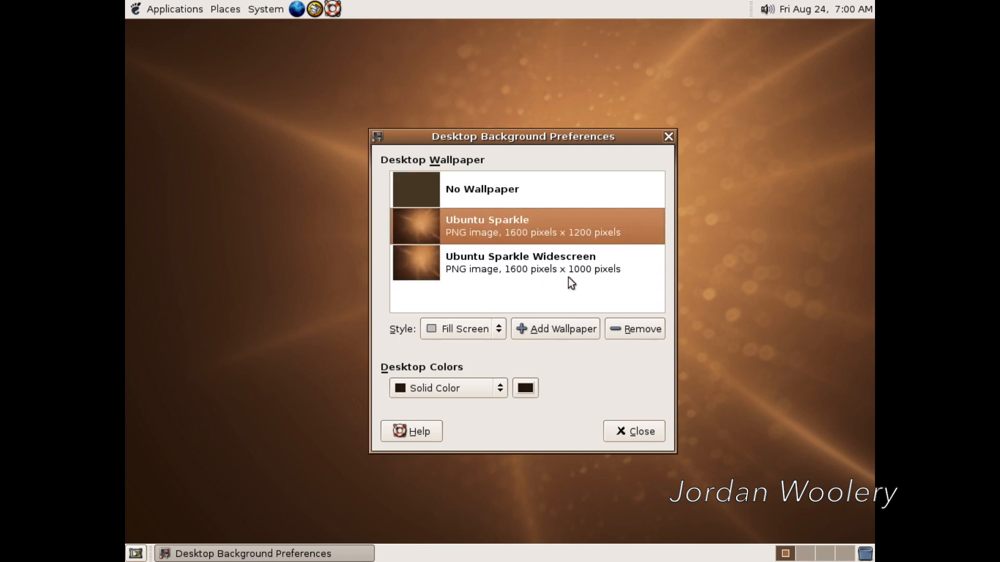
{"action": "left_click", "coordinate": [633, 431]}
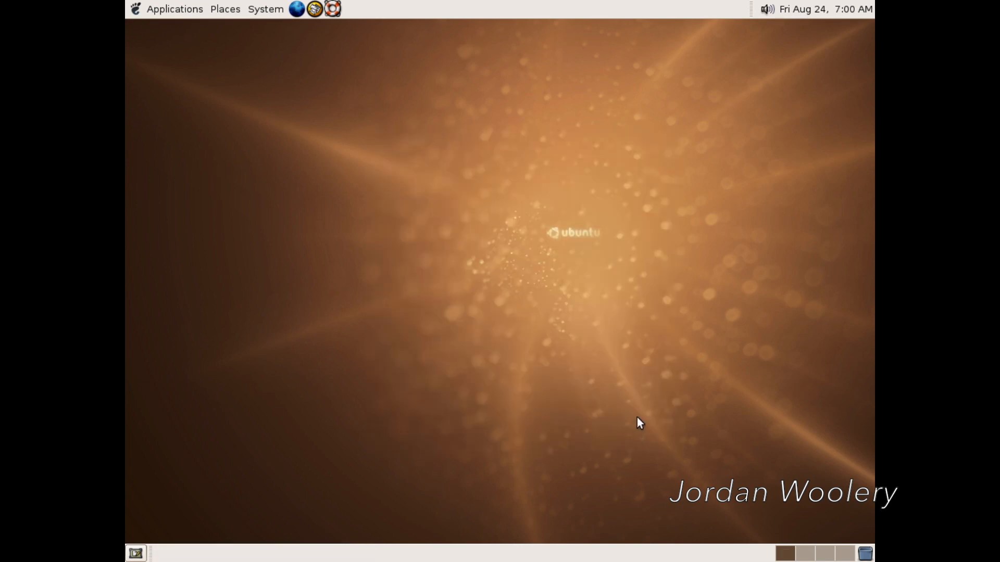
{"action": "mouse_move", "coordinate": [441, 290]}
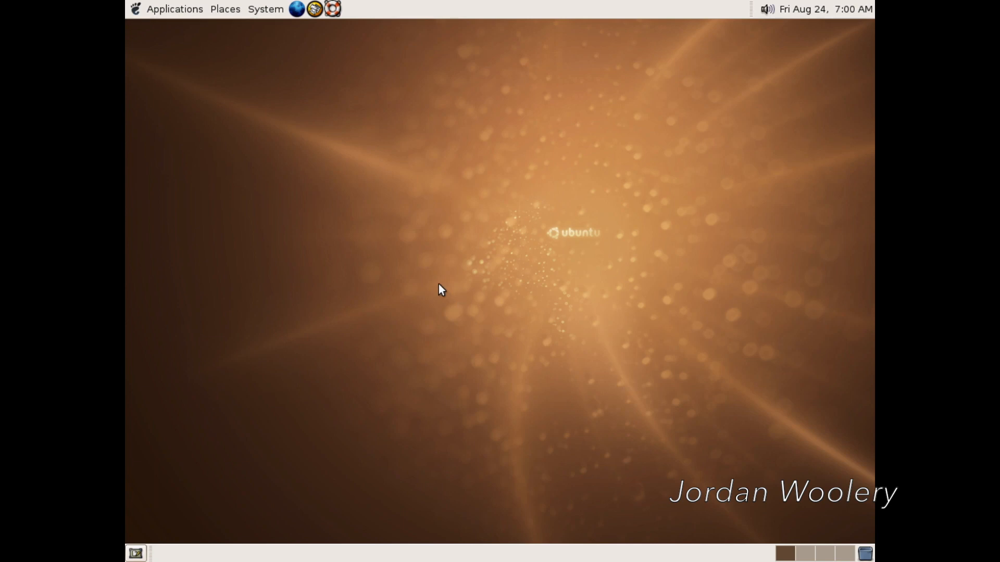
{"action": "mouse_move", "coordinate": [375, 274]}
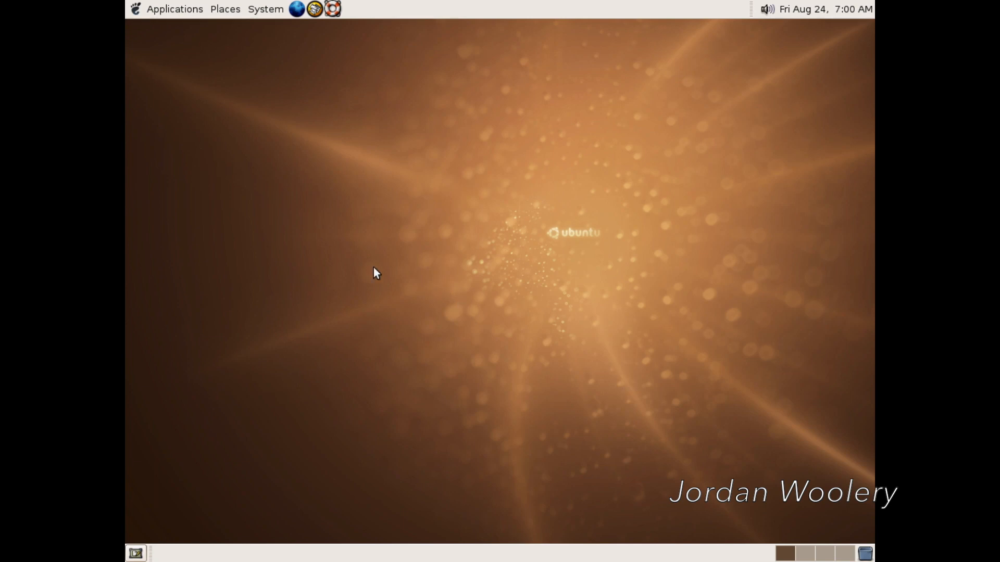
{"action": "mouse_move", "coordinate": [319, 115]}
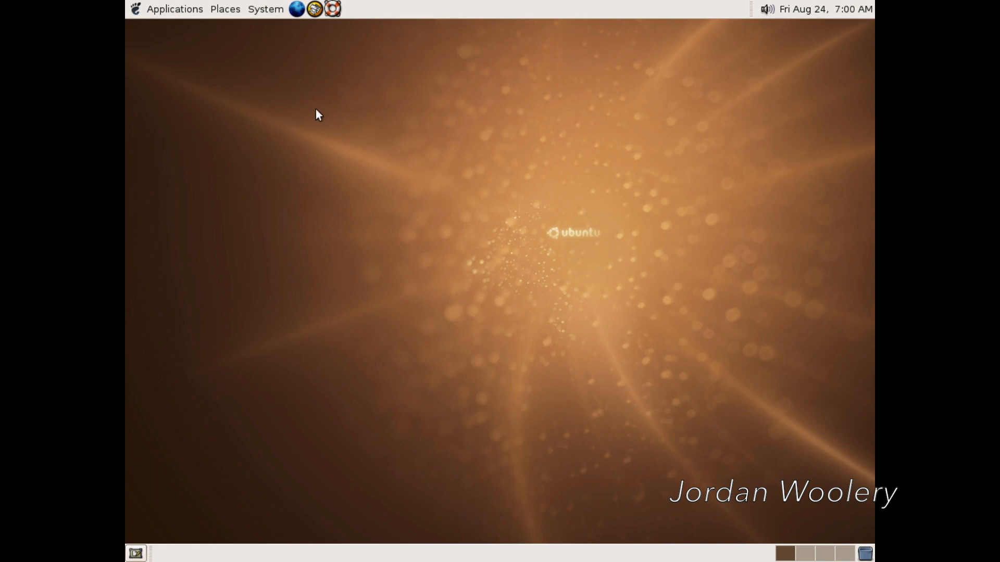
{"action": "mouse_move", "coordinate": [303, 85]}
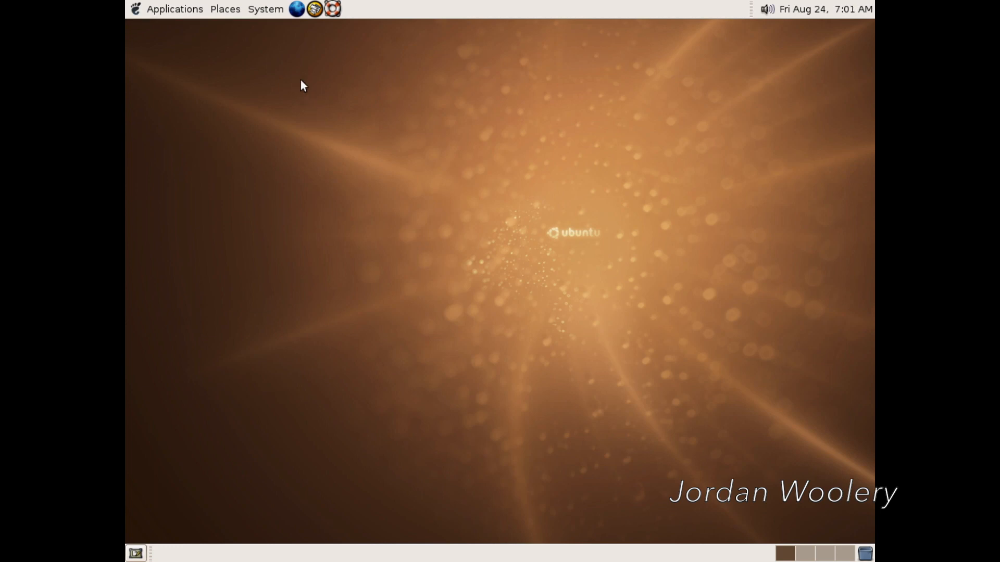
{"action": "mouse_move", "coordinate": [315, 95]}
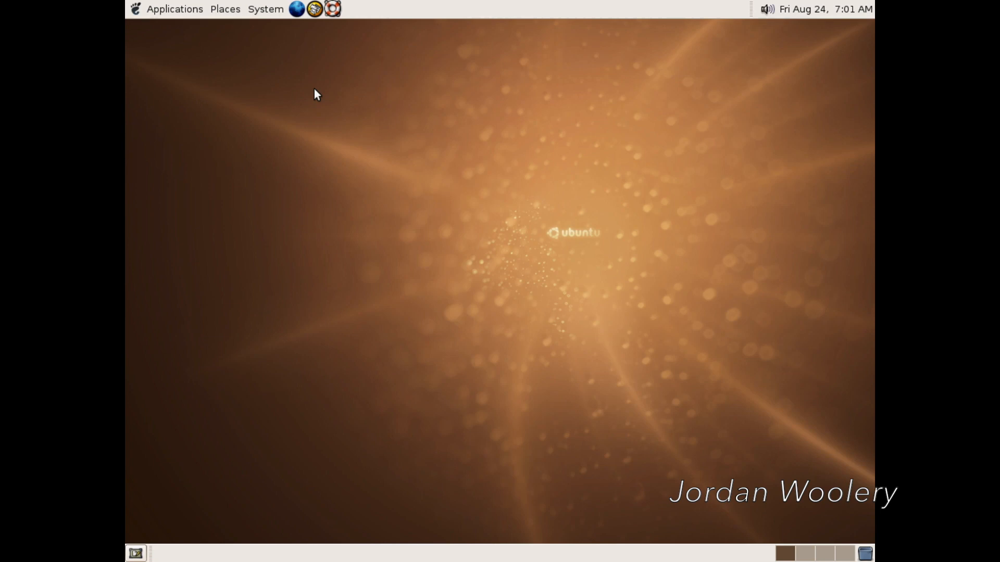
{"action": "mouse_move", "coordinate": [291, 84]}
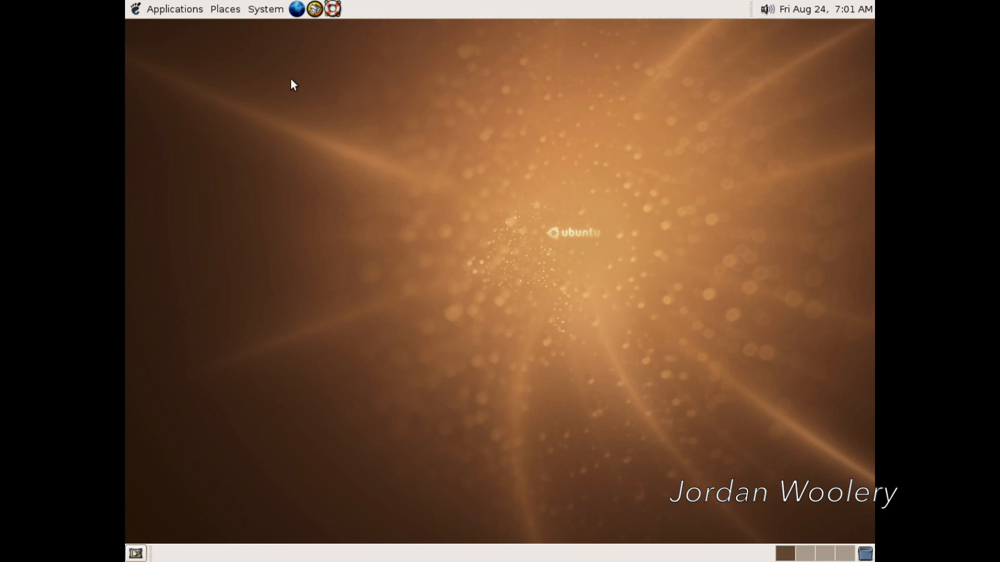
- Briefly launch and close Firefox, then start Ubuntu Update Manager and enter the password
{"action": "left_click", "coordinate": [296, 9]}
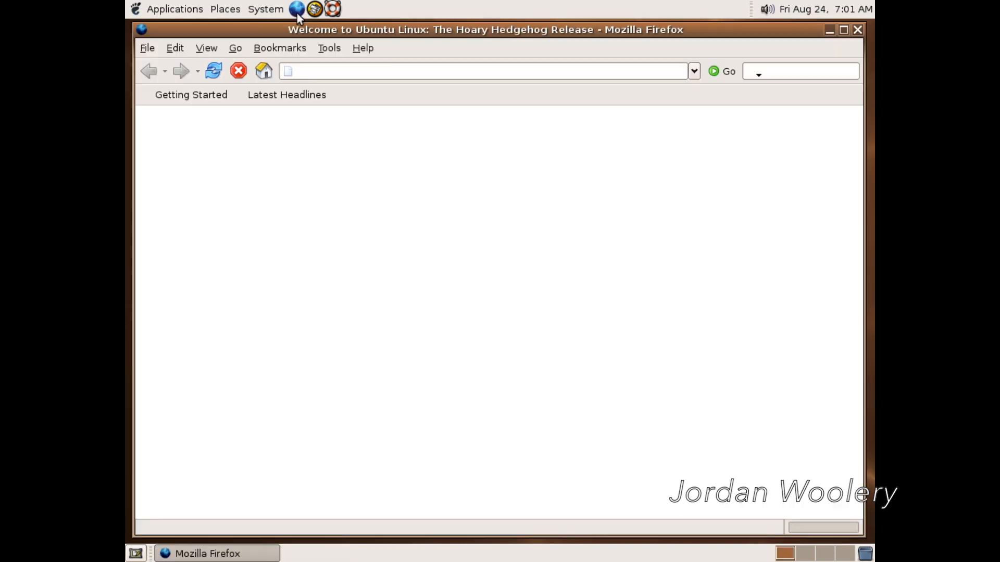
{"action": "left_click", "coordinate": [857, 29]}
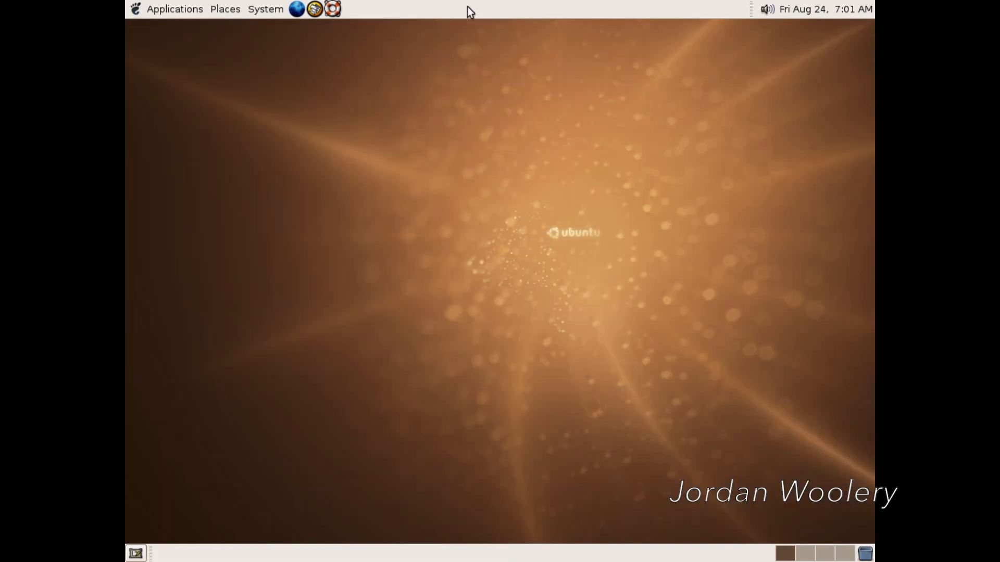
{"action": "left_click", "coordinate": [264, 9]}
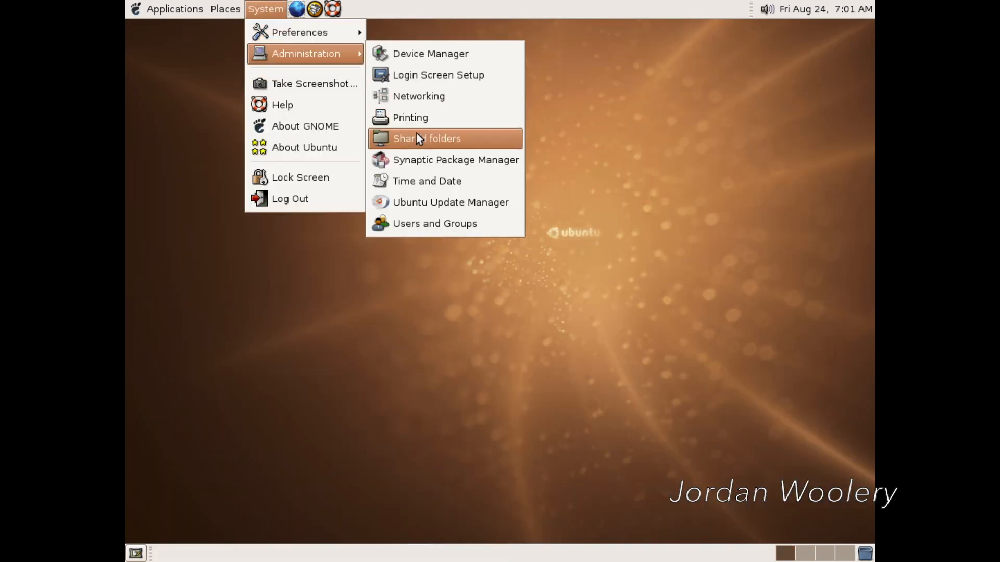
{"action": "left_click", "coordinate": [449, 202]}
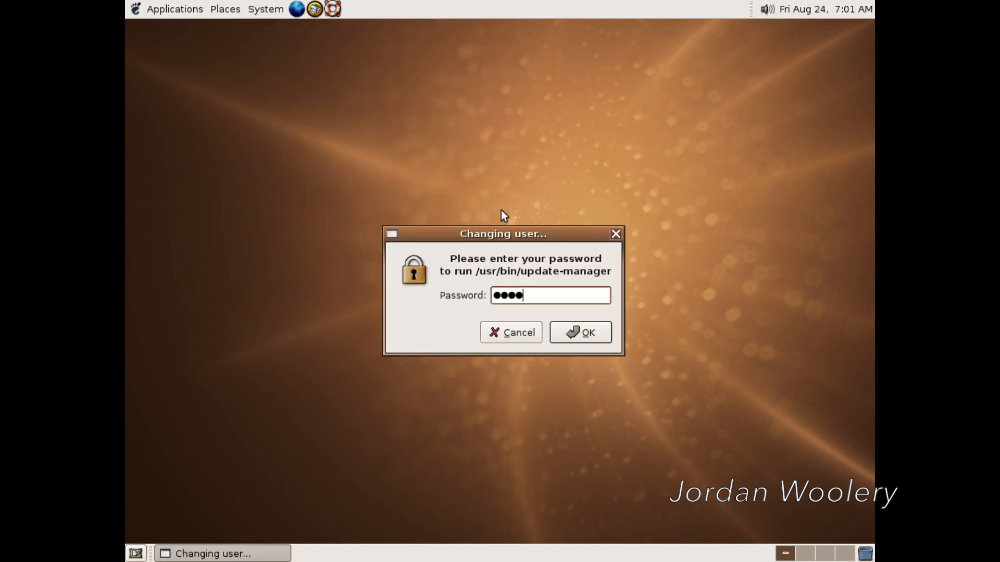
{"action": "type", "text": "password"}
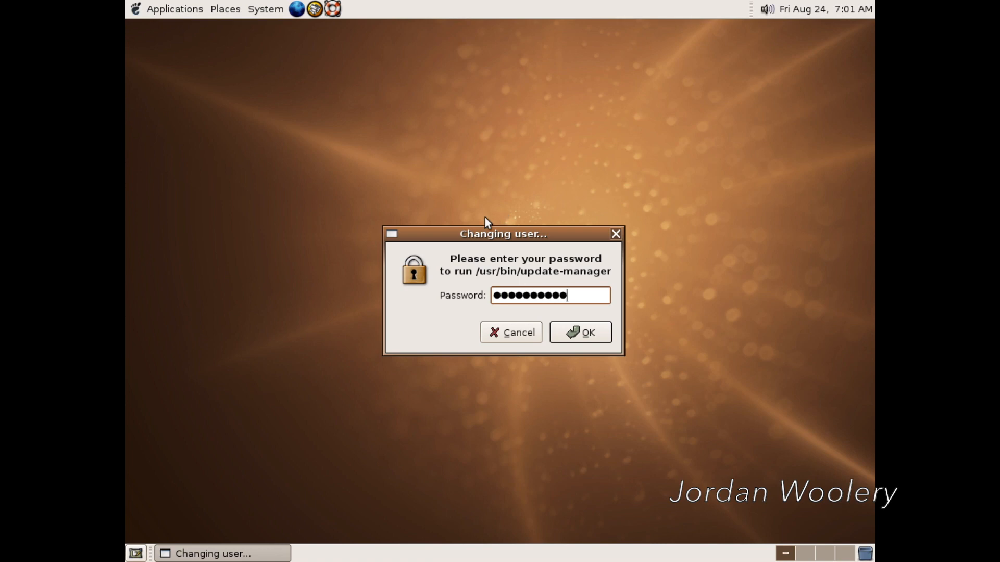
{"action": "mouse_move", "coordinate": [483, 295]}
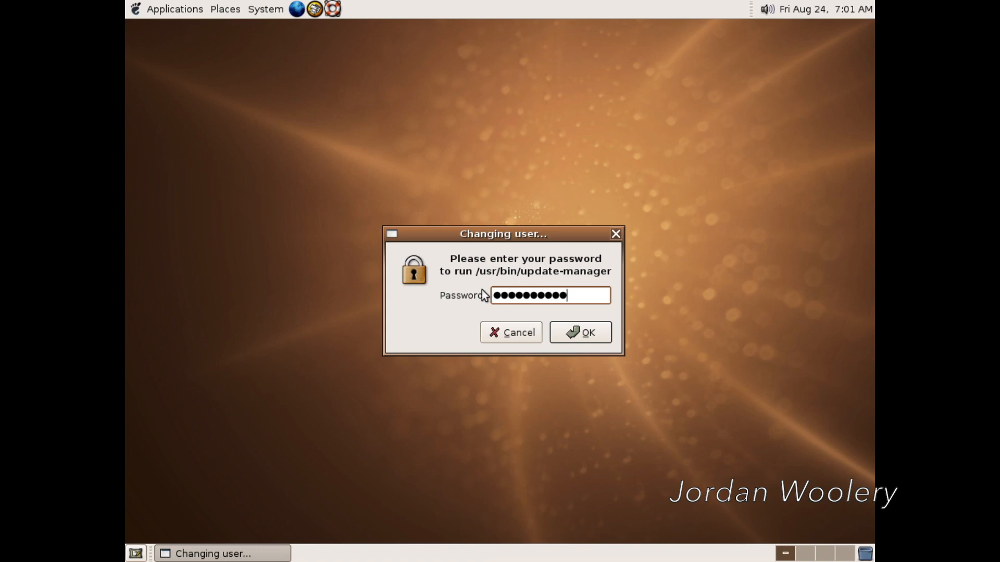
- Submit the password, reload for updates, acknowledge the unsupported-distribution warning, and close Software Updates
{"action": "left_click", "coordinate": [579, 332]}
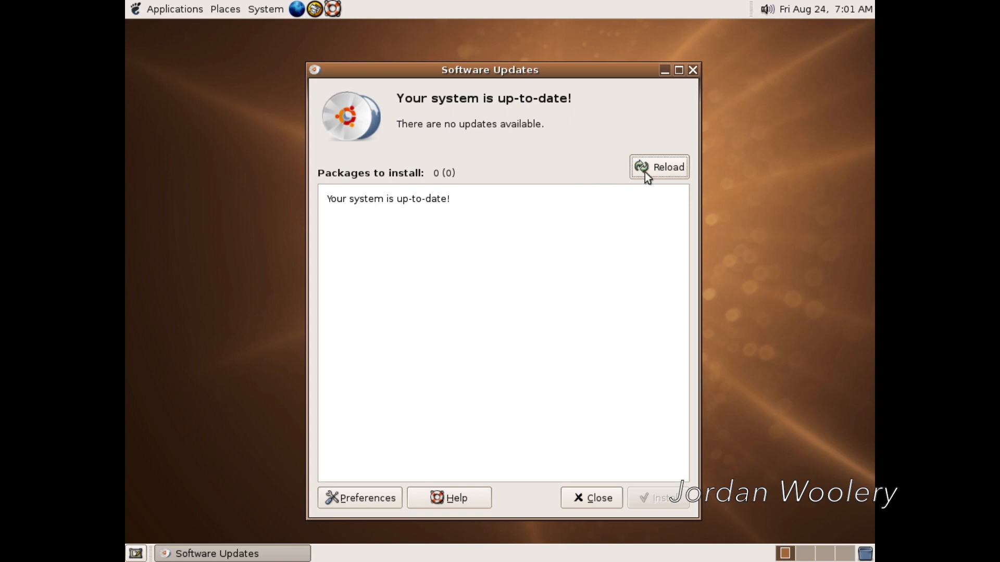
{"action": "left_click", "coordinate": [658, 167]}
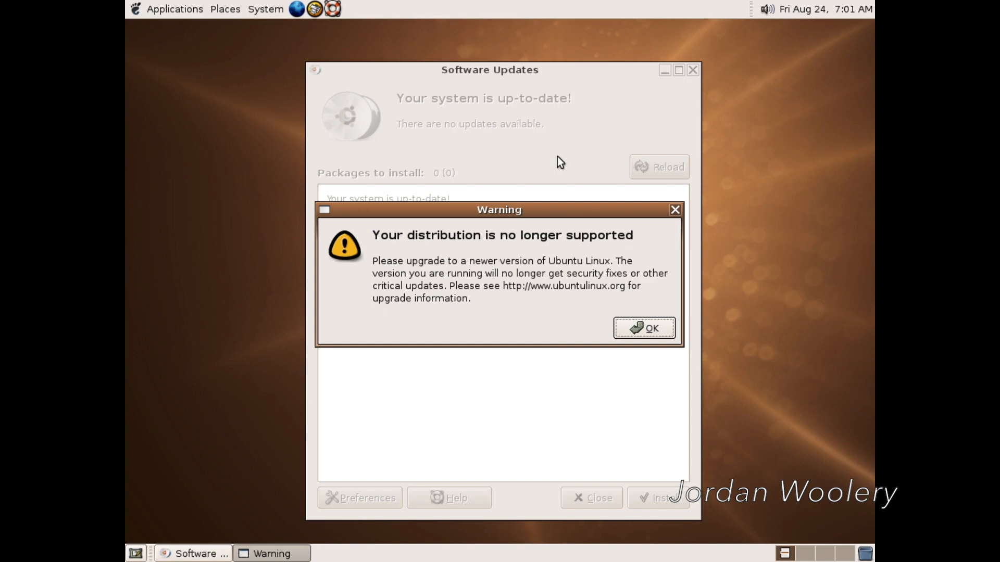
{"action": "left_click", "coordinate": [644, 328]}
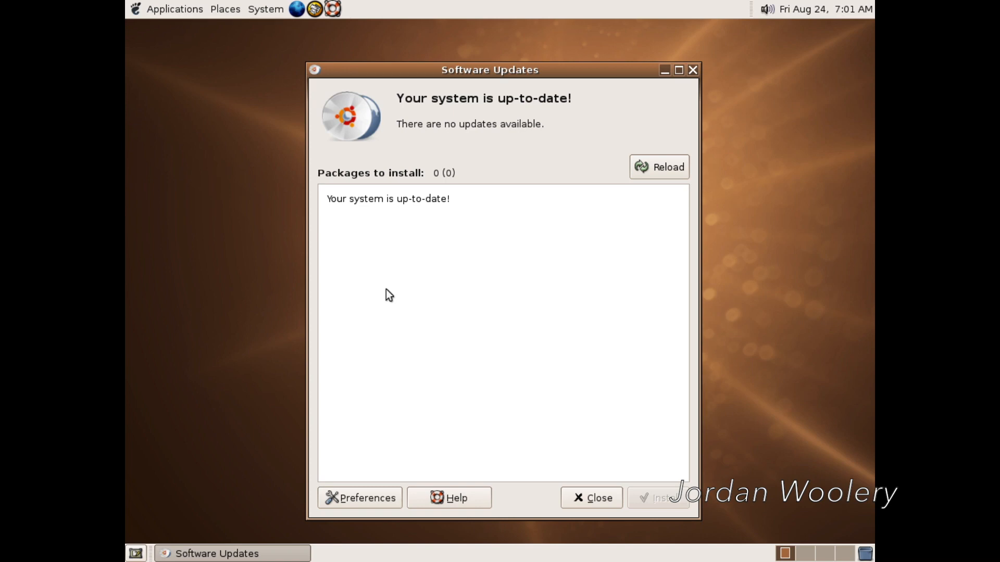
{"action": "mouse_move", "coordinate": [405, 335]}
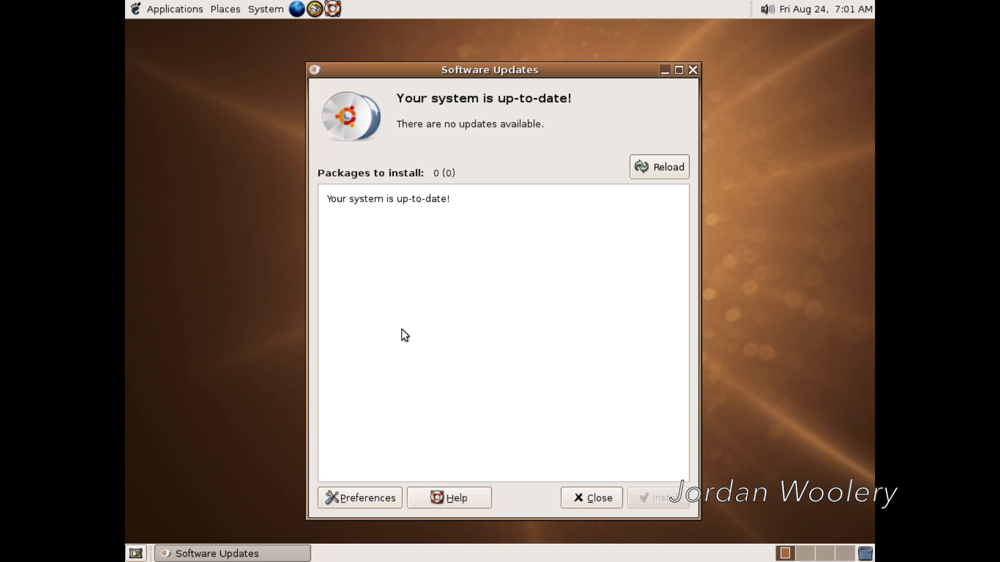
{"action": "mouse_move", "coordinate": [614, 517]}
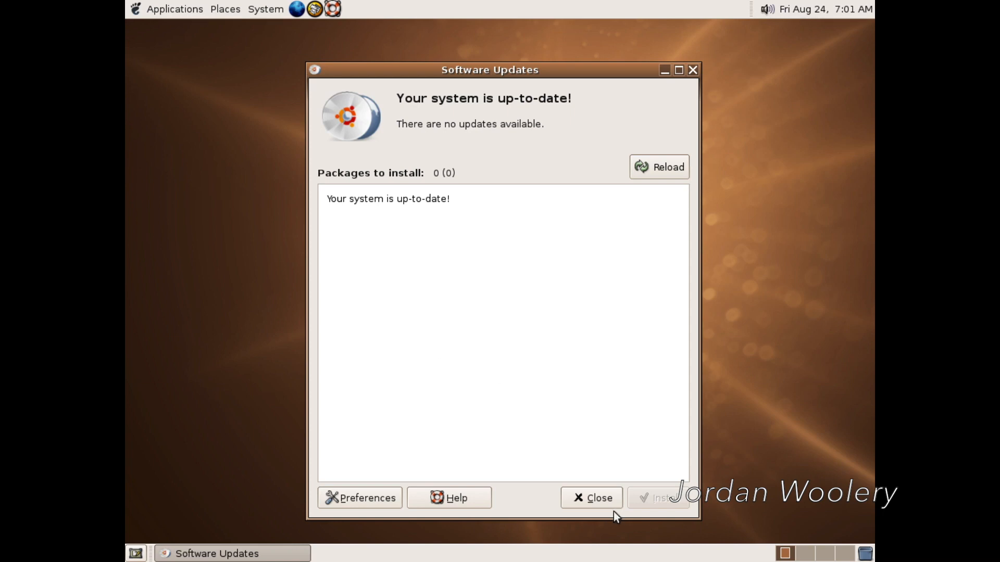
{"action": "mouse_move", "coordinate": [577, 324]}
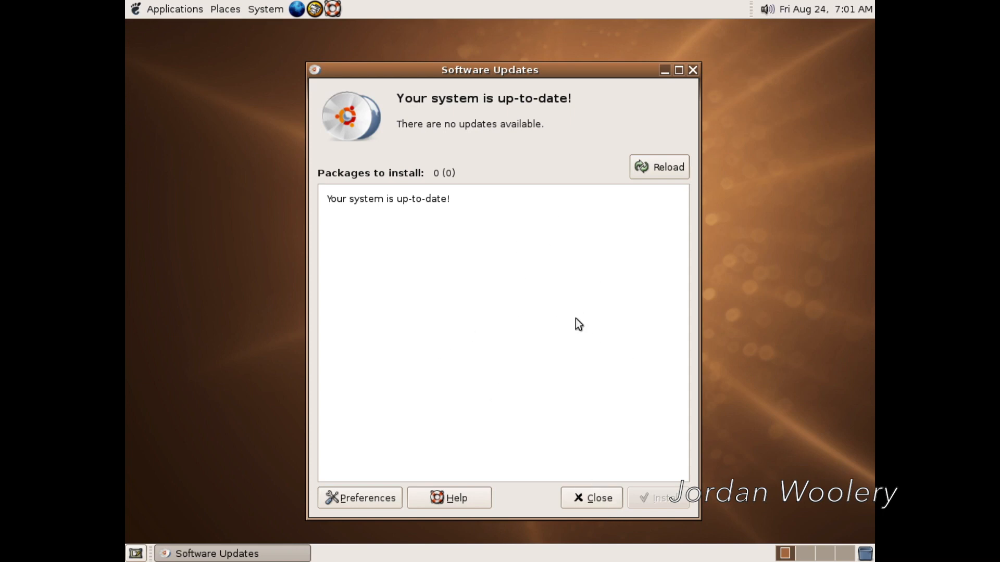
{"action": "mouse_move", "coordinate": [590, 504]}
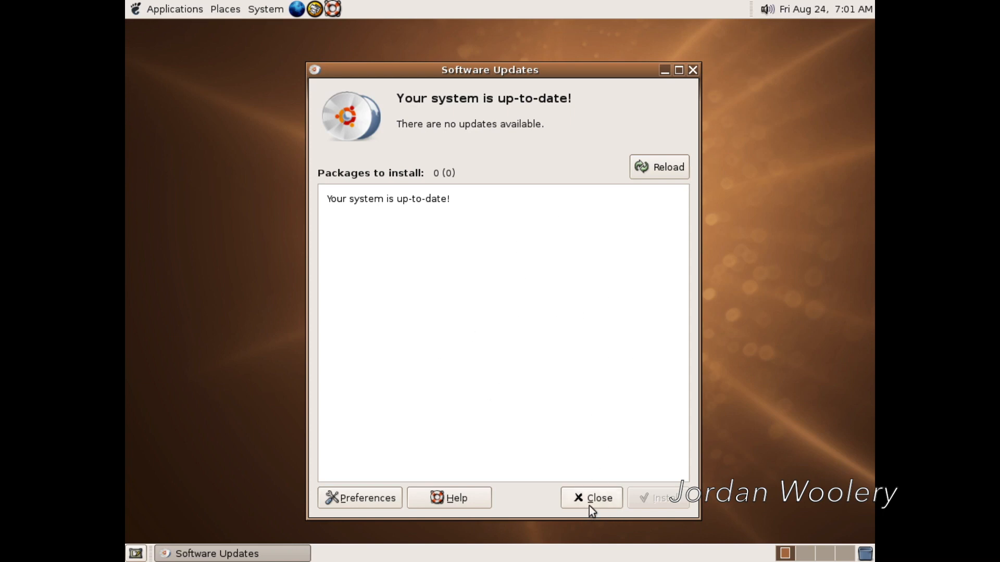
{"action": "left_click", "coordinate": [591, 498]}
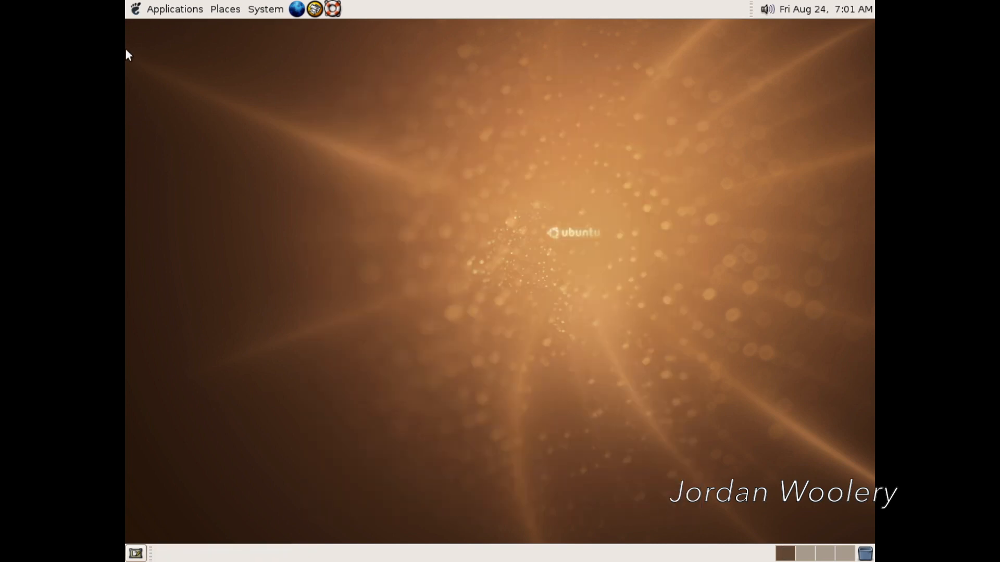
- Show the GNOME System menu with its administration and preferences tools
{"action": "left_click", "coordinate": [265, 10]}
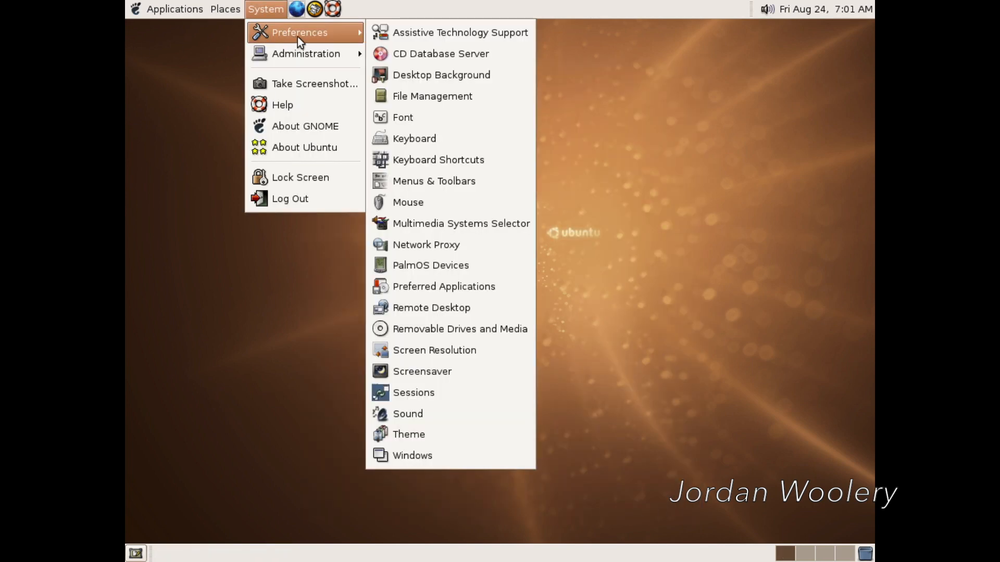
{"action": "mouse_move", "coordinate": [400, 75]}
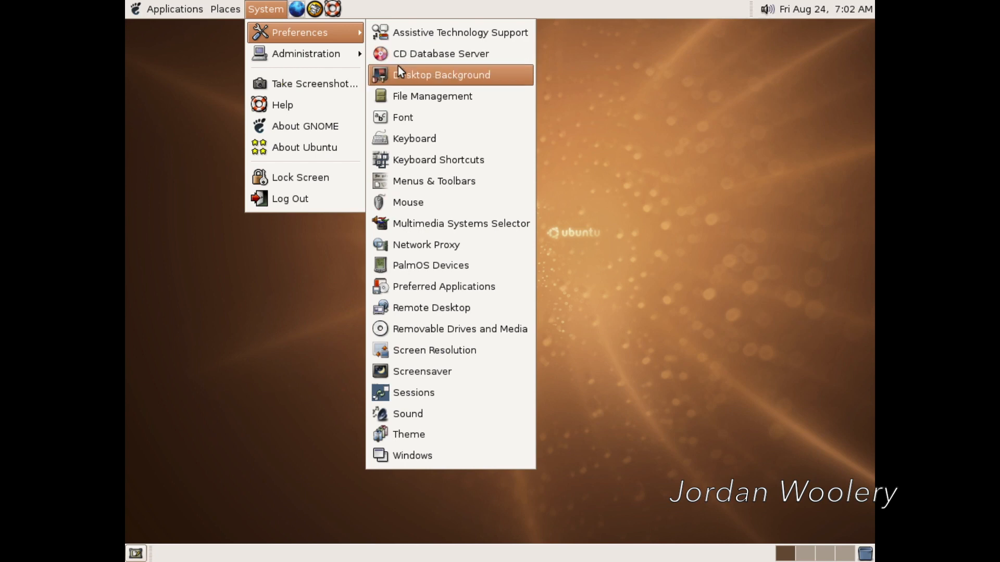
{"action": "mouse_move", "coordinate": [457, 307]}
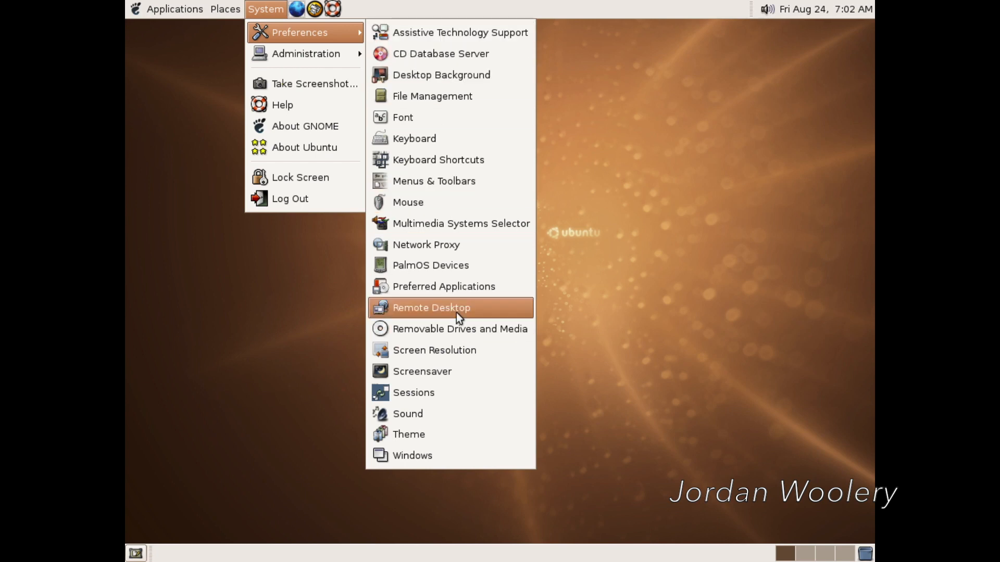
{"action": "mouse_move", "coordinate": [407, 414]}
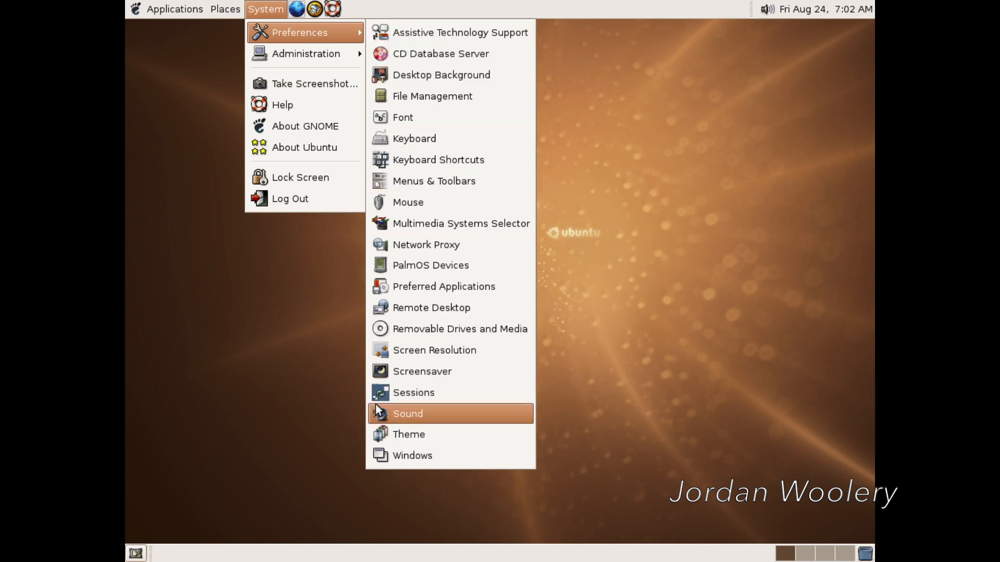
{"action": "mouse_move", "coordinate": [421, 54]}
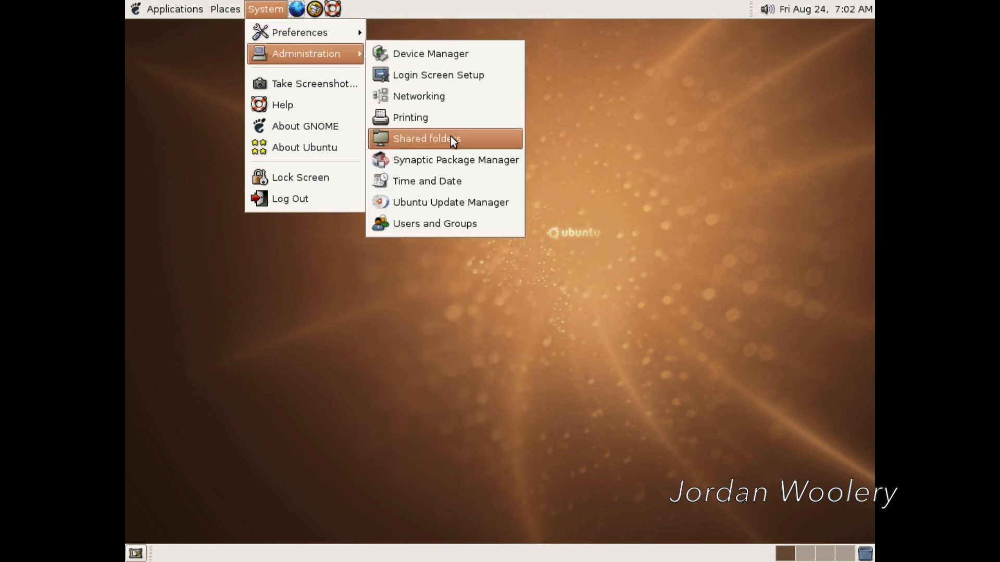
{"action": "mouse_move", "coordinate": [300, 33]}
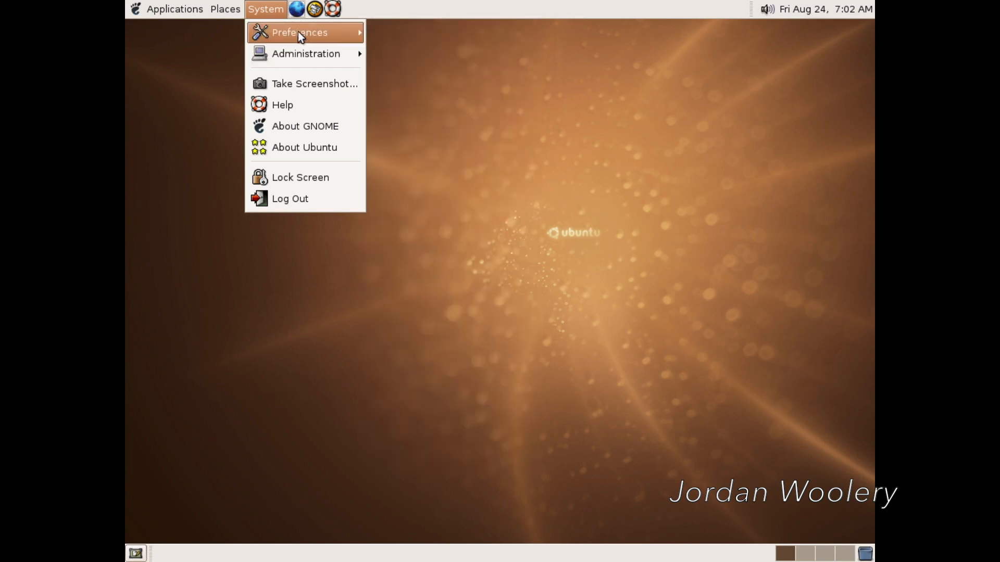
{"action": "mouse_move", "coordinate": [305, 53]}
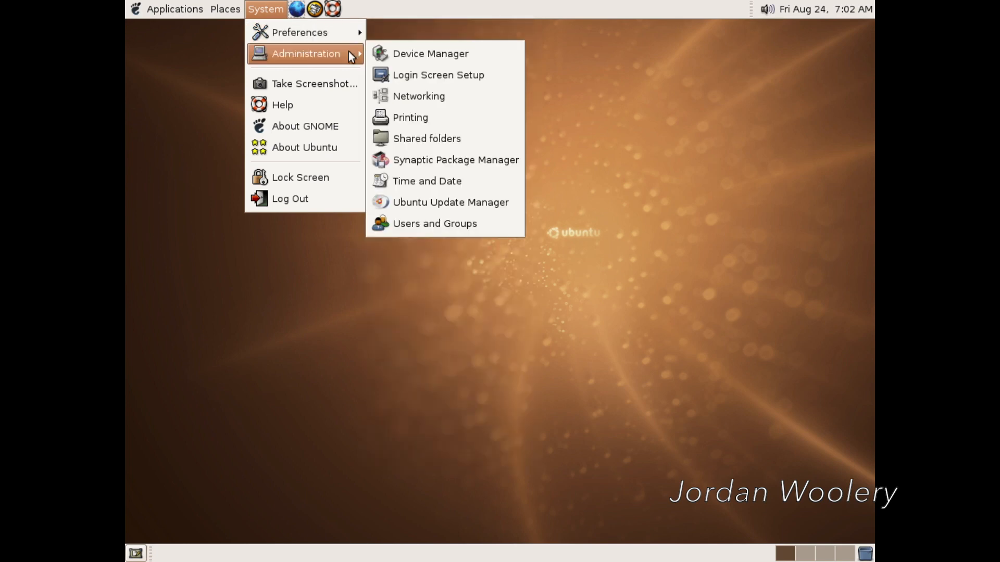
{"action": "mouse_move", "coordinate": [346, 52]}
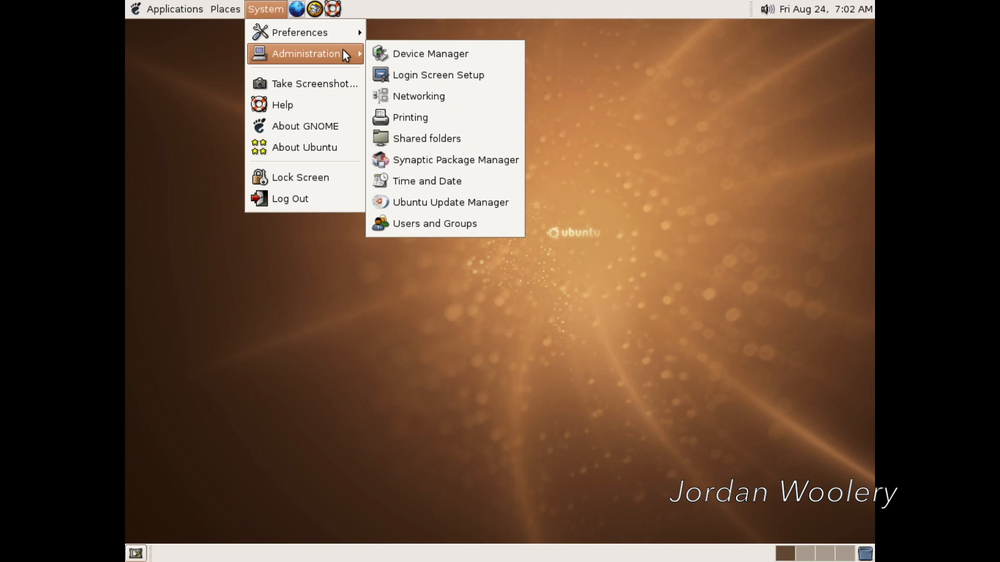
- In Login Screen Setup's graphical greeter themes, try Human Circle of Friends then return to Human
{"action": "left_click", "coordinate": [439, 75]}
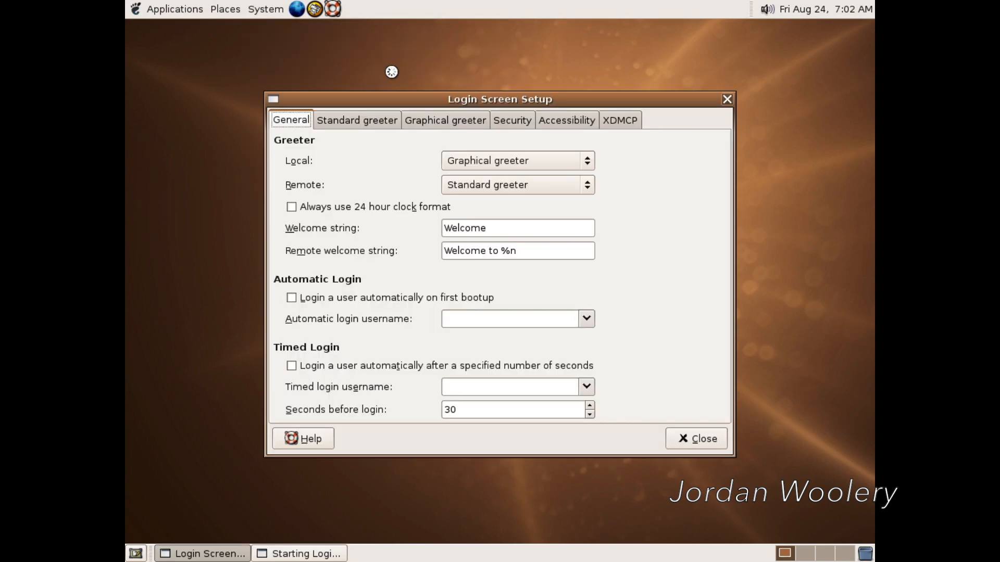
{"action": "mouse_move", "coordinate": [428, 139]}
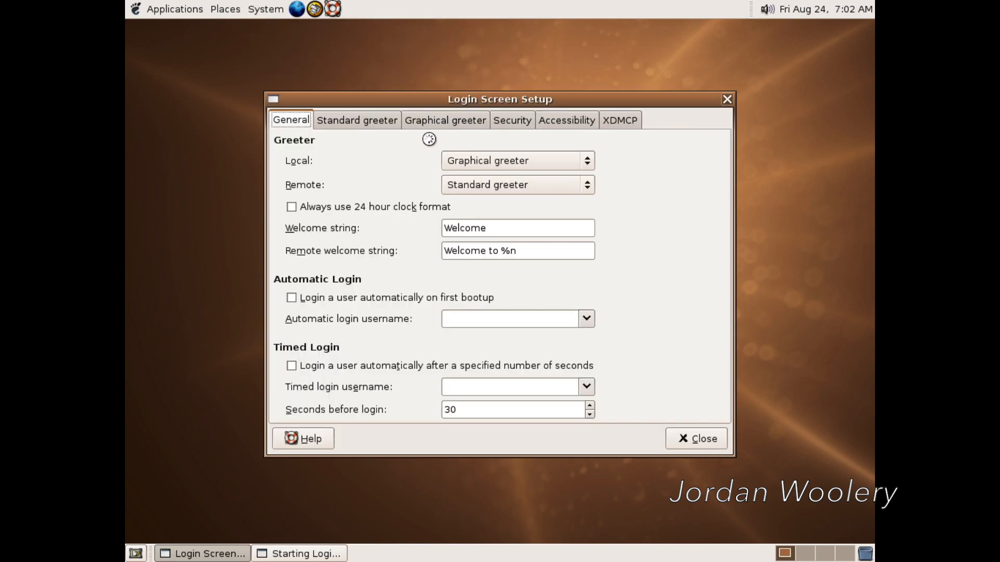
{"action": "mouse_move", "coordinate": [407, 133]}
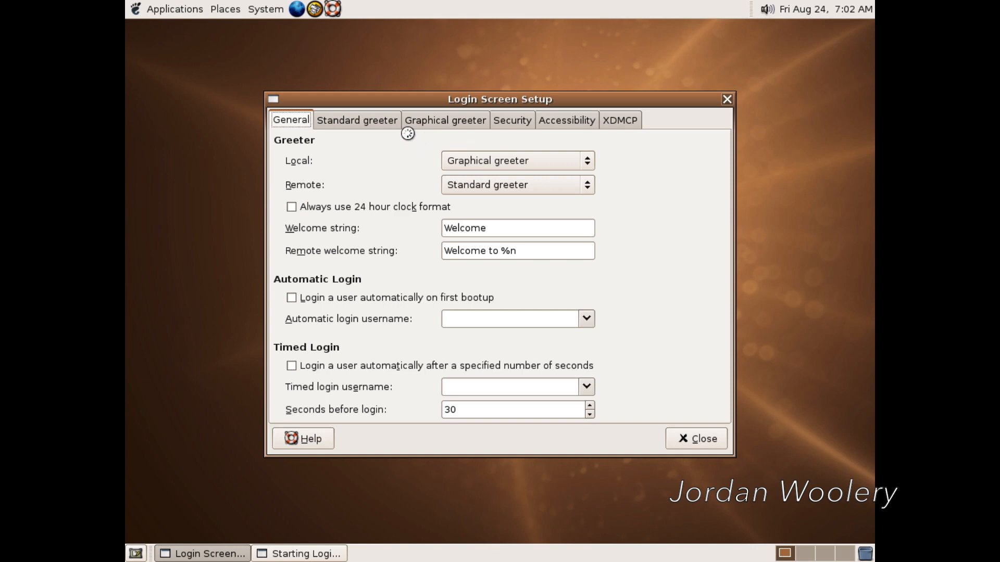
{"action": "left_click", "coordinate": [444, 120]}
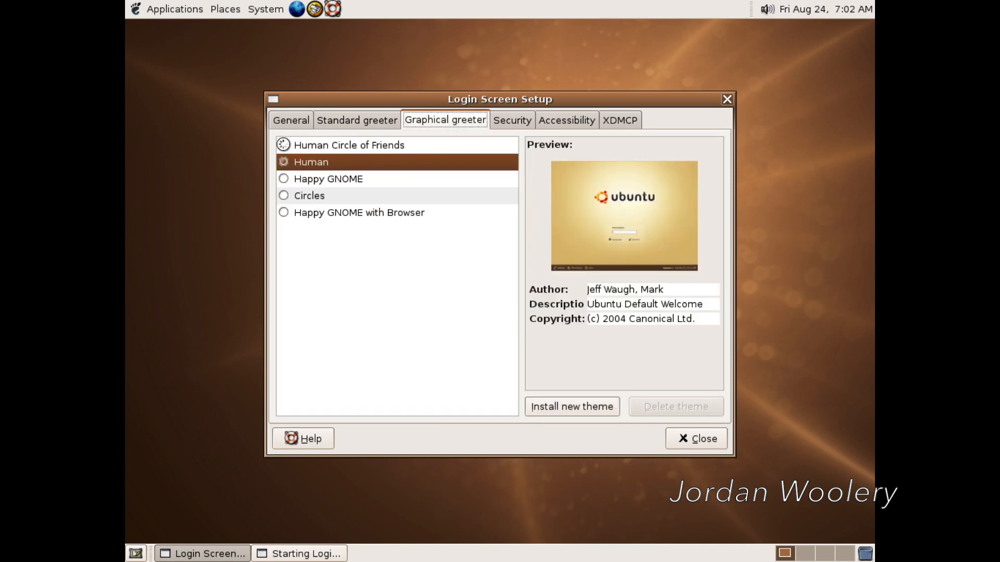
{"action": "left_click", "coordinate": [349, 144]}
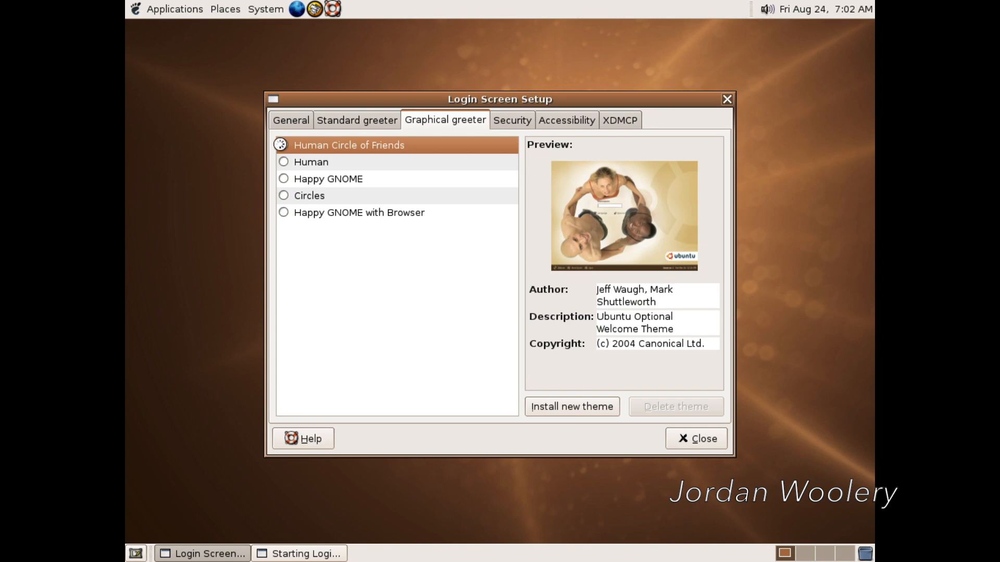
{"action": "left_click", "coordinate": [283, 145]}
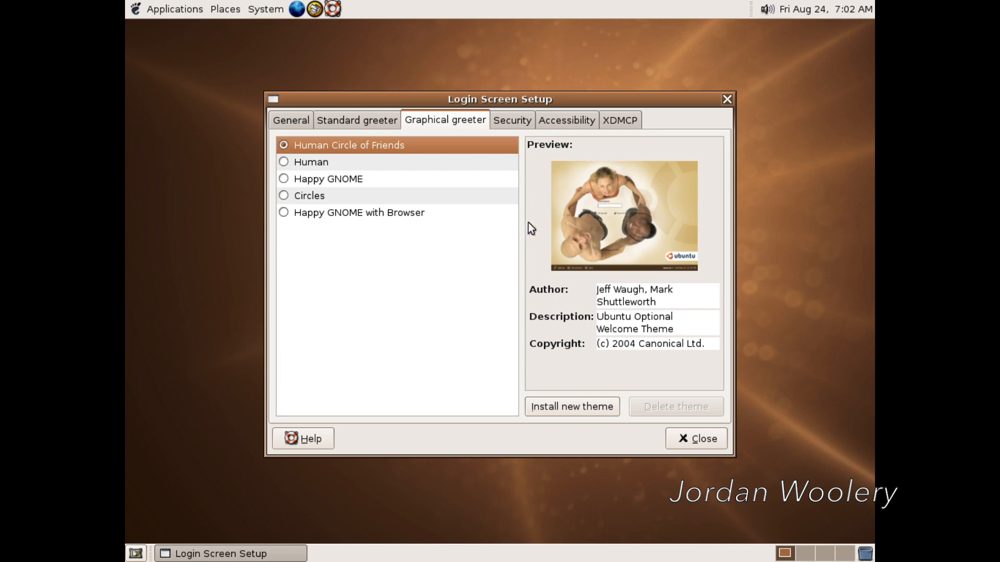
{"action": "mouse_move", "coordinate": [510, 227]}
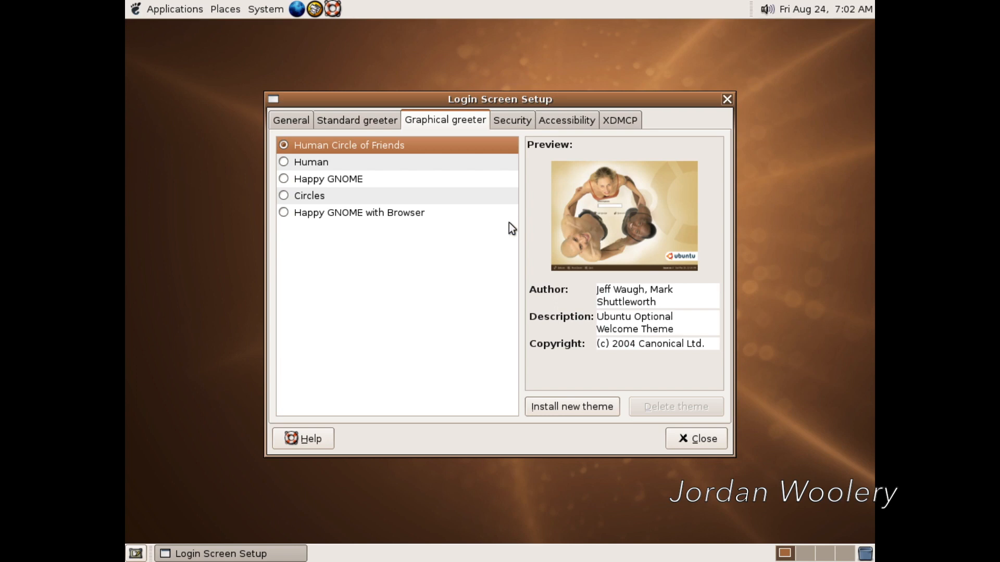
{"action": "mouse_move", "coordinate": [397, 217]}
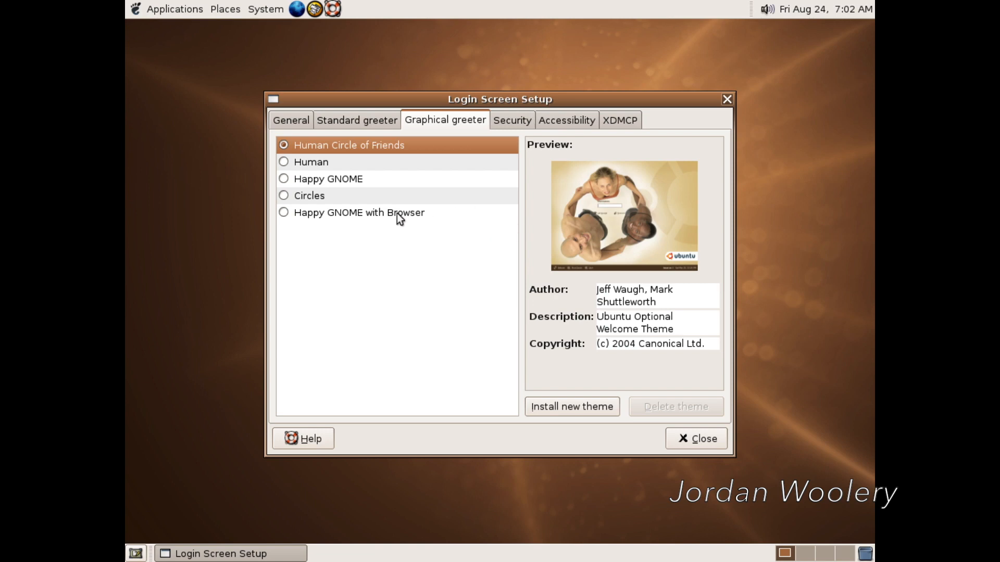
{"action": "mouse_move", "coordinate": [294, 170]}
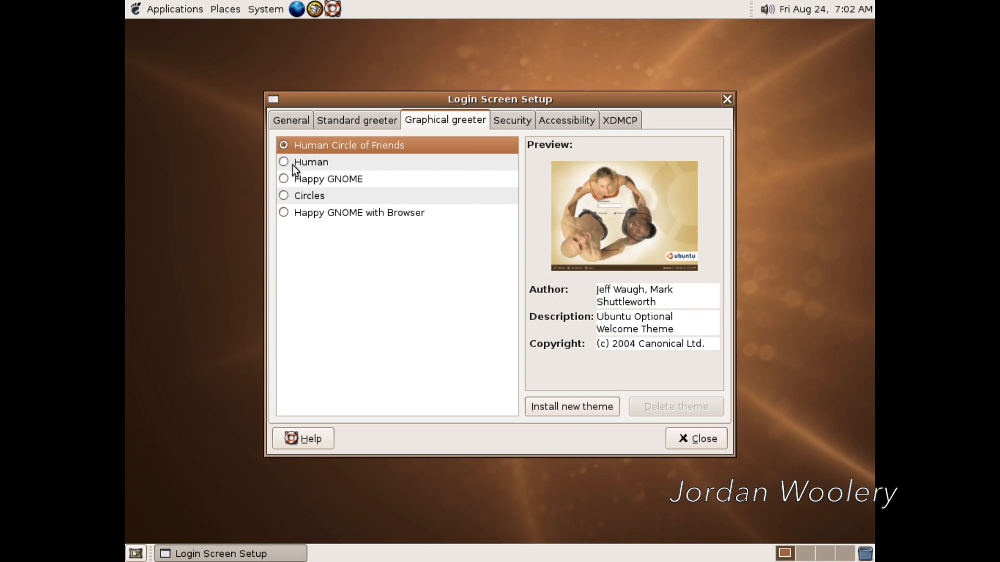
{"action": "left_click", "coordinate": [283, 163]}
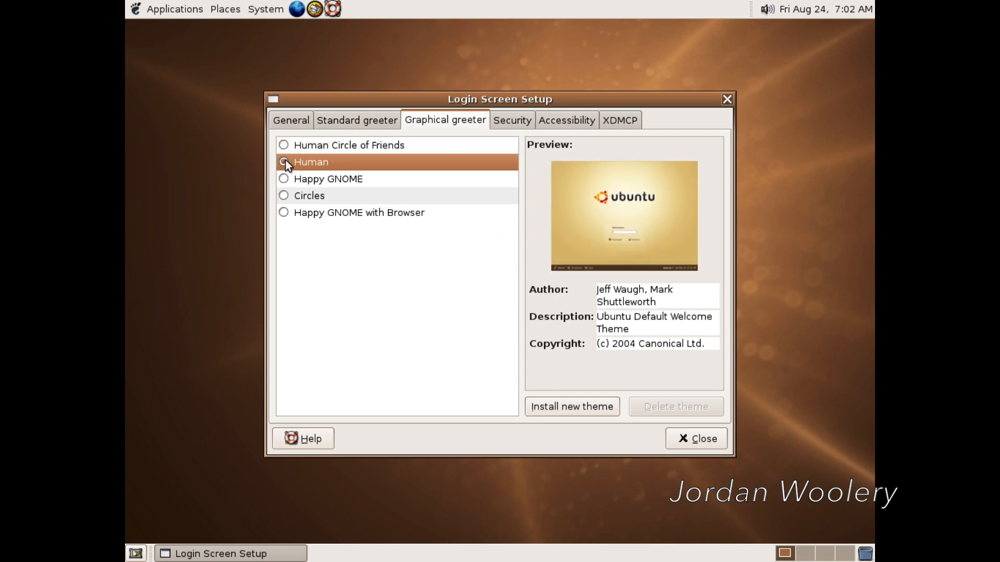
{"action": "left_click", "coordinate": [283, 163]}
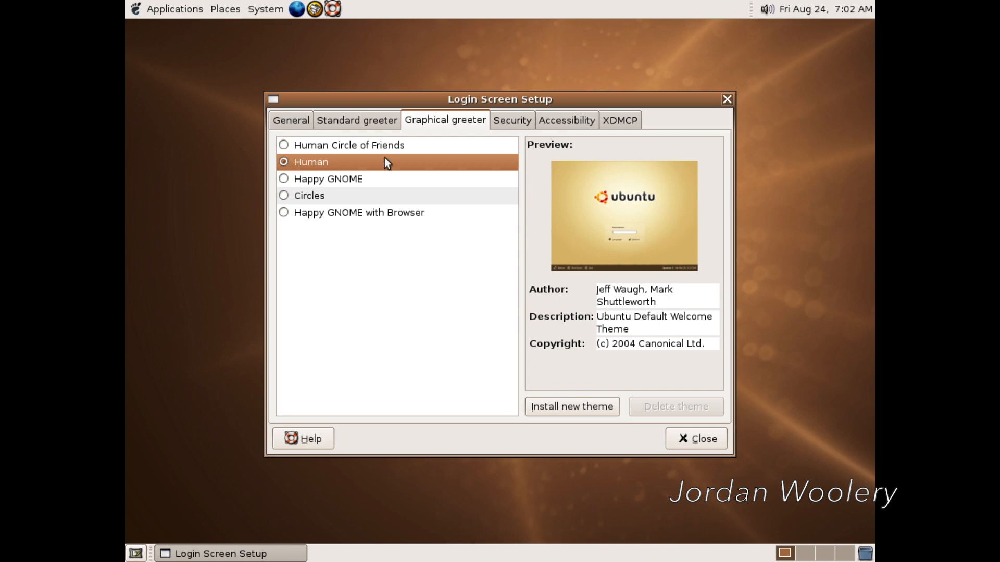
{"action": "mouse_move", "coordinate": [416, 157]}
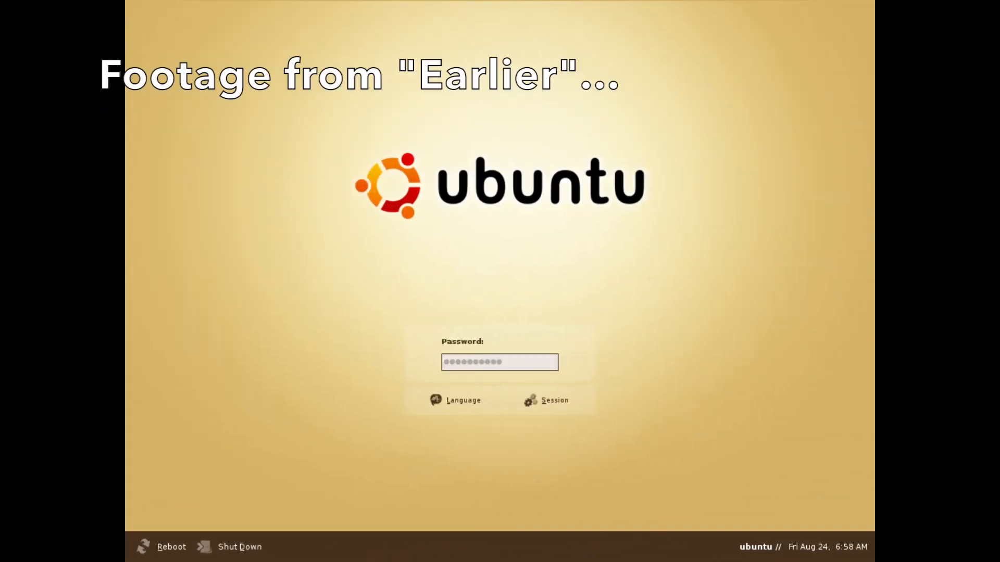
- Review the Security options in Login Screen Setup and close the dialog
{"action": "key", "text": "Return"}
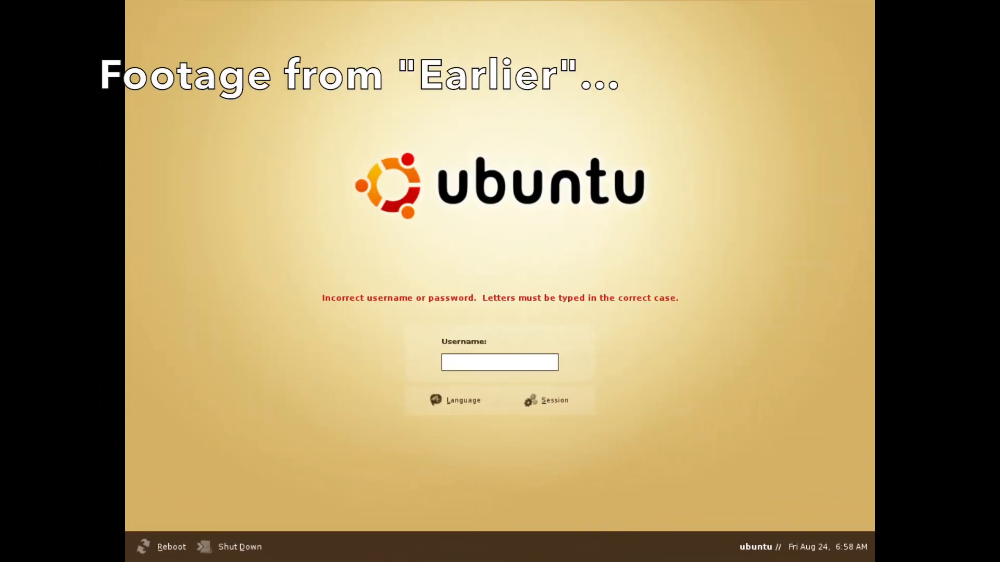
{"action": "left_click", "coordinate": [499, 362]}
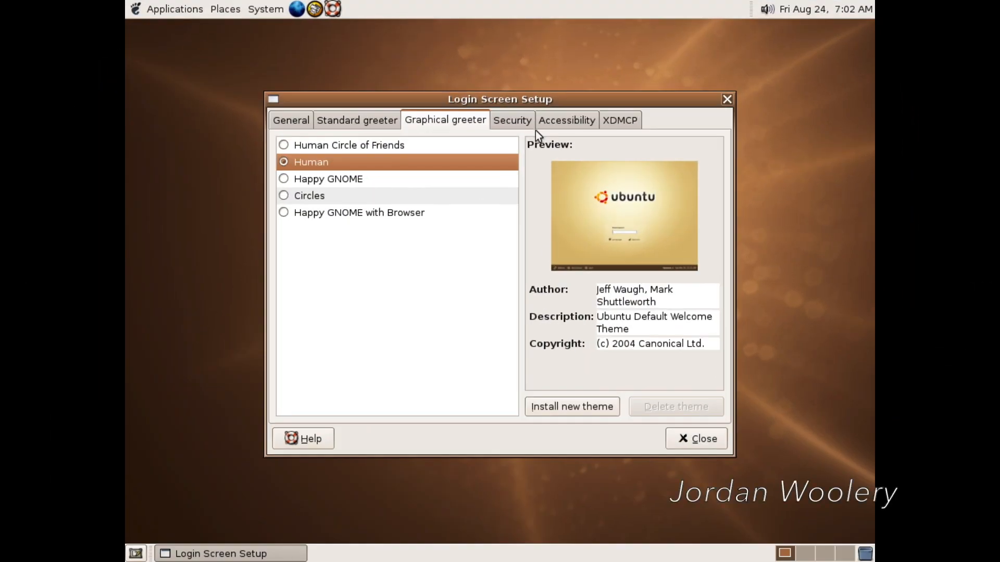
{"action": "left_click", "coordinate": [511, 120]}
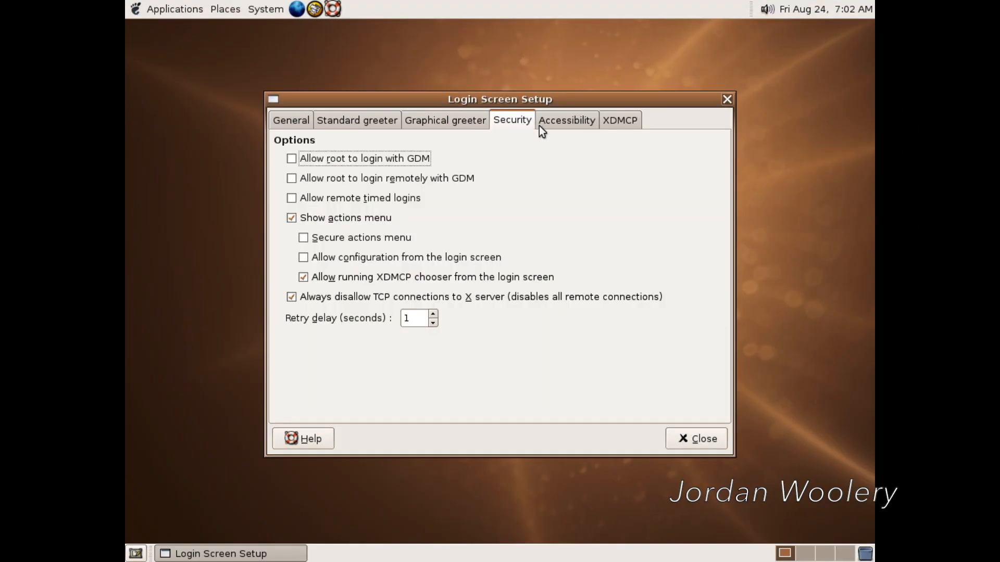
{"action": "left_click", "coordinate": [696, 439]}
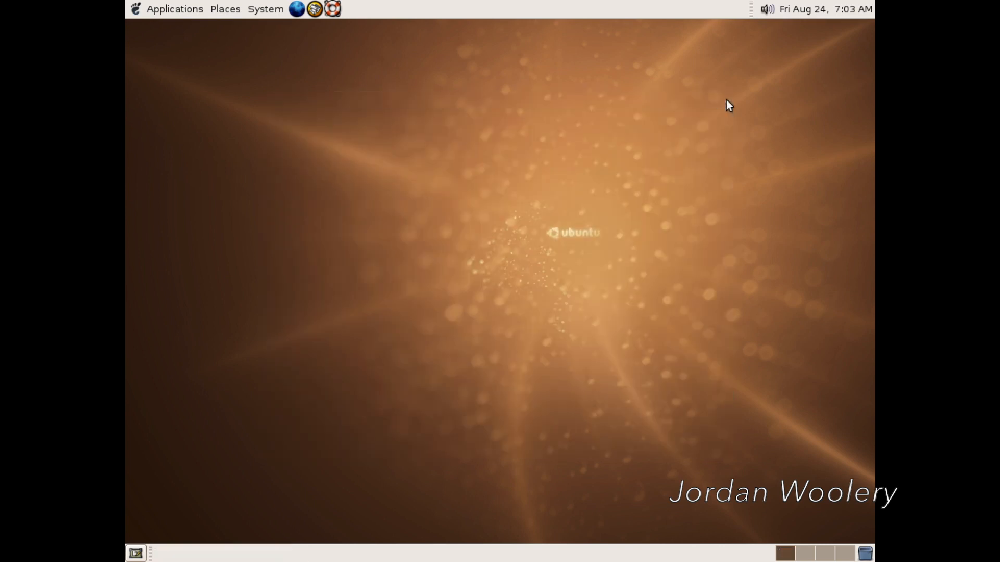
{"action": "mouse_move", "coordinate": [702, 102]}
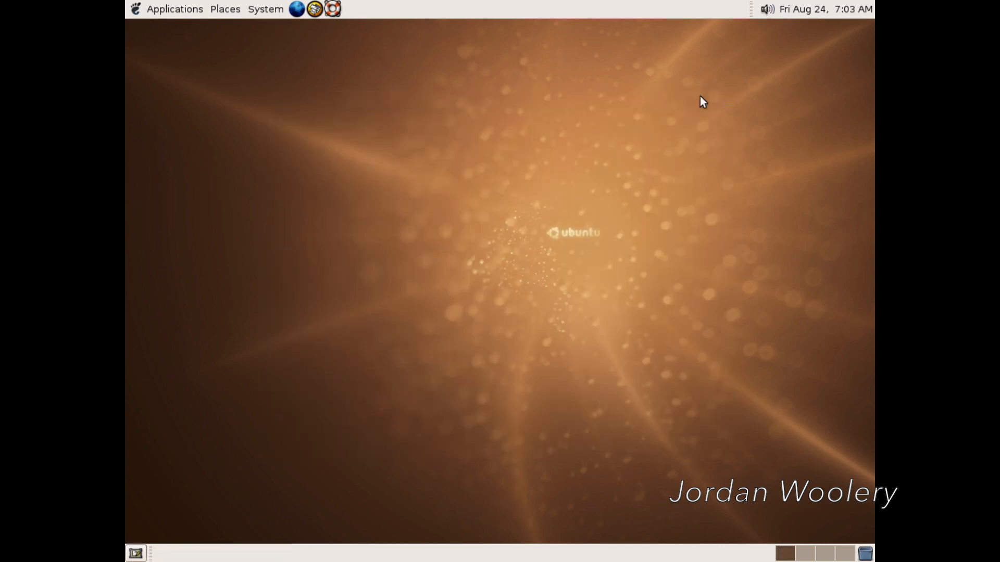
- Start a new OpenOffice.org Word Processor document and view its 1.1.3 About dialog
{"action": "left_click", "coordinate": [174, 9]}
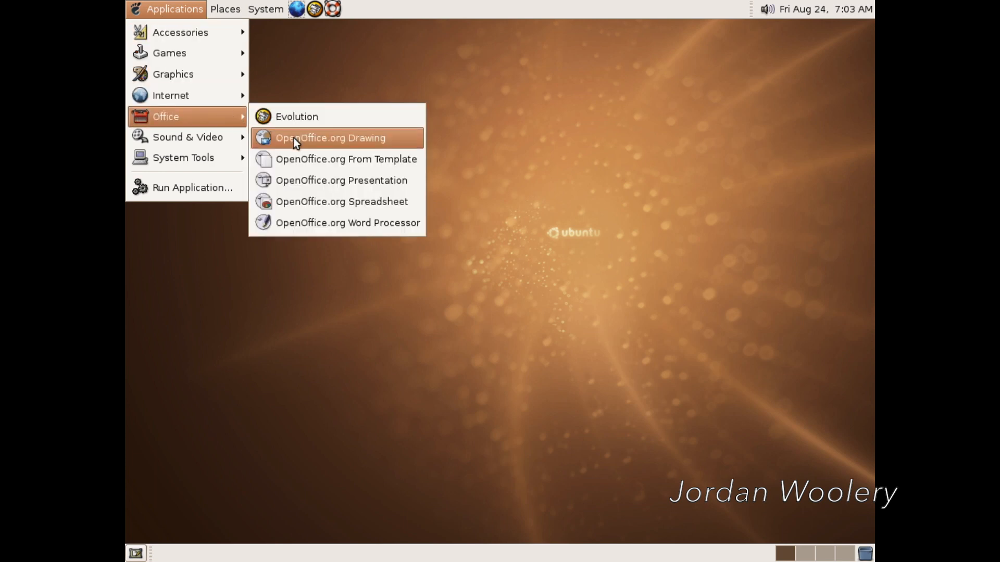
{"action": "left_click", "coordinate": [348, 222]}
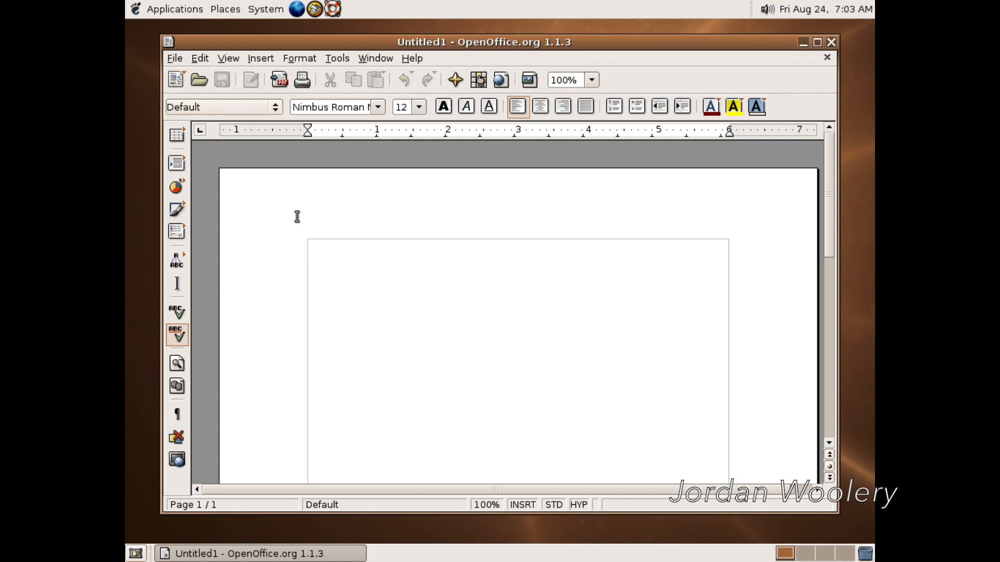
{"action": "mouse_move", "coordinate": [361, 72]}
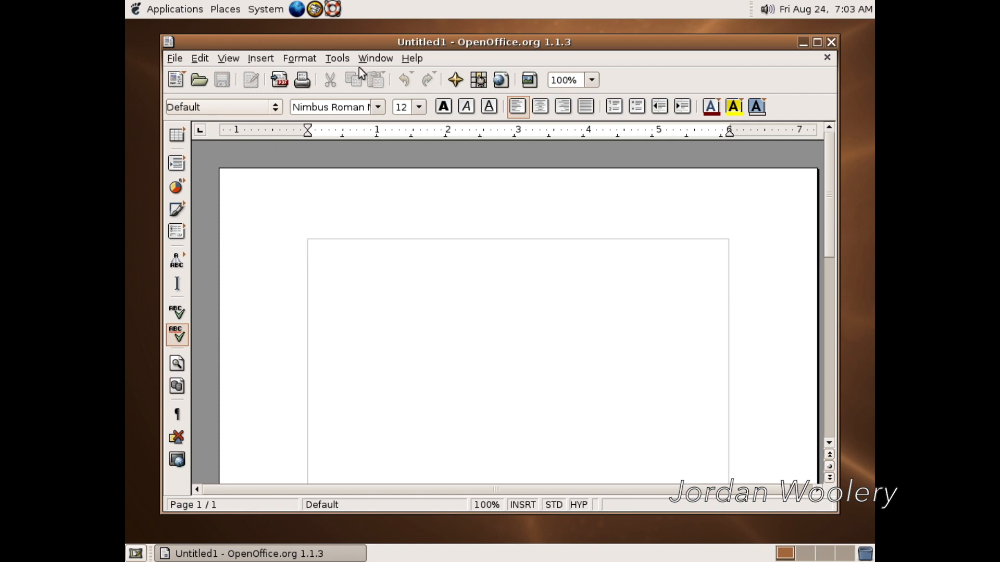
{"action": "left_click", "coordinate": [412, 58]}
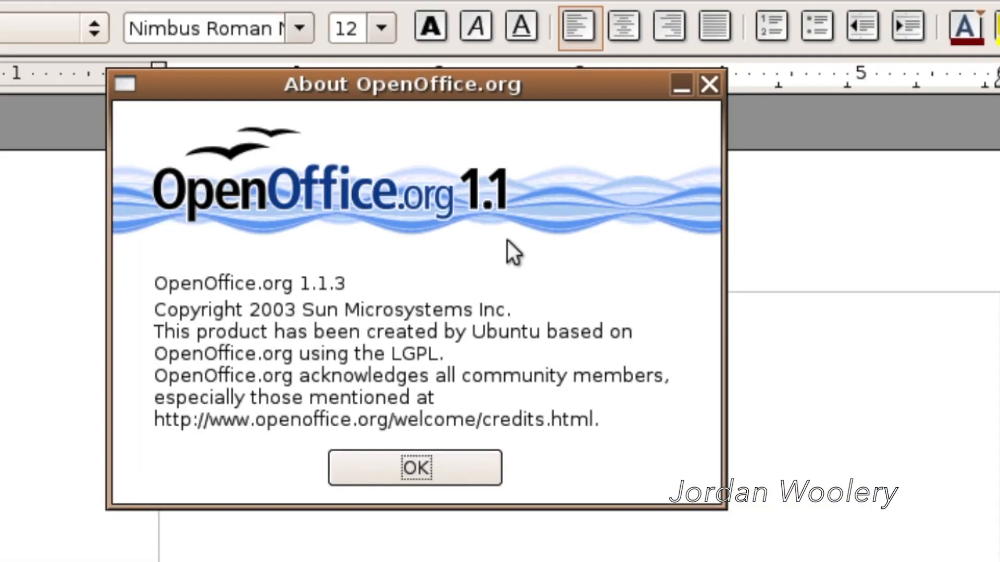
{"action": "mouse_move", "coordinate": [548, 525]}
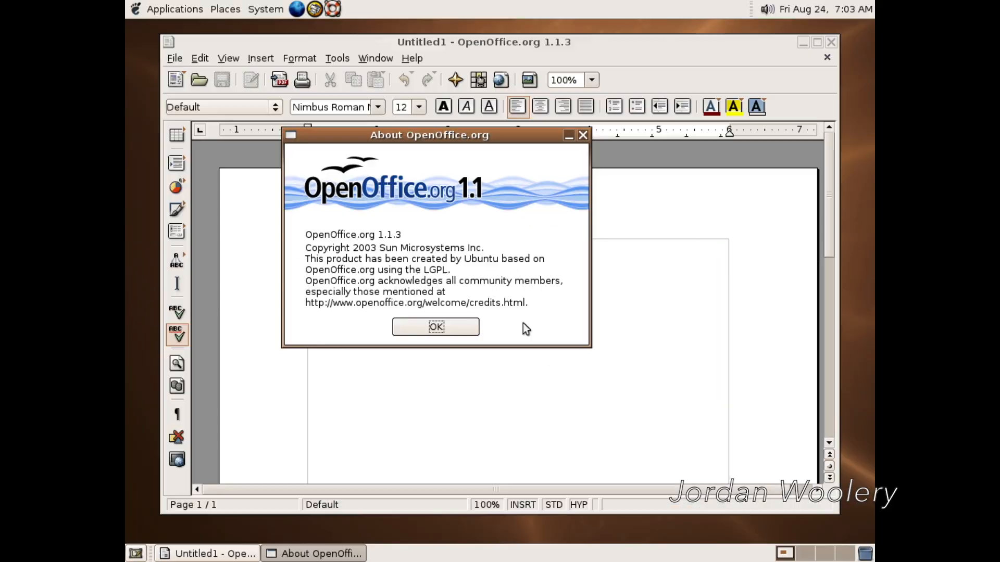
{"action": "left_click", "coordinate": [436, 326]}
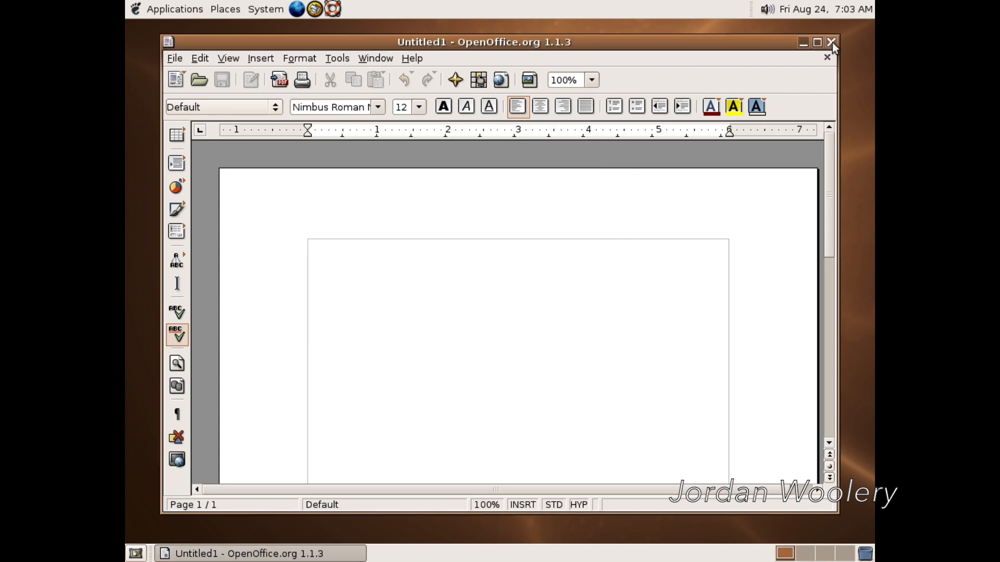
- Close OpenOffice.org, browse the Places menu, and show About Ubuntu for the 5.04 Hoary Hedgehog release
{"action": "left_click", "coordinate": [831, 42]}
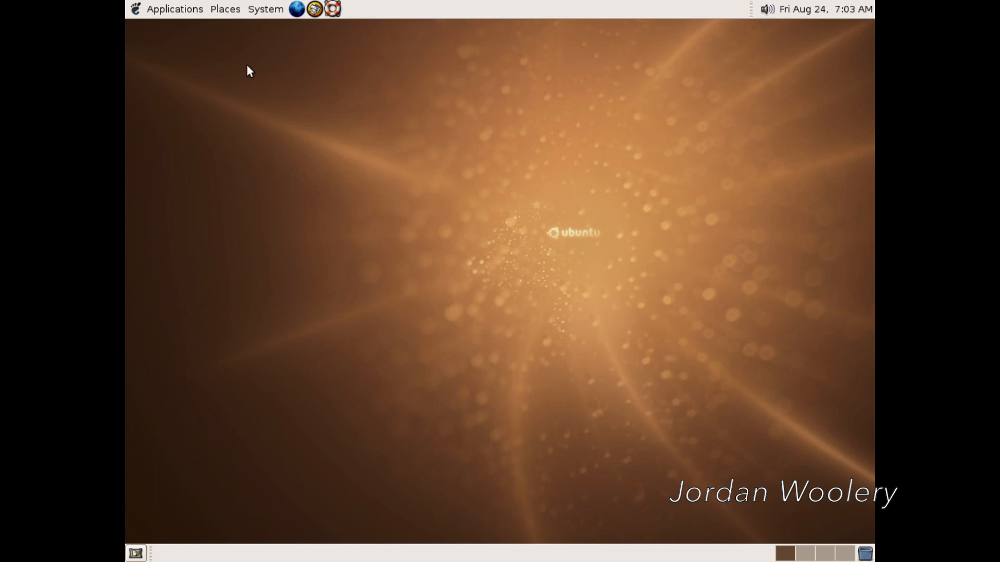
{"action": "left_click", "coordinate": [225, 9]}
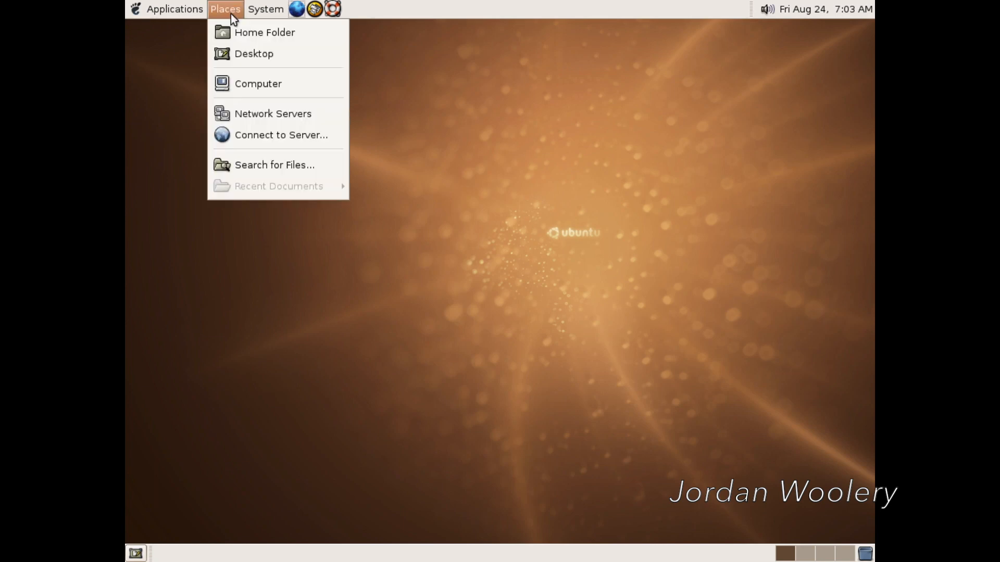
{"action": "mouse_move", "coordinate": [265, 53]}
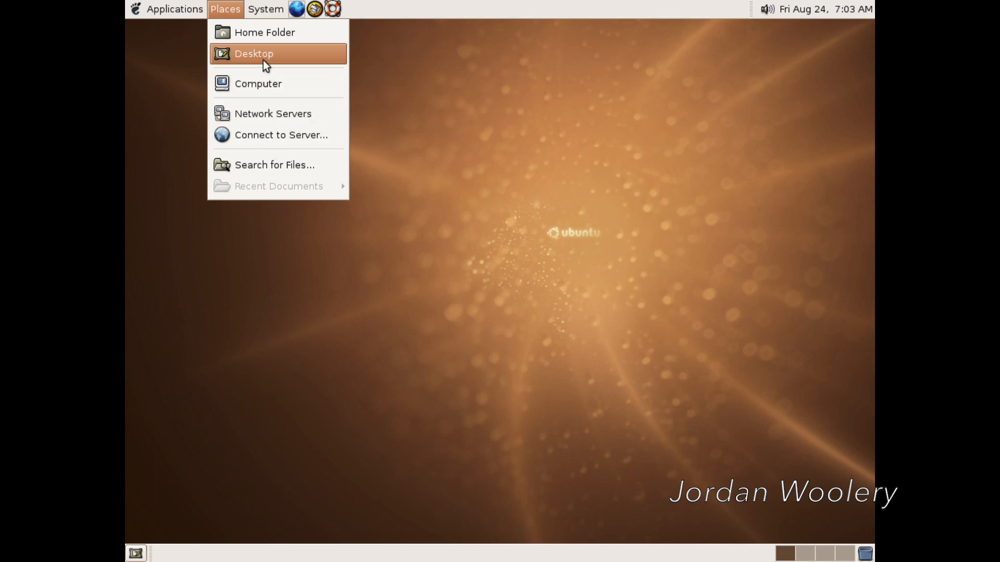
{"action": "left_click", "coordinate": [265, 9]}
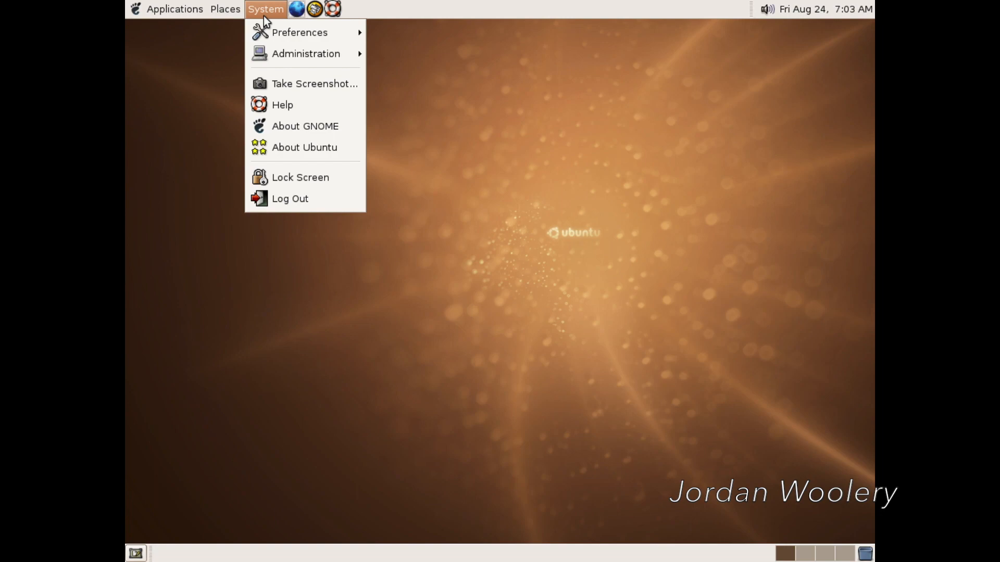
{"action": "left_click", "coordinate": [206, 17]}
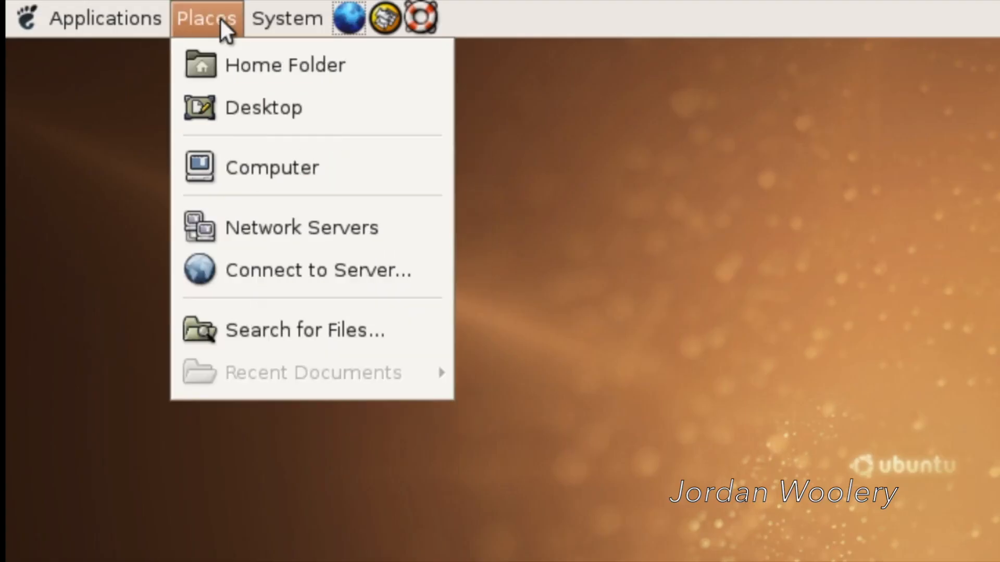
{"action": "mouse_move", "coordinate": [274, 205]}
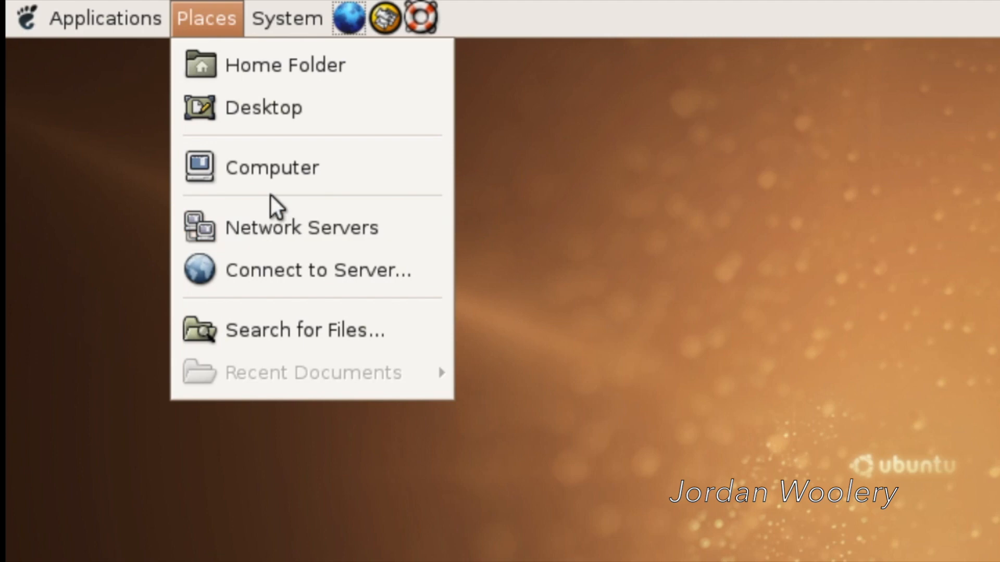
{"action": "mouse_move", "coordinate": [273, 178]}
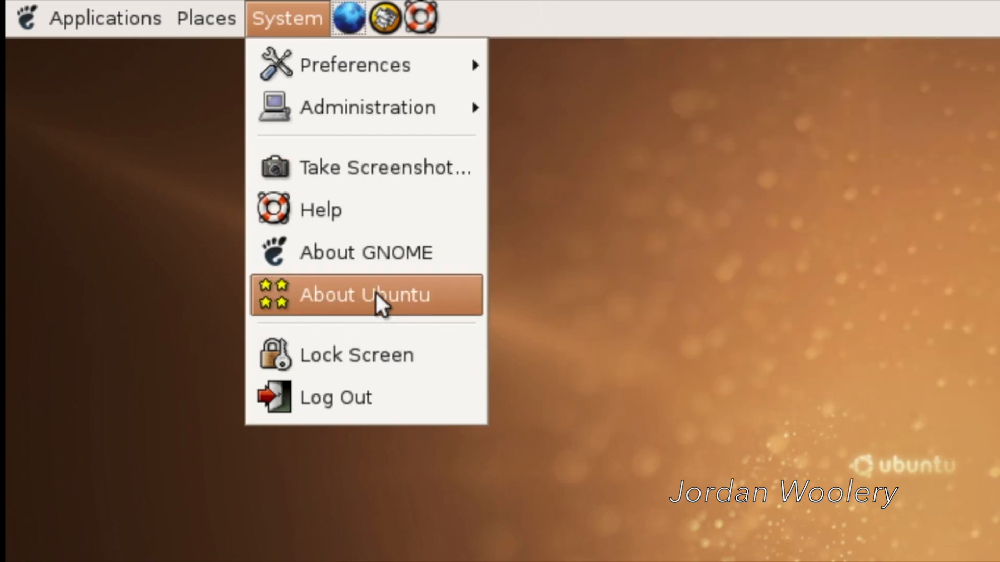
{"action": "left_click", "coordinate": [365, 295]}
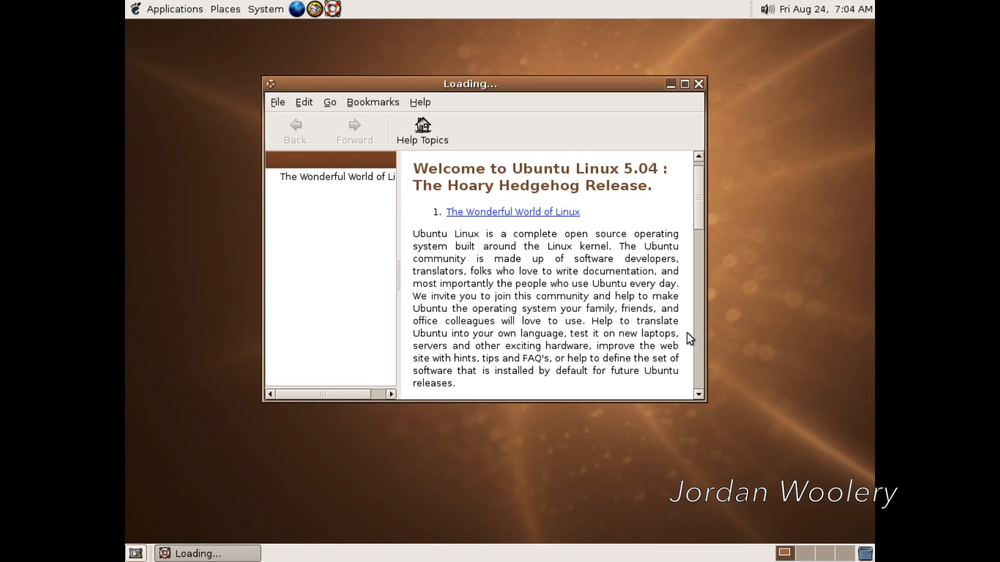
{"action": "mouse_move", "coordinate": [701, 393]}
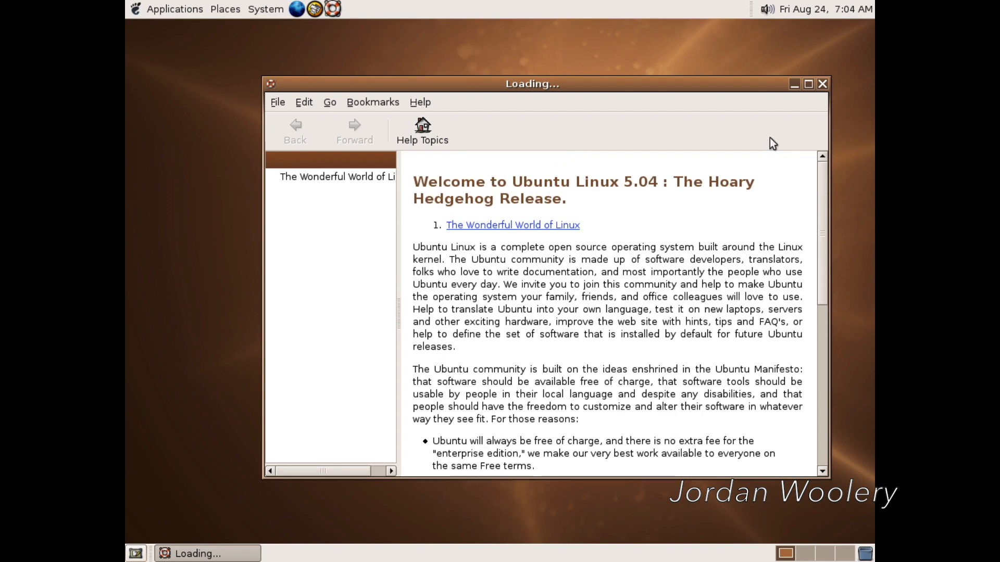
- Close the welcome page, launch GIMP, turn off startup tips and dismiss the tip of the day
{"action": "left_click", "coordinate": [822, 83]}
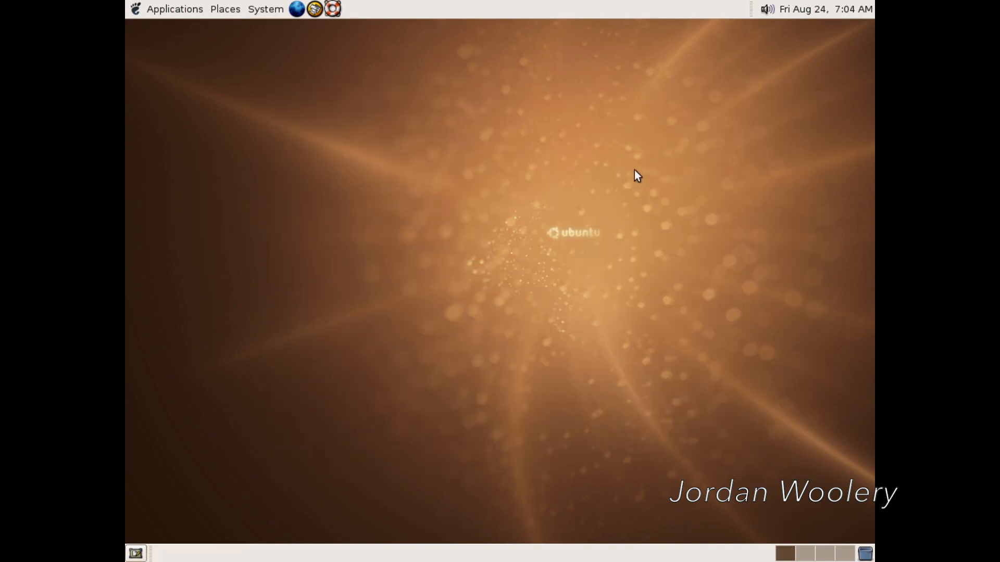
{"action": "left_click", "coordinate": [174, 9]}
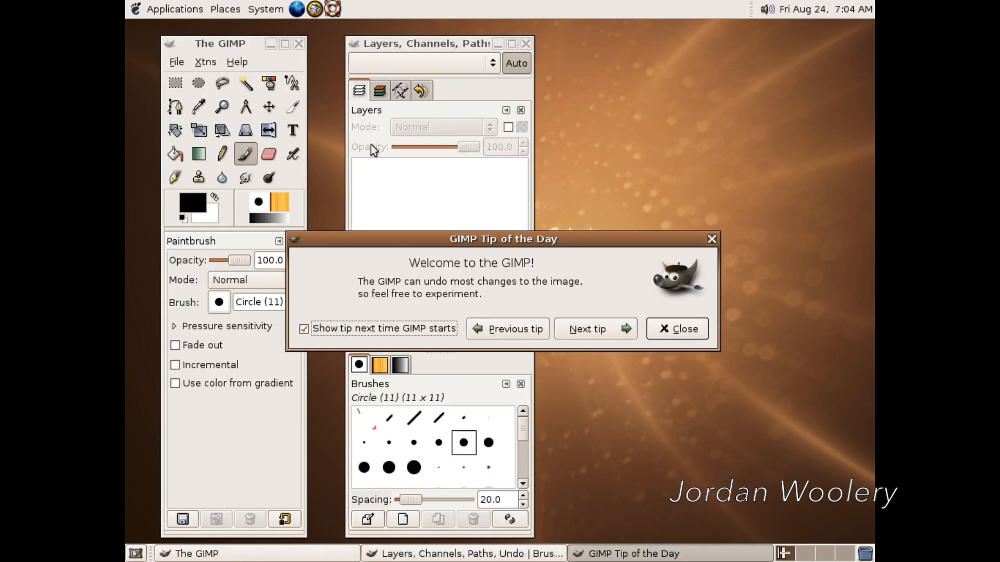
{"action": "mouse_move", "coordinate": [546, 309]}
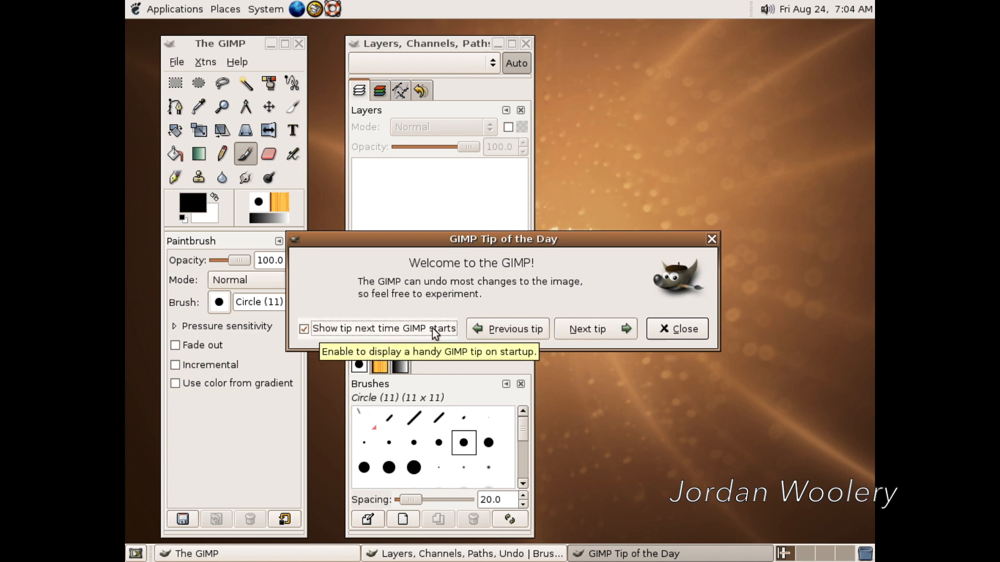
{"action": "left_click", "coordinate": [304, 328]}
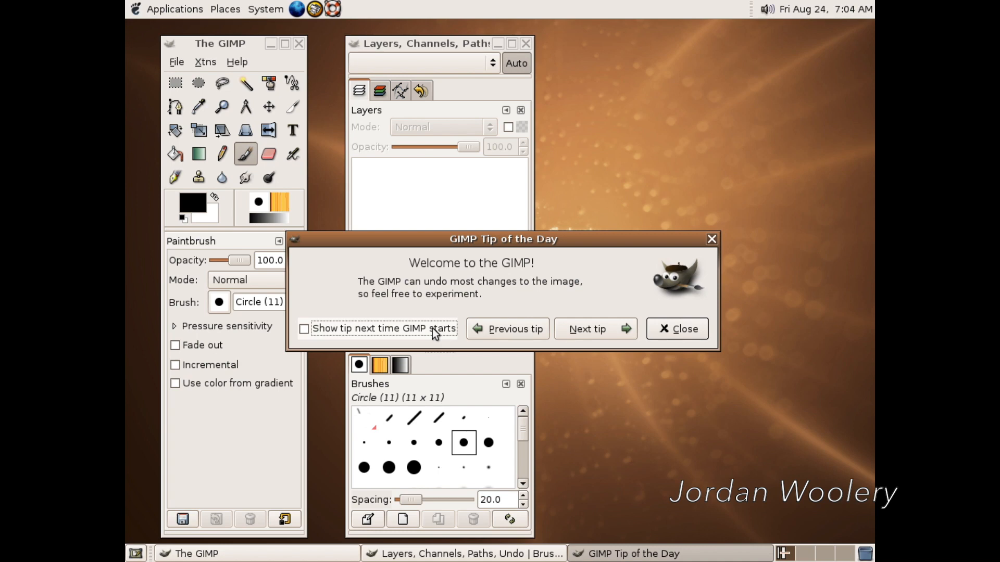
{"action": "left_click", "coordinate": [676, 328]}
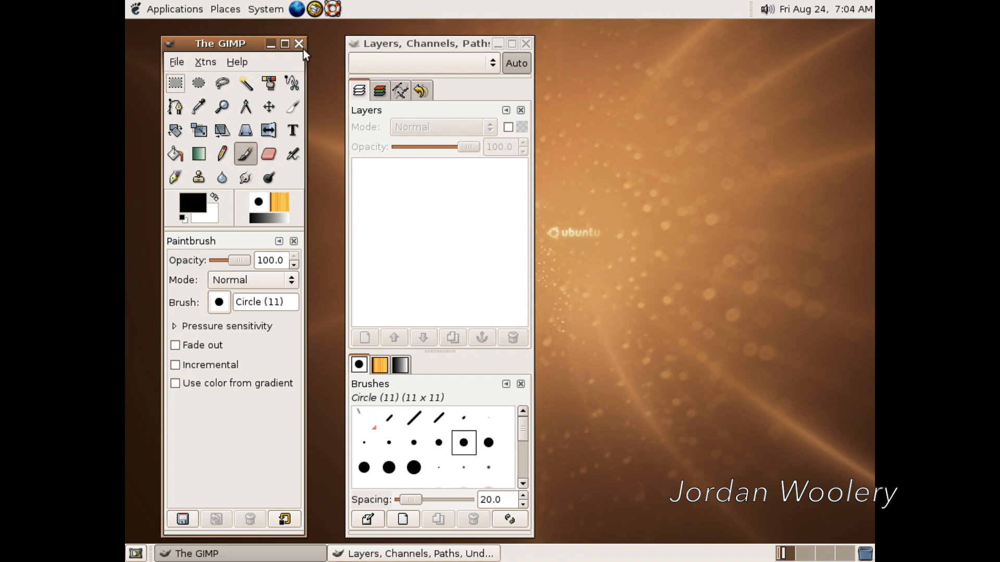
- Quit GIMP and browse the Applications menu toward System Tools
{"action": "left_click", "coordinate": [172, 9]}
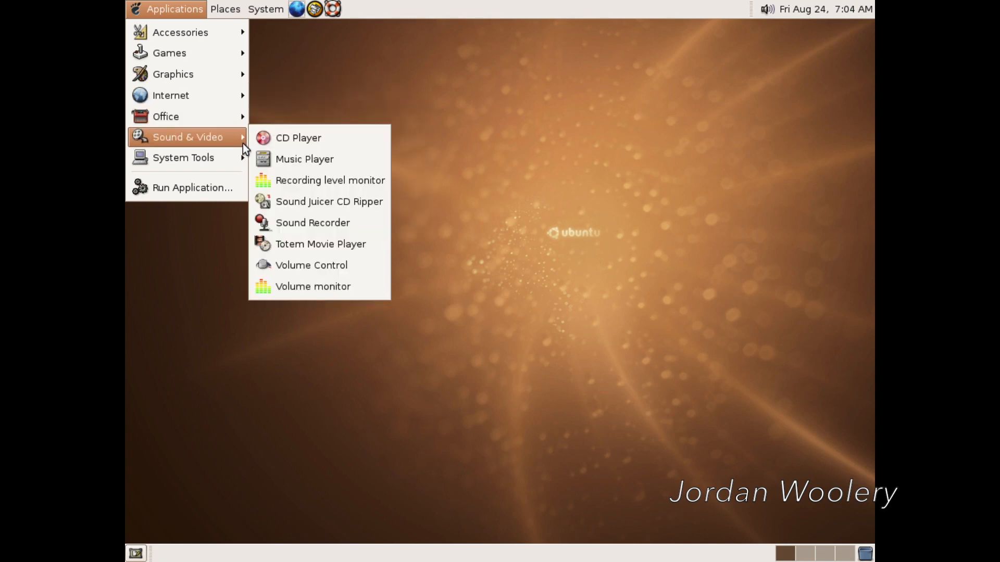
{"action": "mouse_move", "coordinate": [320, 243]}
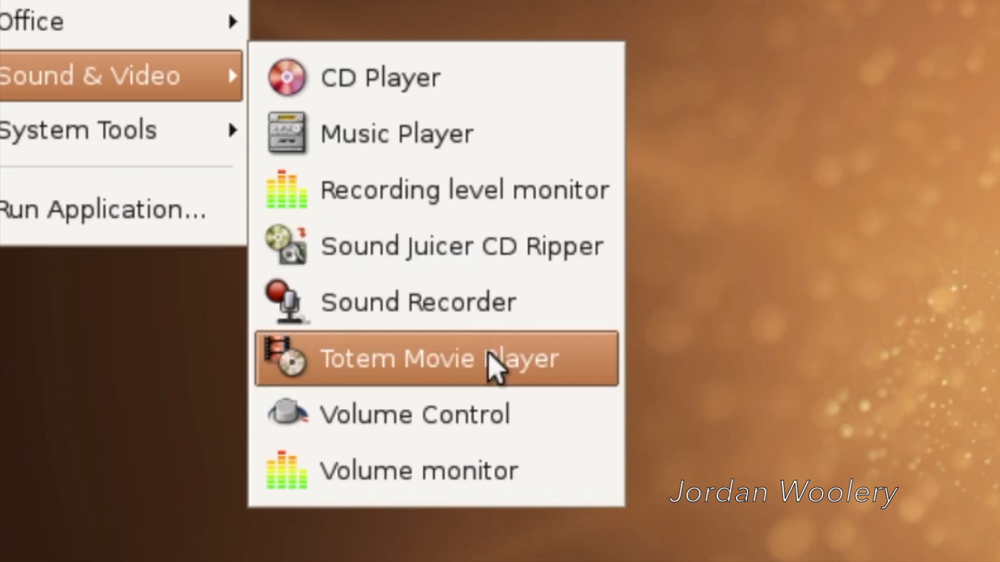
{"action": "mouse_move", "coordinate": [552, 379]}
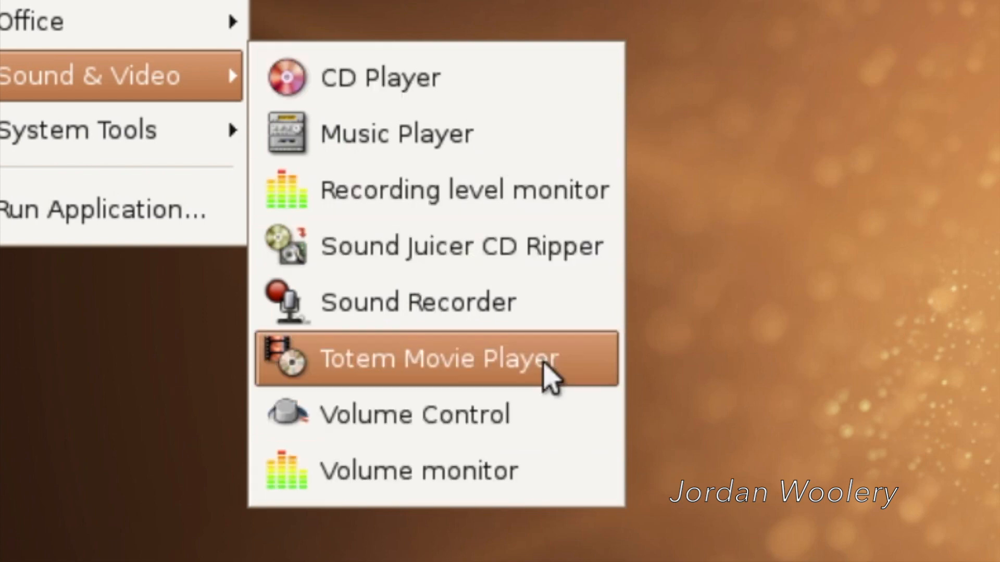
{"action": "mouse_move", "coordinate": [351, 274]}
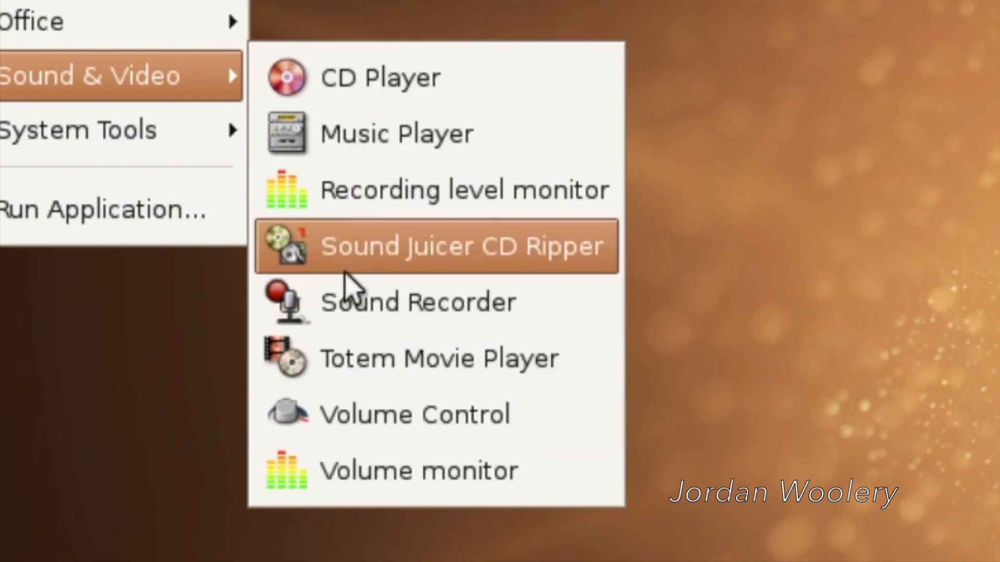
{"action": "mouse_move", "coordinate": [312, 197]}
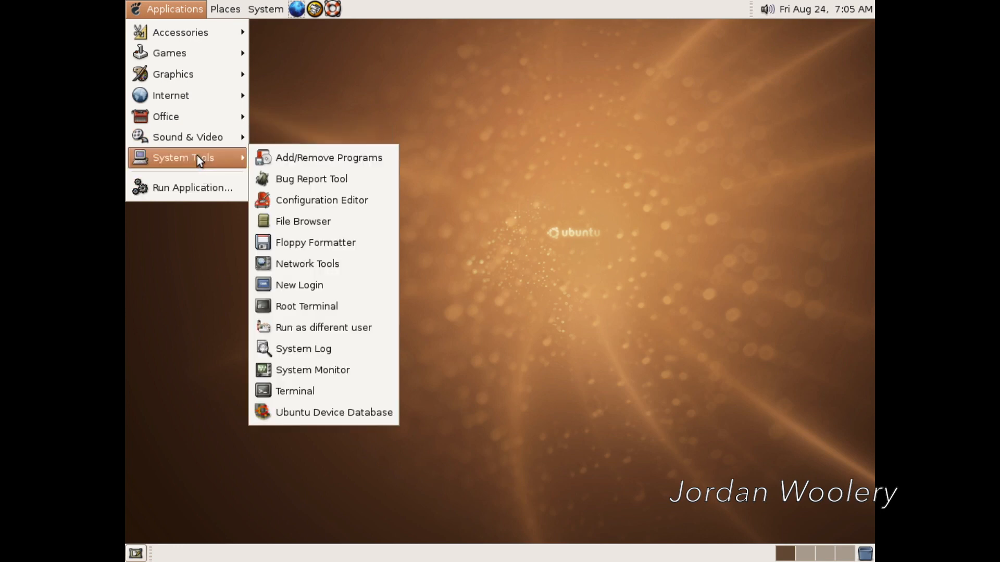
{"action": "mouse_move", "coordinate": [360, 179]}
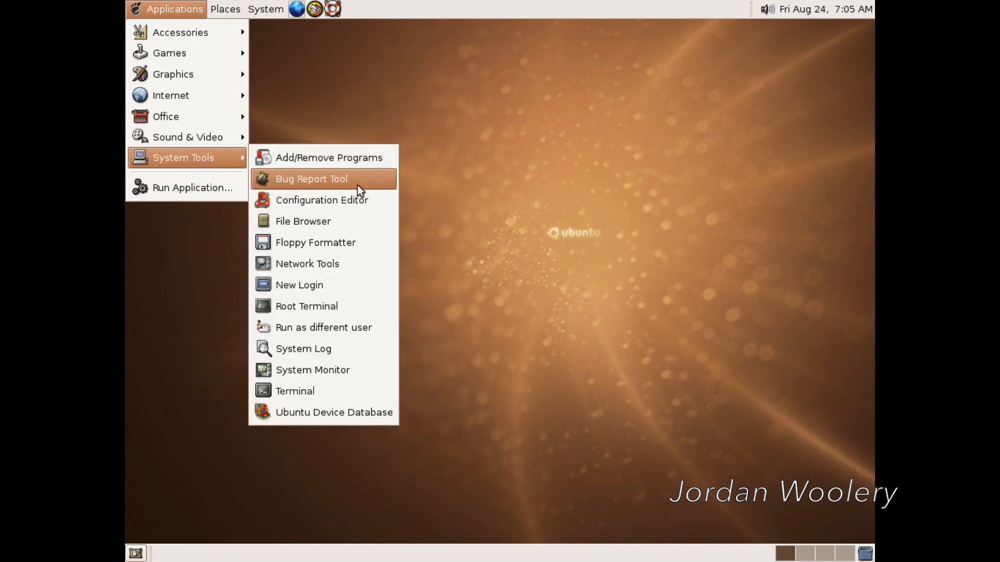
{"action": "mouse_move", "coordinate": [333, 412]}
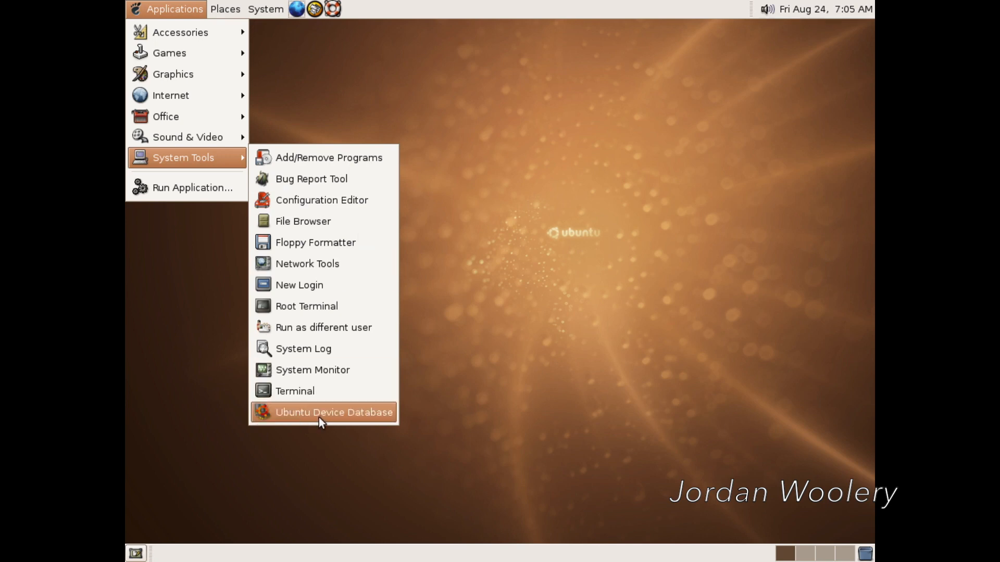
- Launch Ubuntu Device Database and move forward past its introduction to the Audiotest step
{"action": "left_click", "coordinate": [332, 412]}
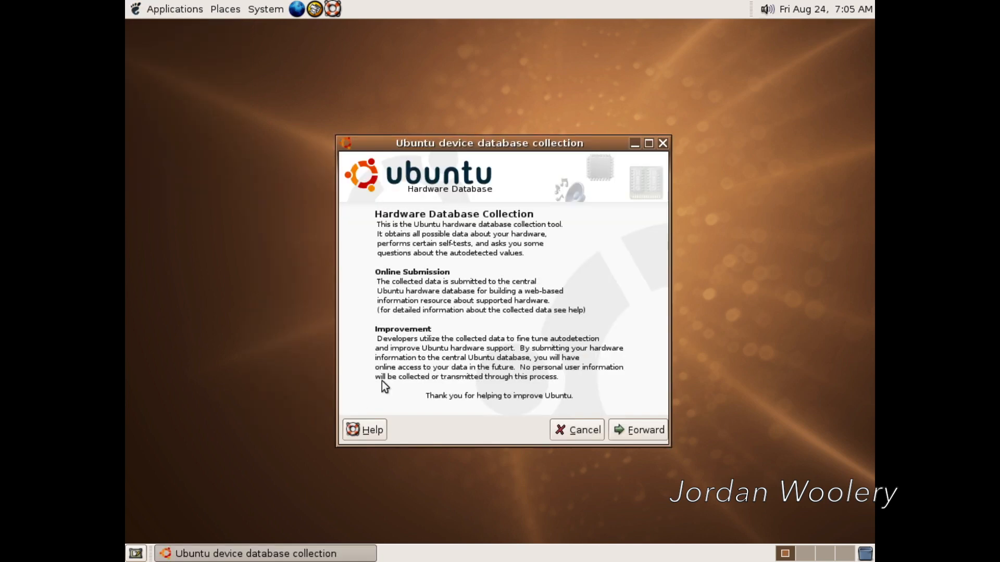
{"action": "mouse_move", "coordinate": [595, 268]}
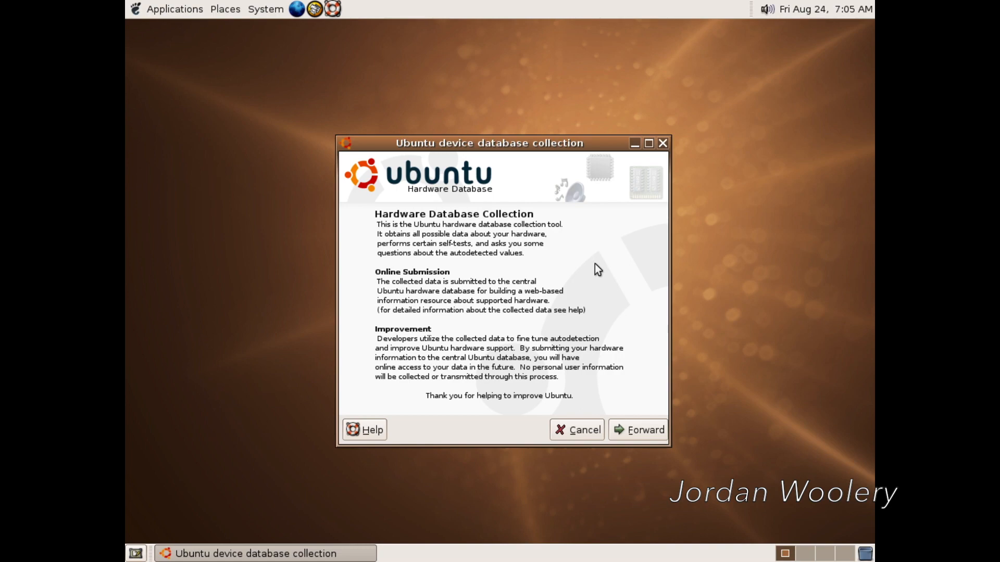
{"action": "mouse_move", "coordinate": [590, 288]}
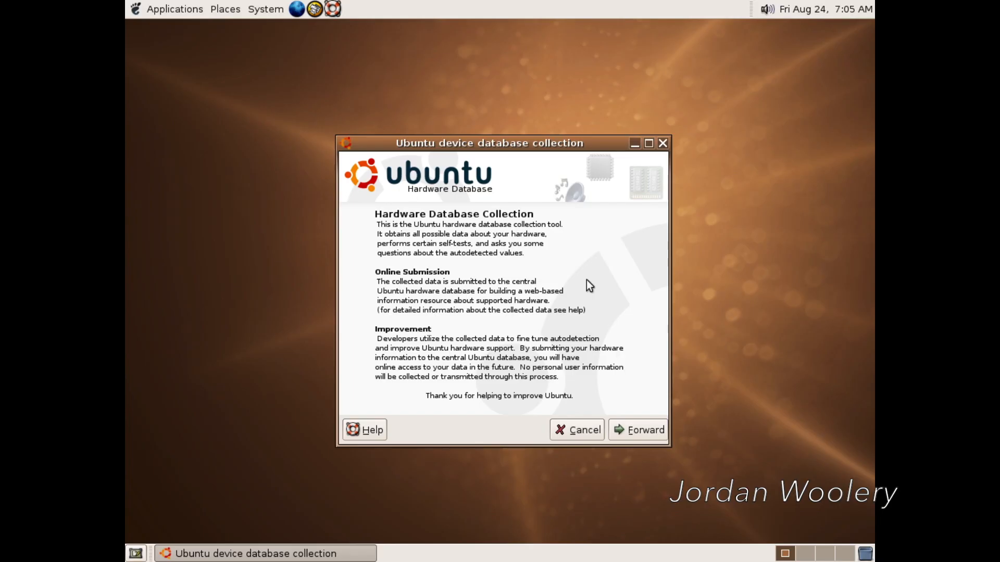
{"action": "left_click", "coordinate": [638, 430]}
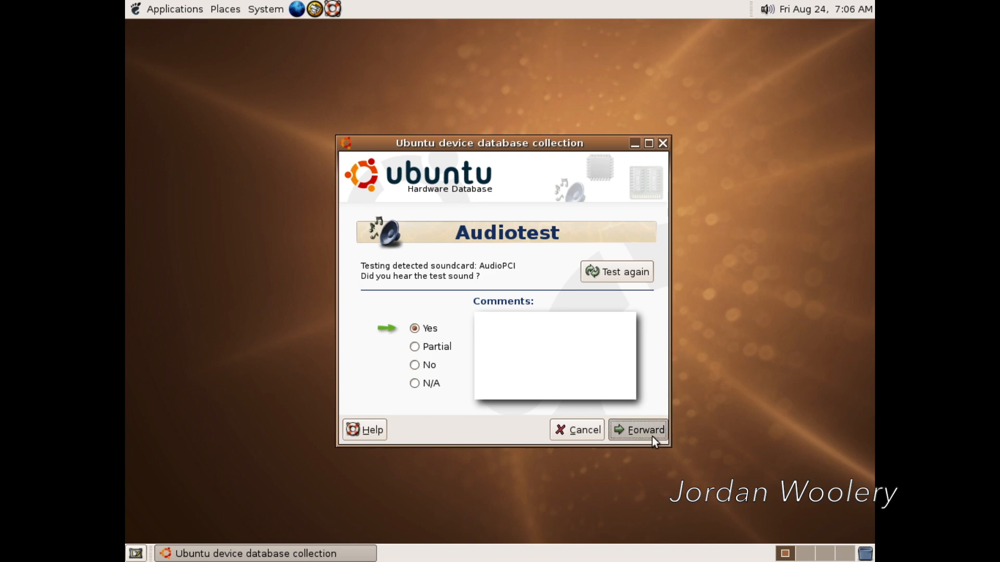
- Accept the audio, video, mouse and network test results in the hardware wizard
{"action": "left_click", "coordinate": [638, 430]}
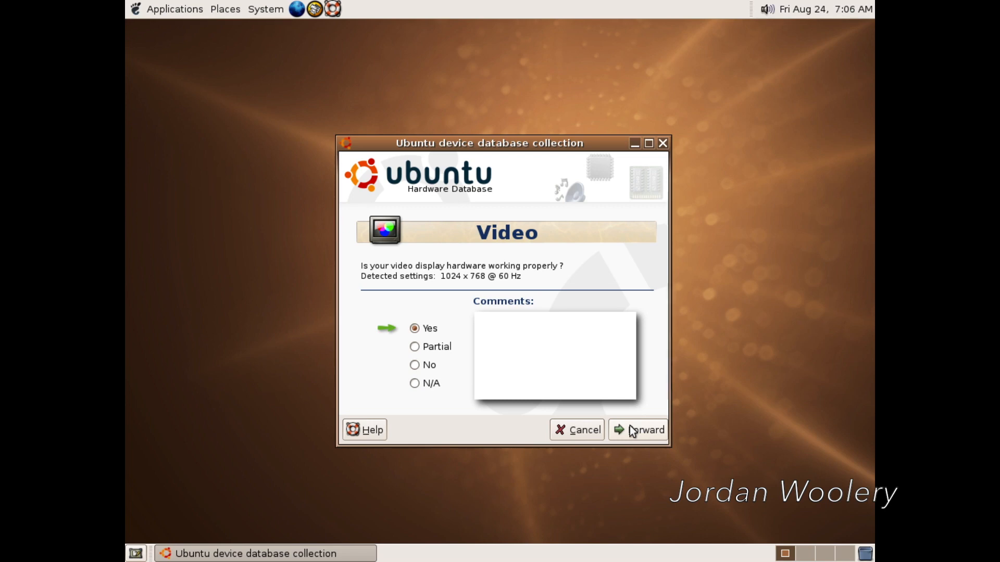
{"action": "left_click", "coordinate": [638, 429]}
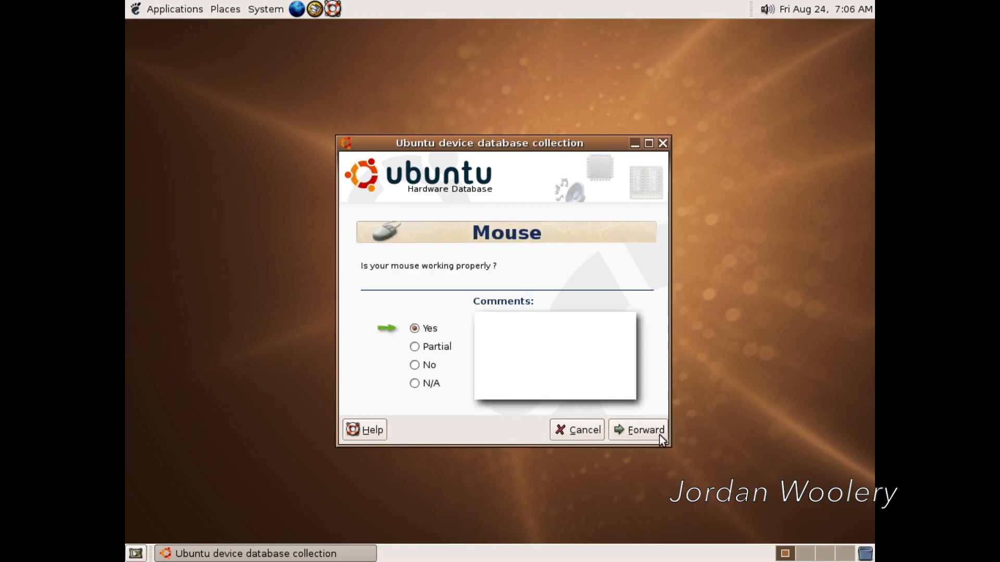
{"action": "mouse_move", "coordinate": [644, 436]}
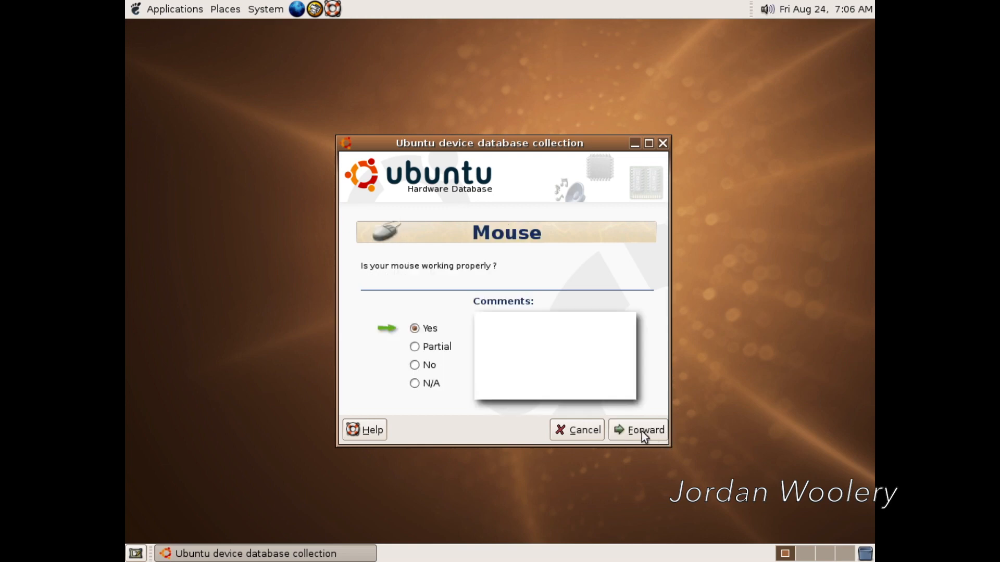
{"action": "mouse_move", "coordinate": [662, 442]}
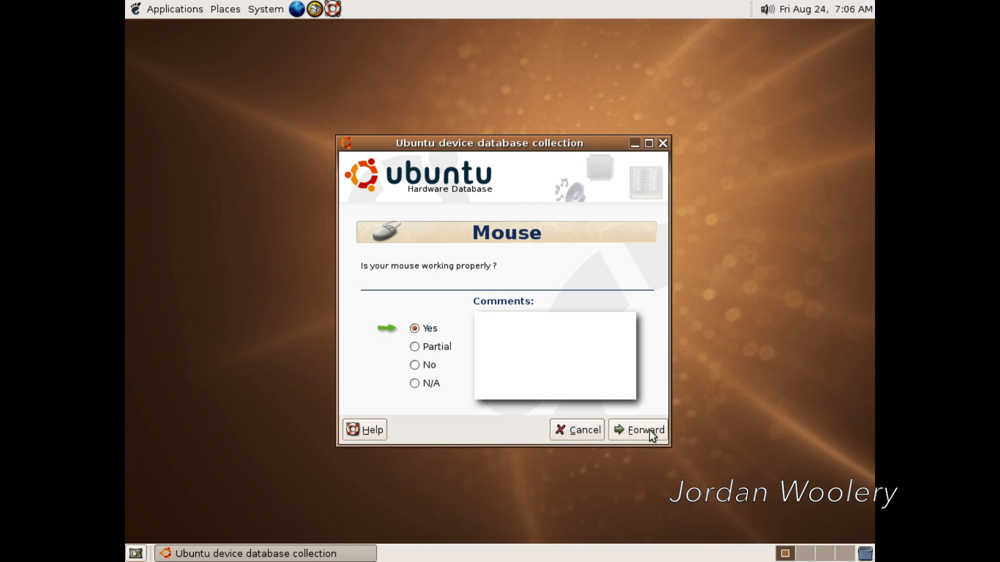
{"action": "left_click", "coordinate": [638, 430]}
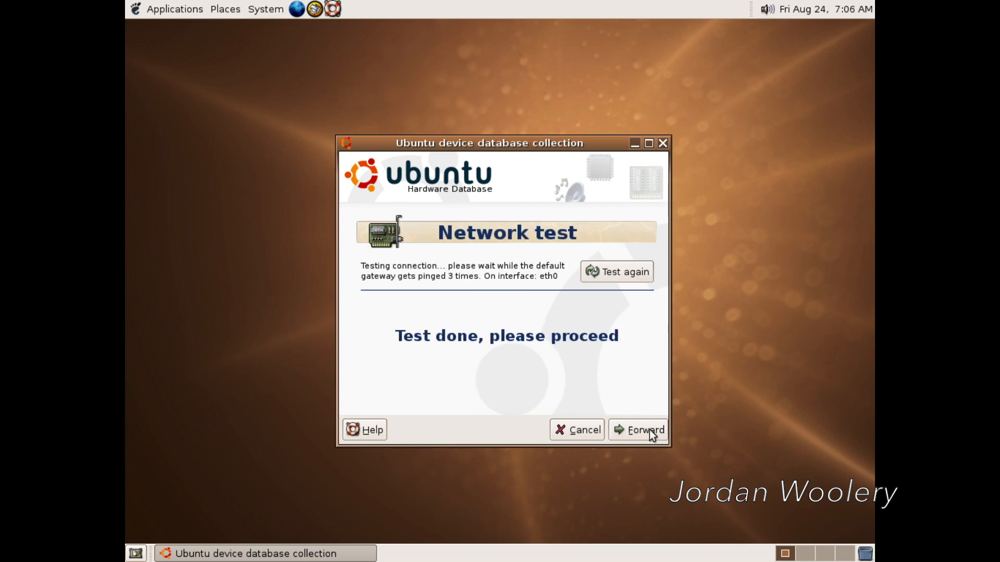
{"action": "mouse_move", "coordinate": [595, 353]}
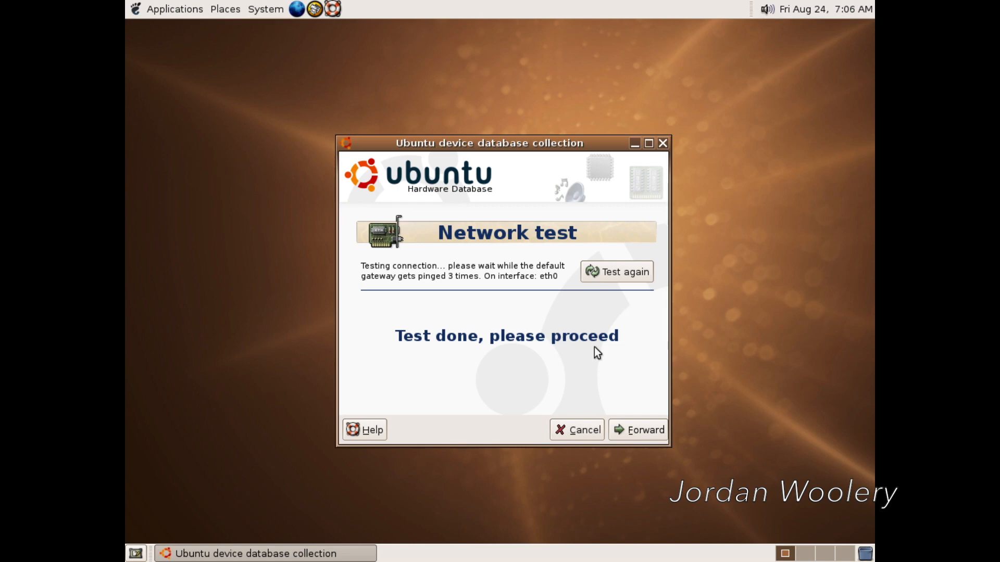
{"action": "left_click", "coordinate": [638, 429]}
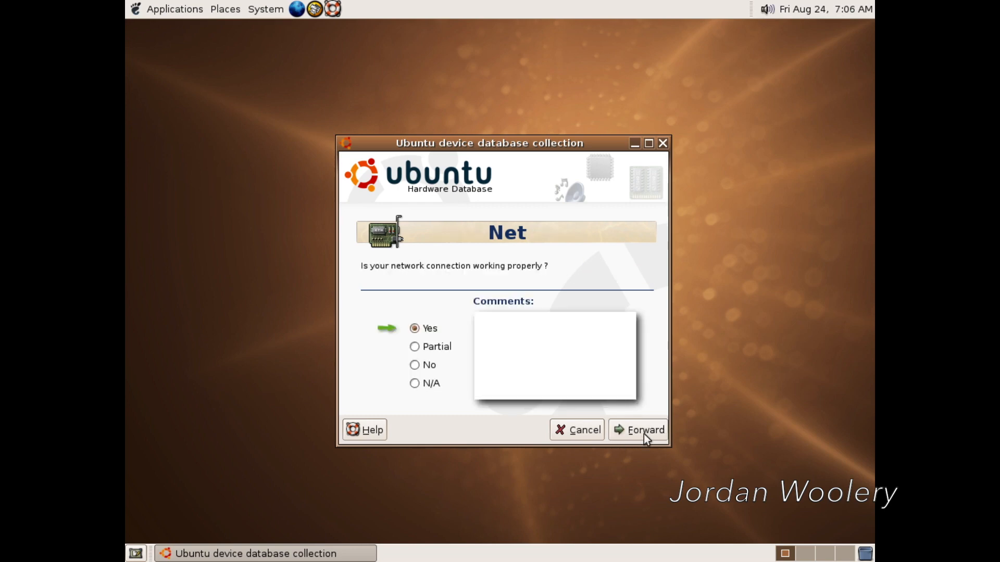
{"action": "left_click", "coordinate": [637, 429]}
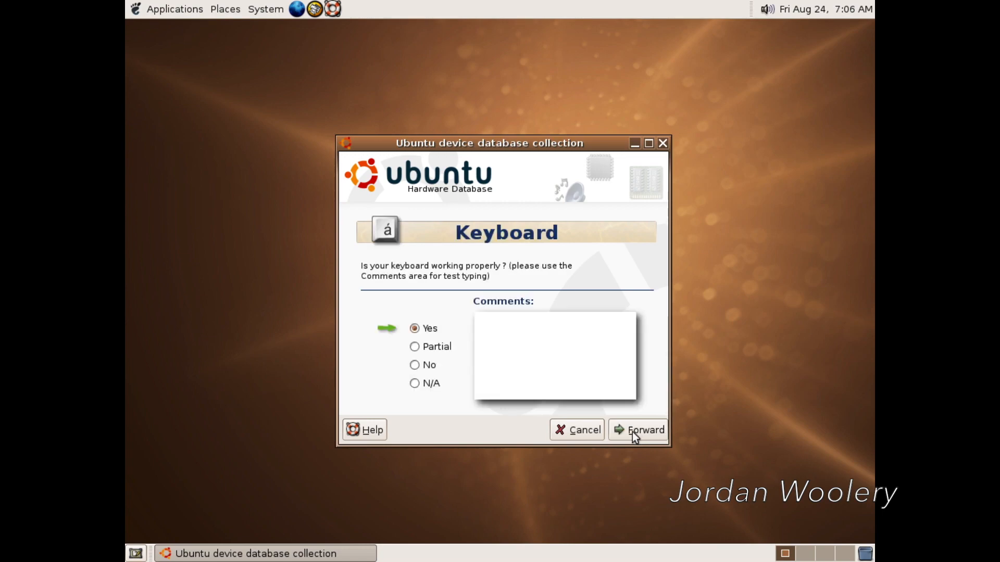
- Answer the keyboard question, leave 'idk' as a comment and finish the wizard
{"action": "type", "text": "idk"}
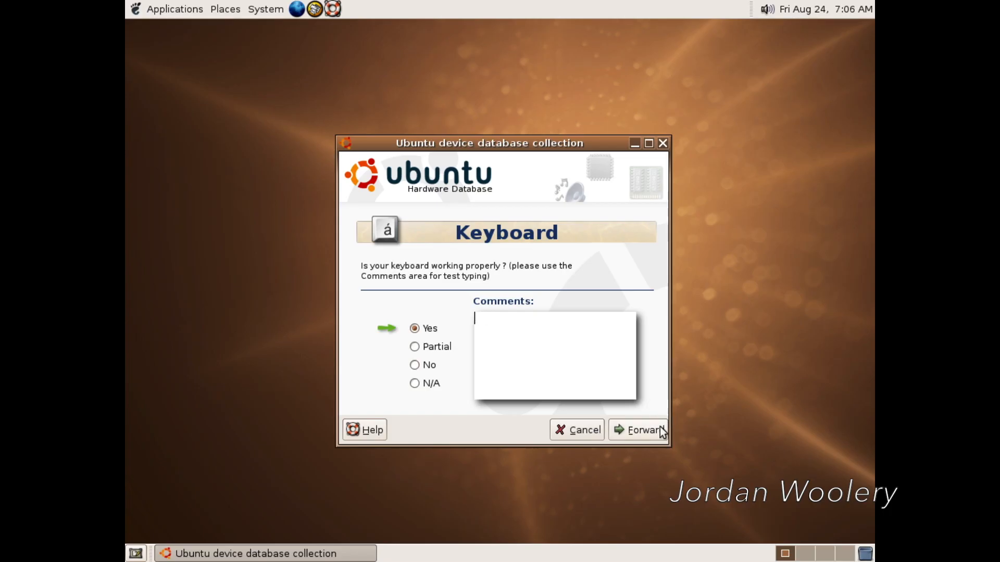
{"action": "left_click", "coordinate": [637, 430]}
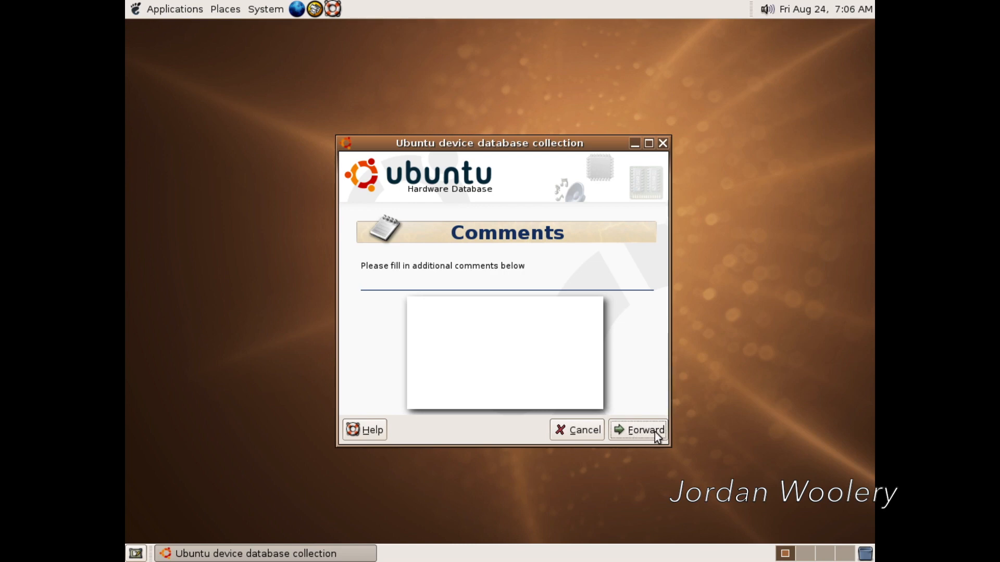
{"action": "left_click", "coordinate": [637, 430]}
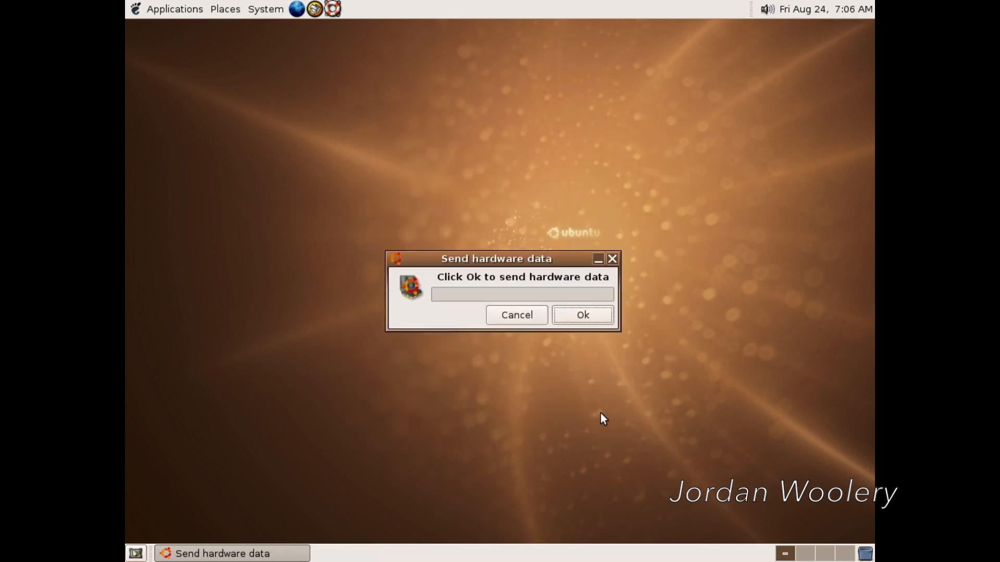
- Send the collected hardware data, ending in a server-unreachable error
{"action": "left_click", "coordinate": [581, 315]}
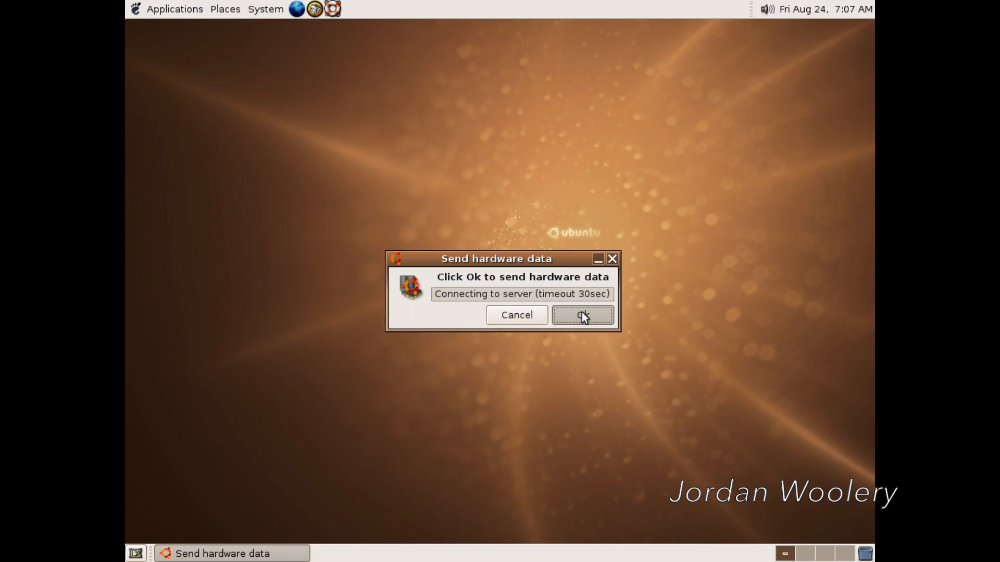
{"action": "left_click", "coordinate": [581, 315]}
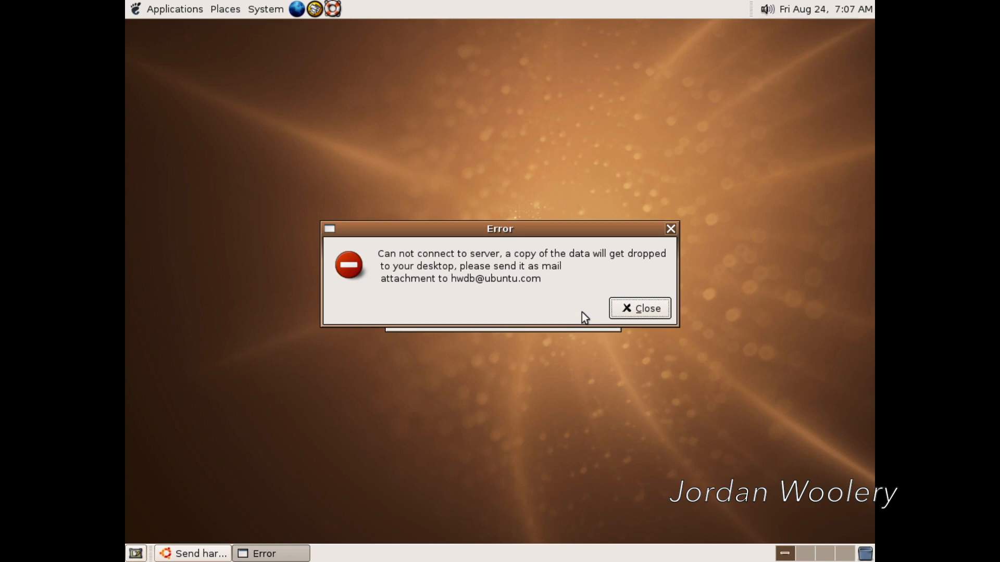
{"action": "mouse_move", "coordinate": [453, 295]}
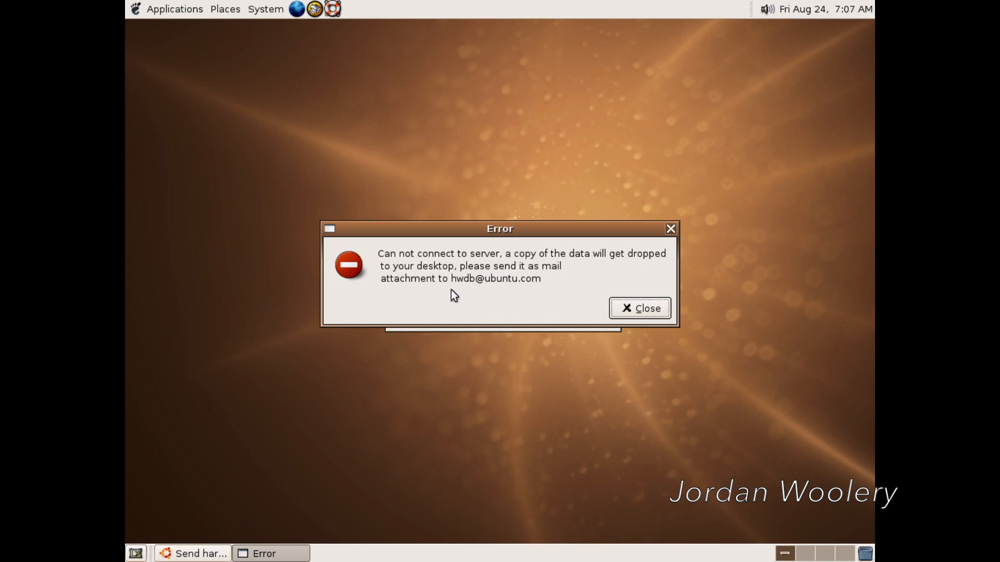
- Dismiss the connection error and bring up the Applications menu
{"action": "left_click", "coordinate": [639, 308]}
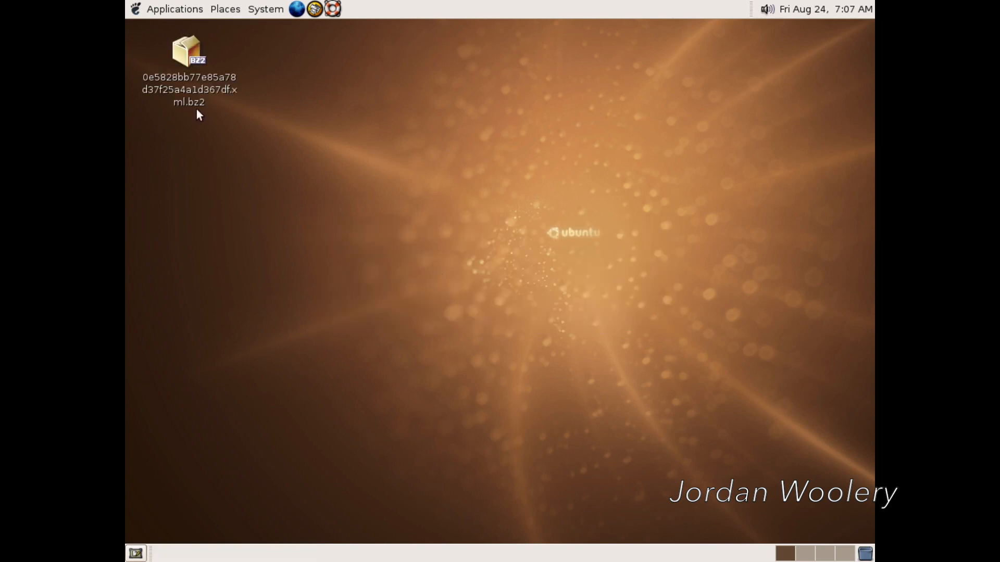
{"action": "mouse_move", "coordinate": [235, 113]}
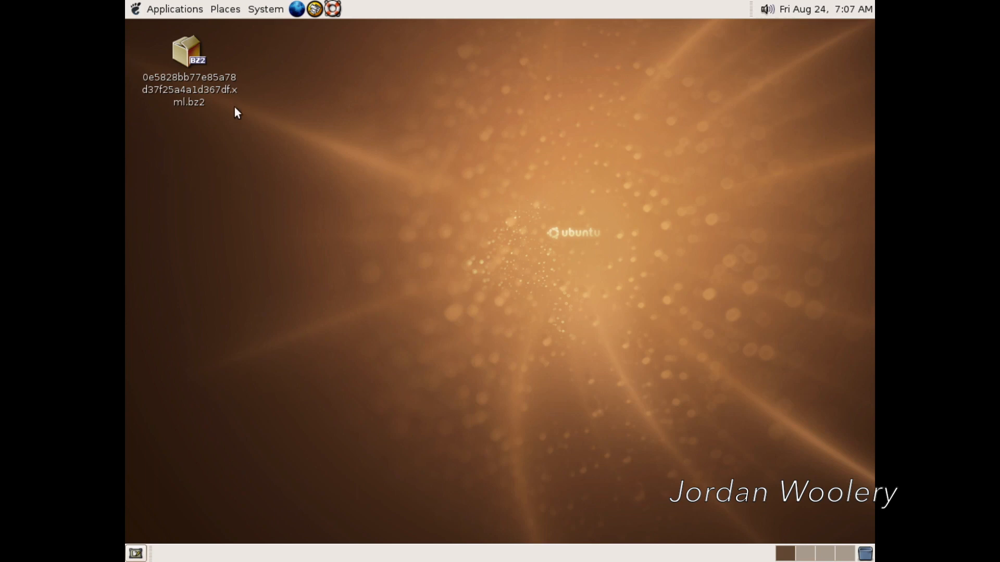
{"action": "mouse_move", "coordinate": [207, 92]}
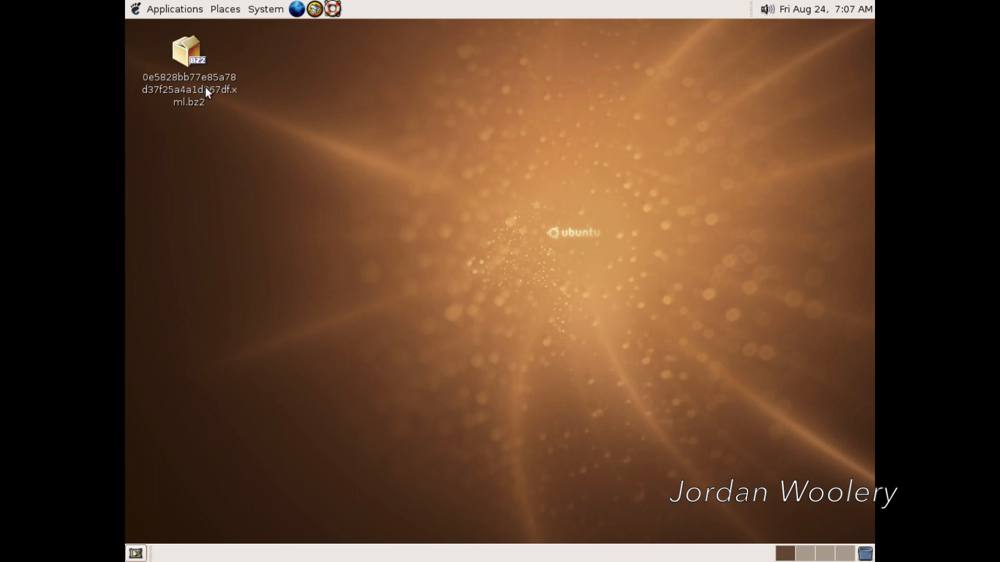
{"action": "mouse_move", "coordinate": [293, 108]}
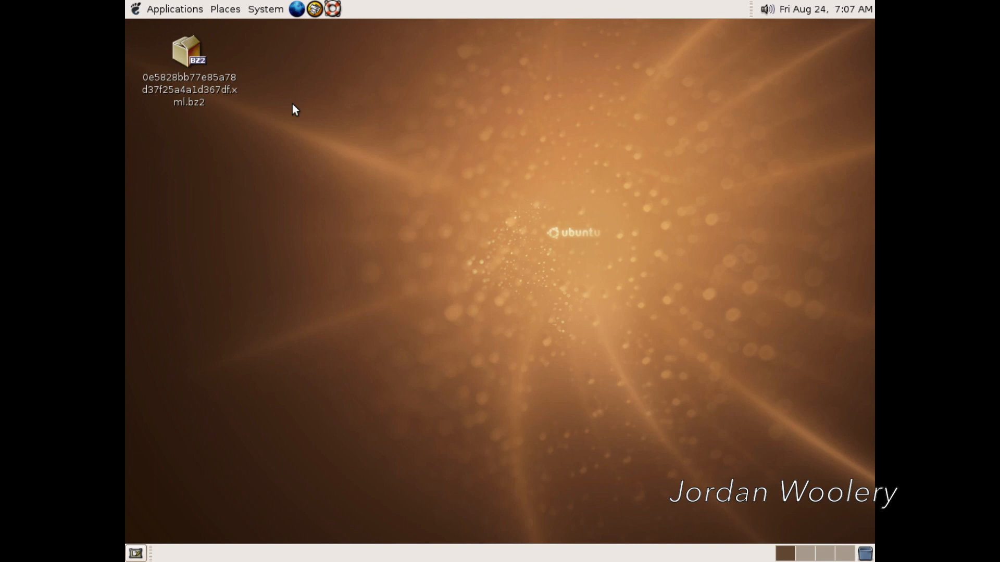
{"action": "mouse_move", "coordinate": [269, 90]}
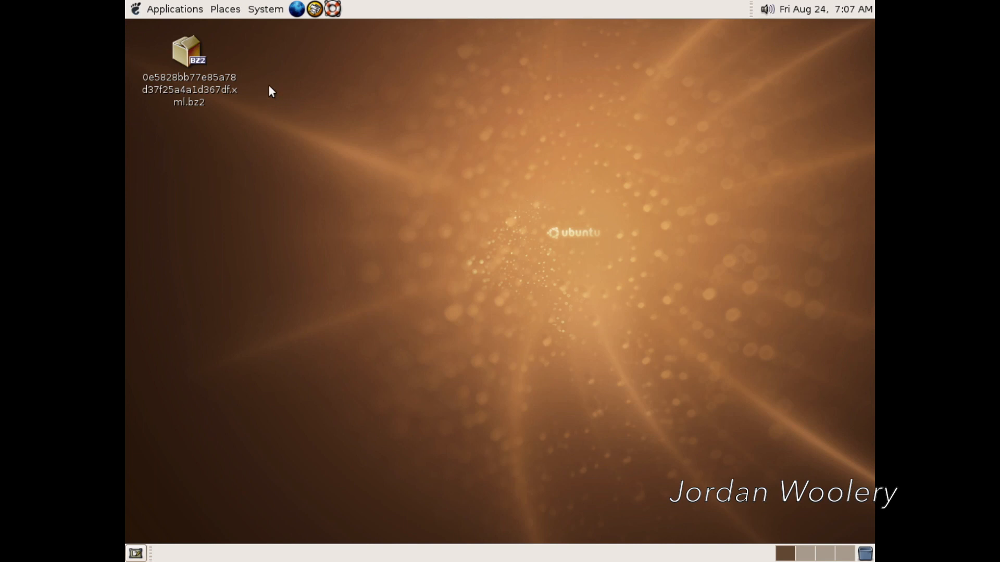
{"action": "mouse_move", "coordinate": [220, 38]}
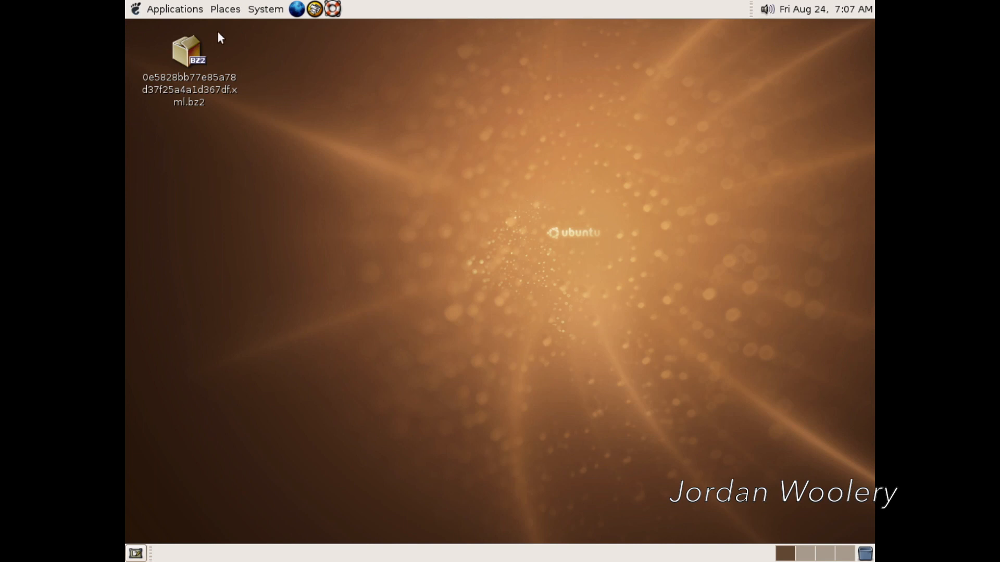
{"action": "left_click", "coordinate": [174, 9]}
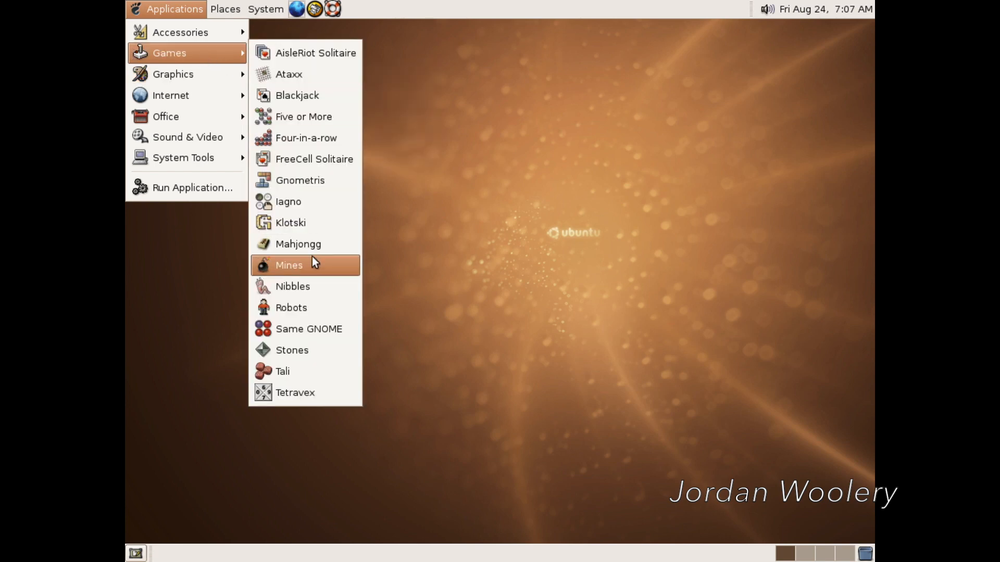
- Play a round of GNOME Mines, flag a square, hit a mine and close the game
{"action": "left_click", "coordinate": [288, 266]}
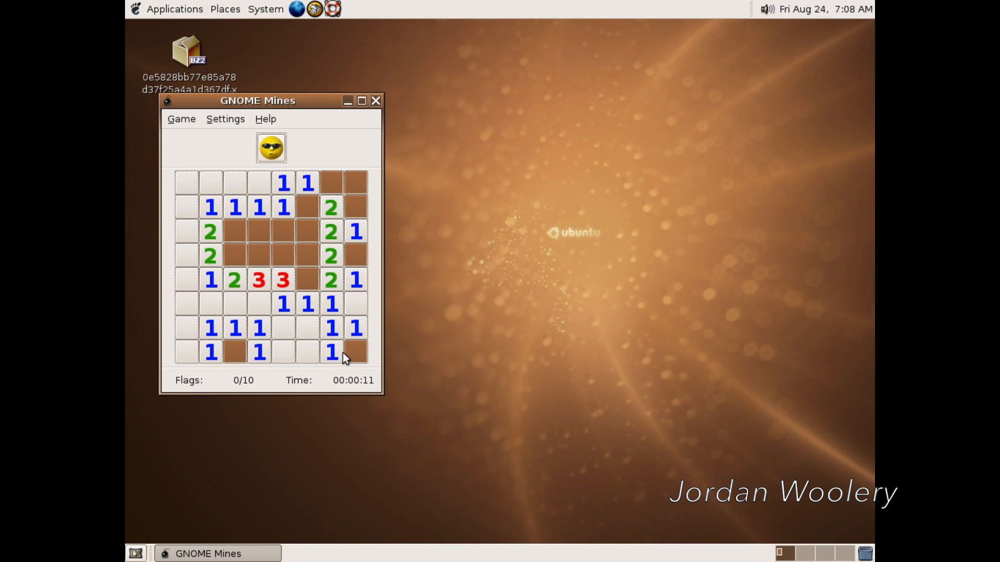
{"action": "right_click", "coordinate": [235, 352]}
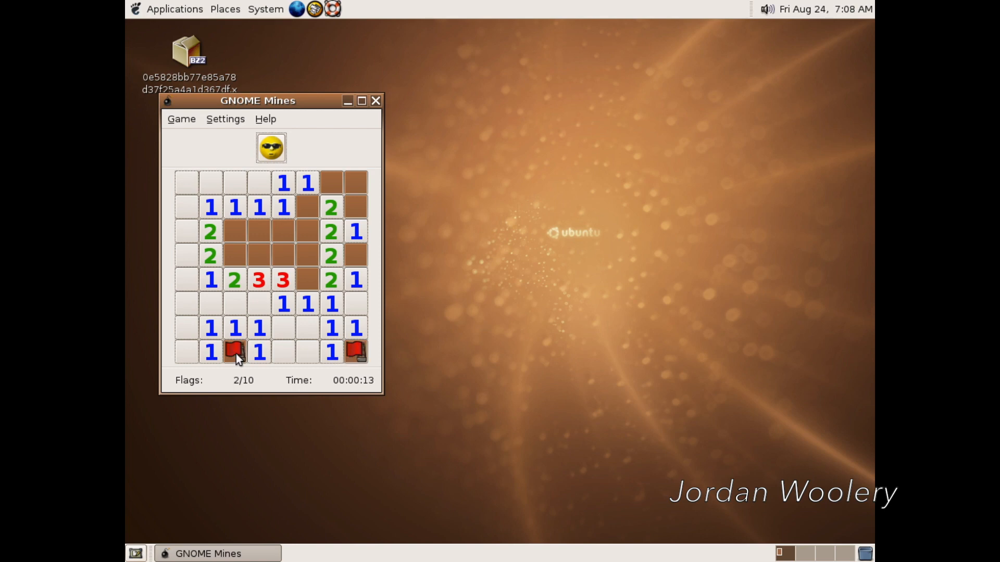
{"action": "left_click", "coordinate": [258, 256]}
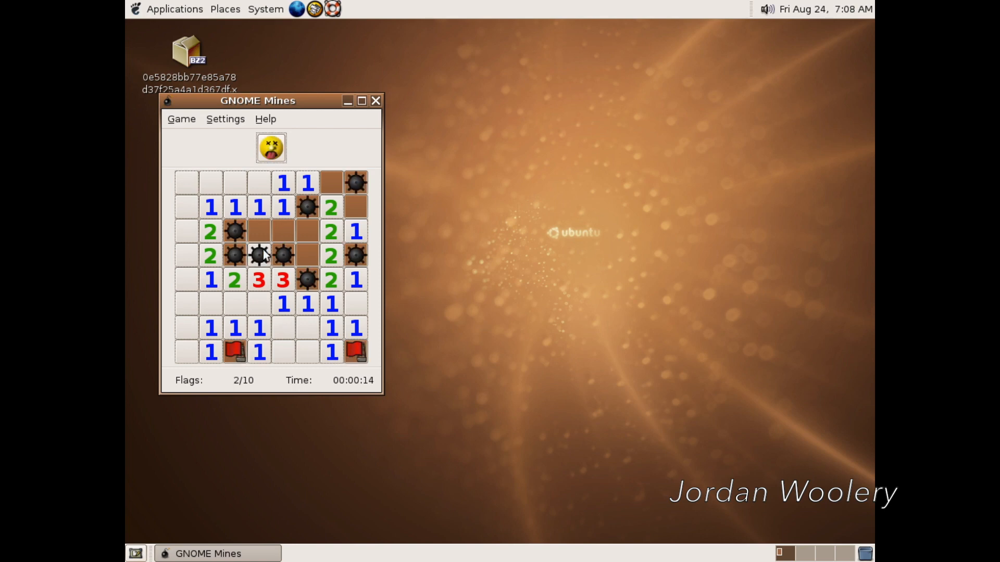
{"action": "left_click", "coordinate": [375, 101]}
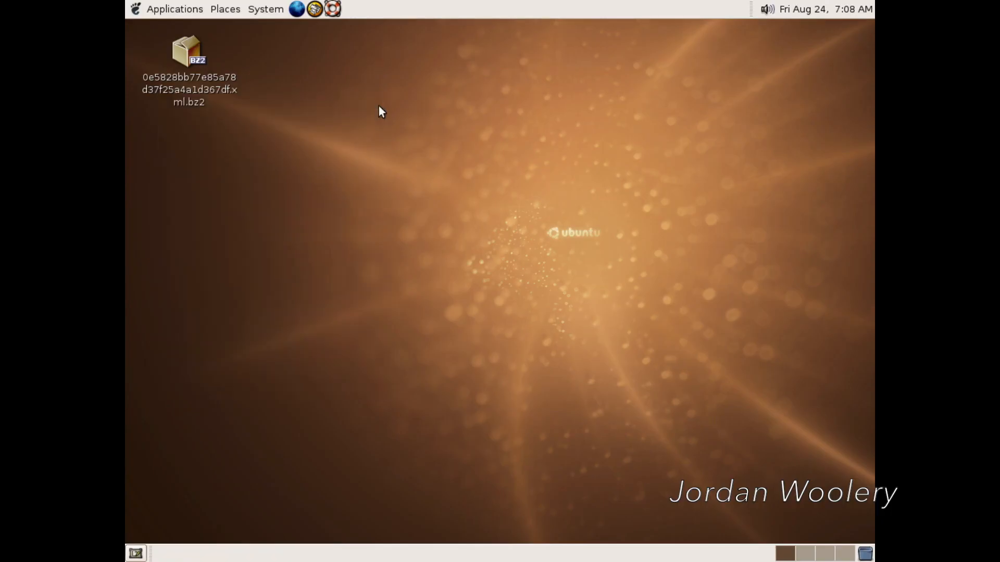
{"action": "mouse_move", "coordinate": [240, 40]}
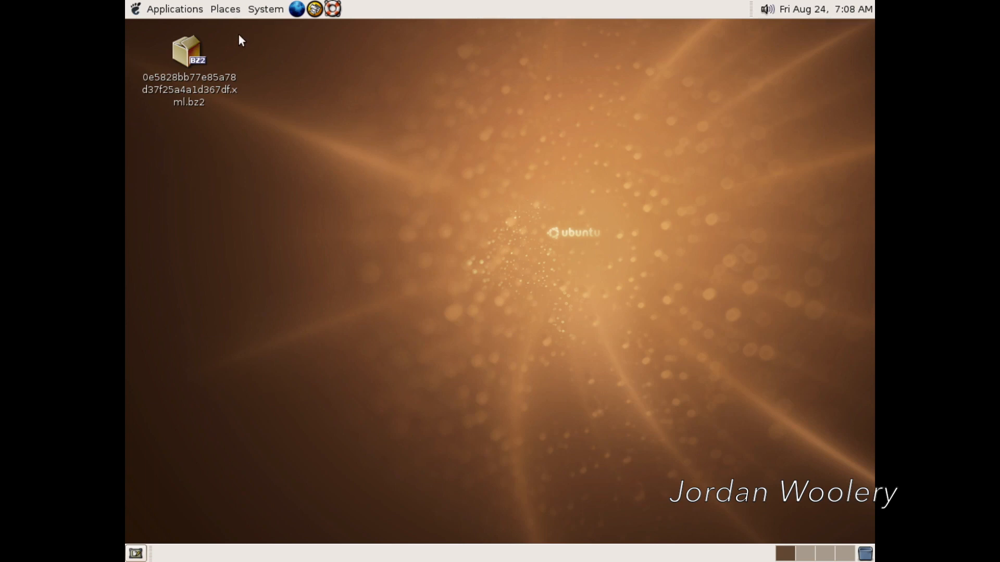
- Shut down the Ubuntu guest via System > Log Out > Shut down
{"action": "left_click", "coordinate": [266, 9]}
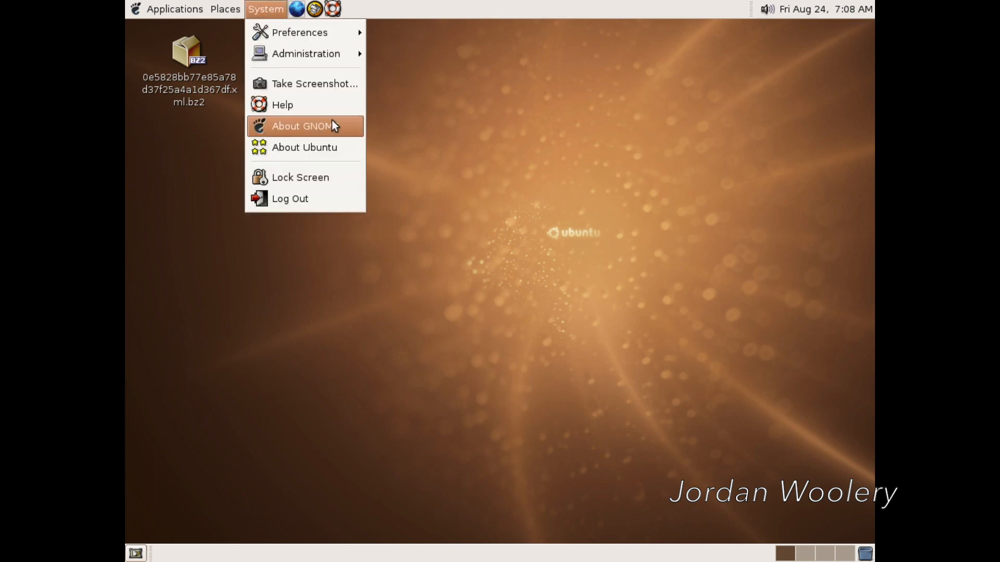
{"action": "left_click", "coordinate": [290, 198]}
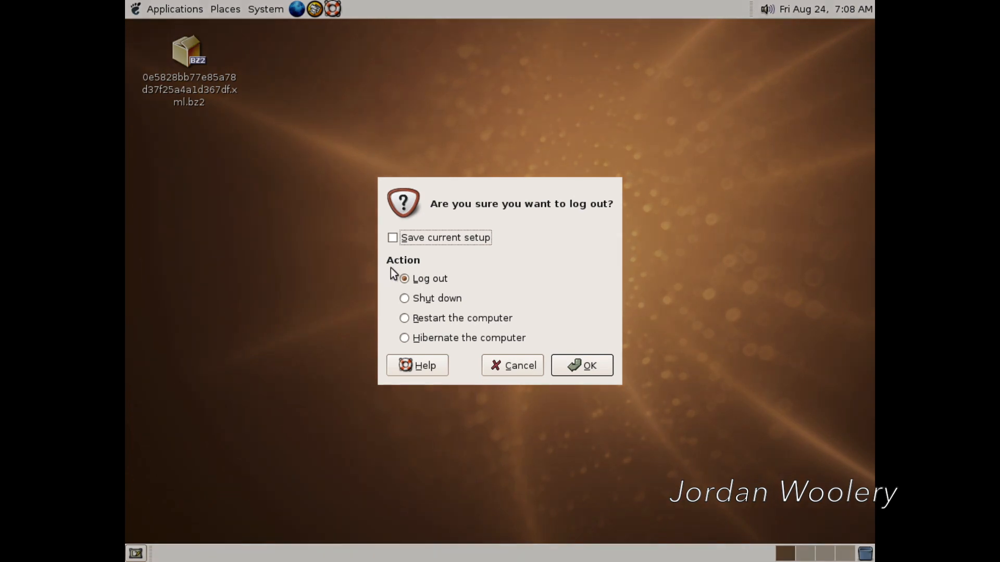
{"action": "left_click", "coordinate": [404, 298]}
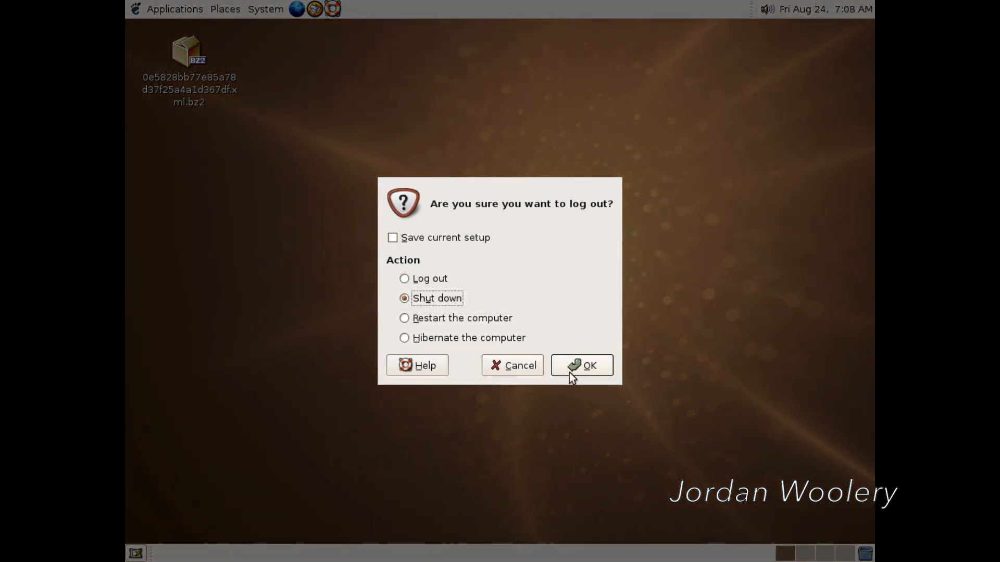
{"action": "mouse_move", "coordinate": [603, 370]}
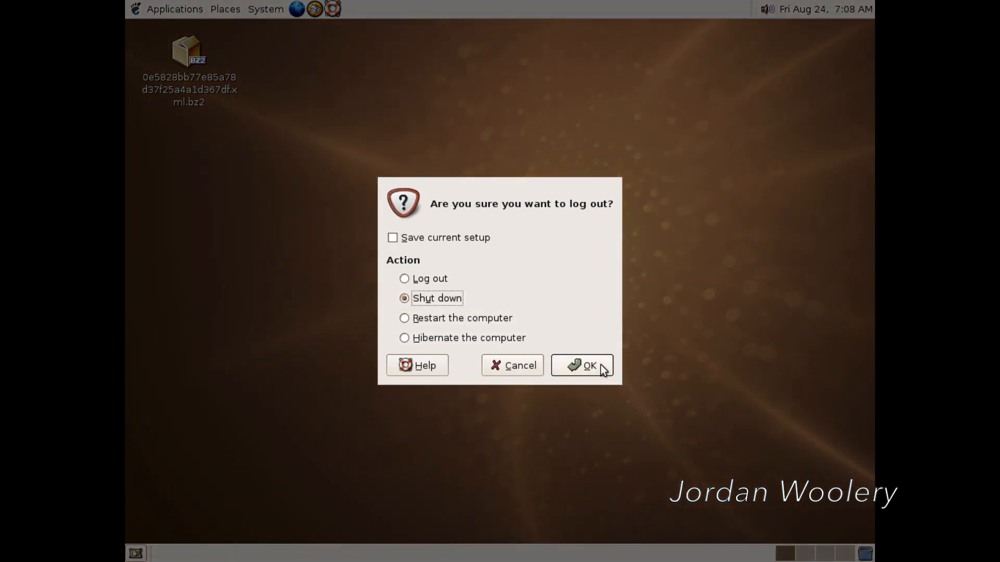
{"action": "left_click", "coordinate": [581, 365]}
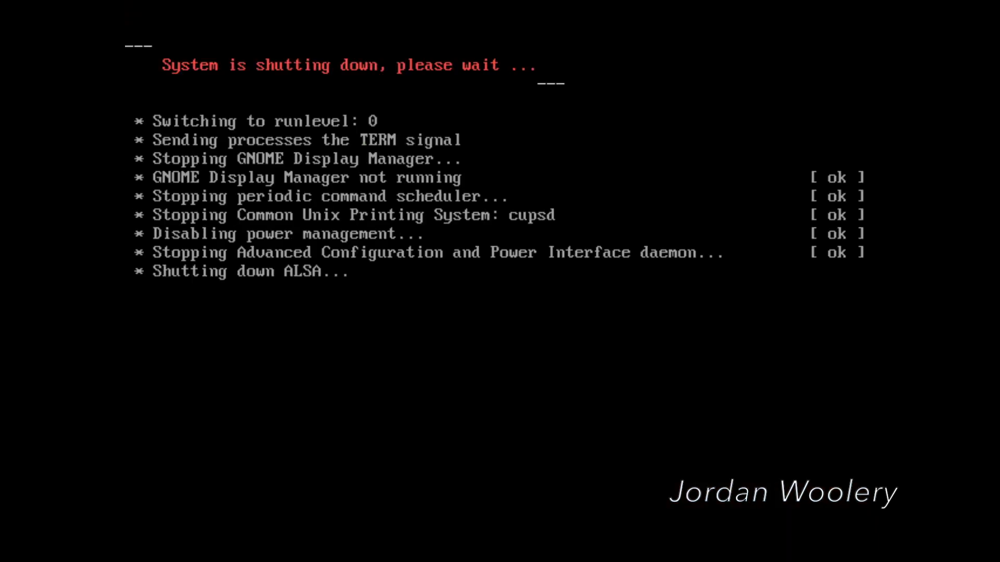